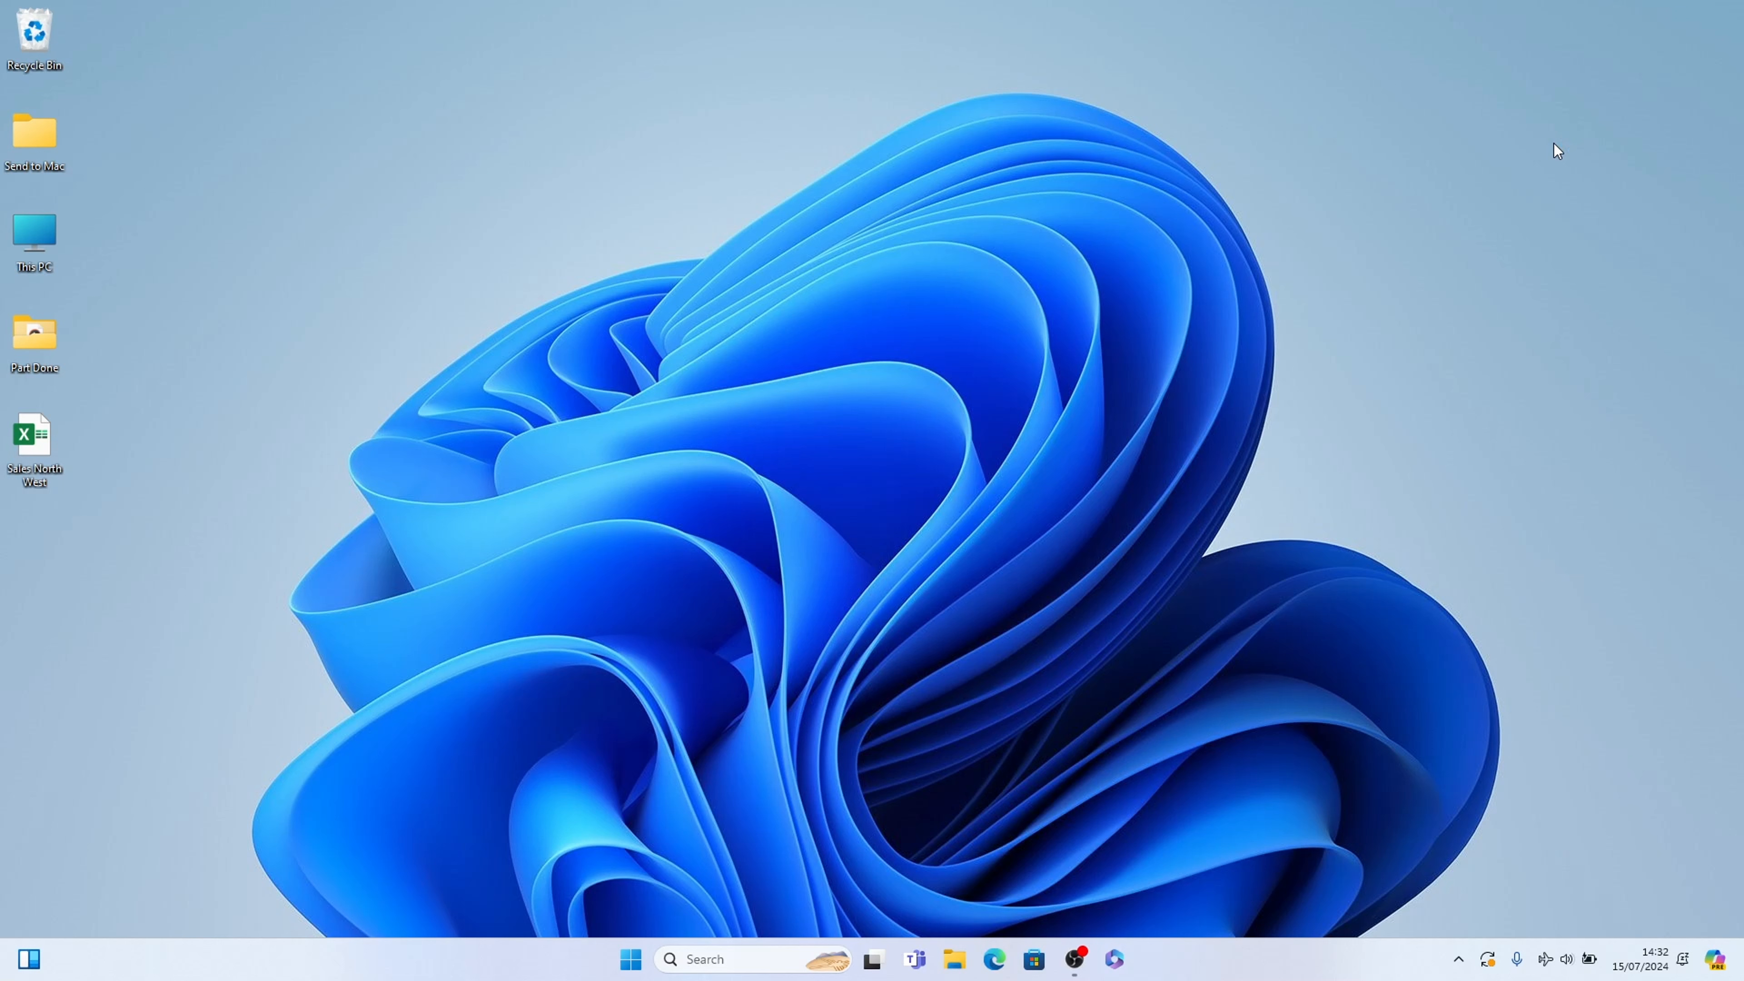
mouse_move(1081, 391)
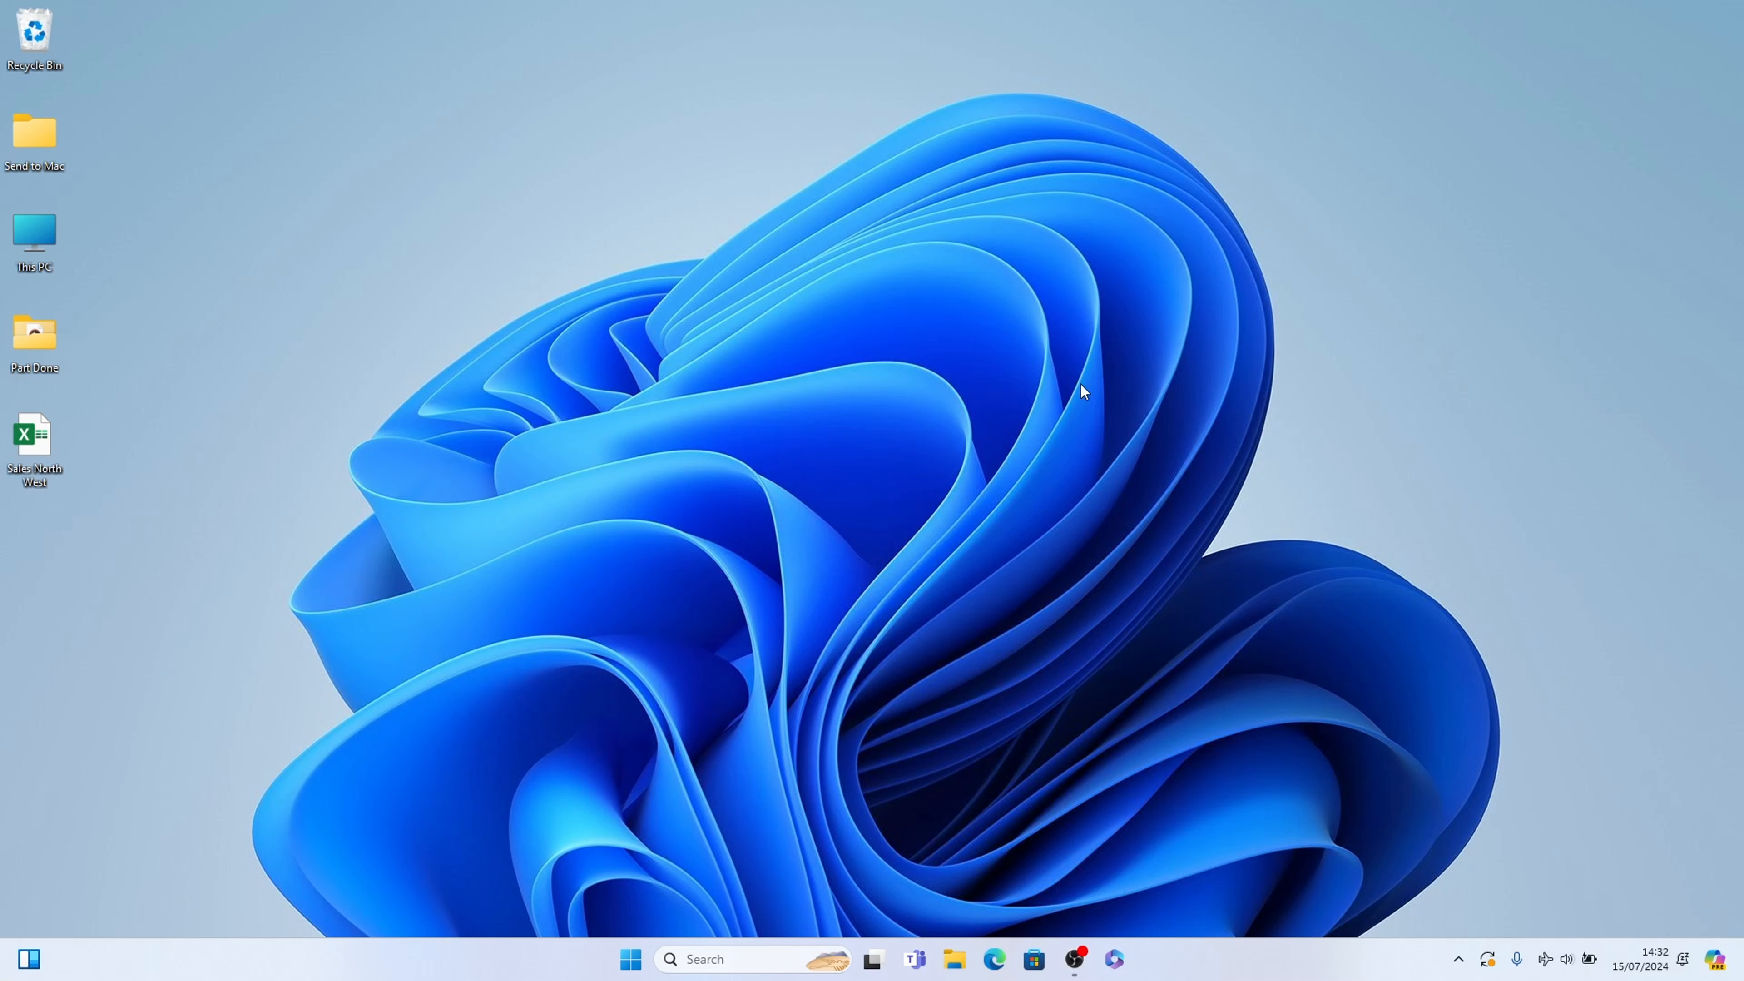
mouse_move(994, 960)
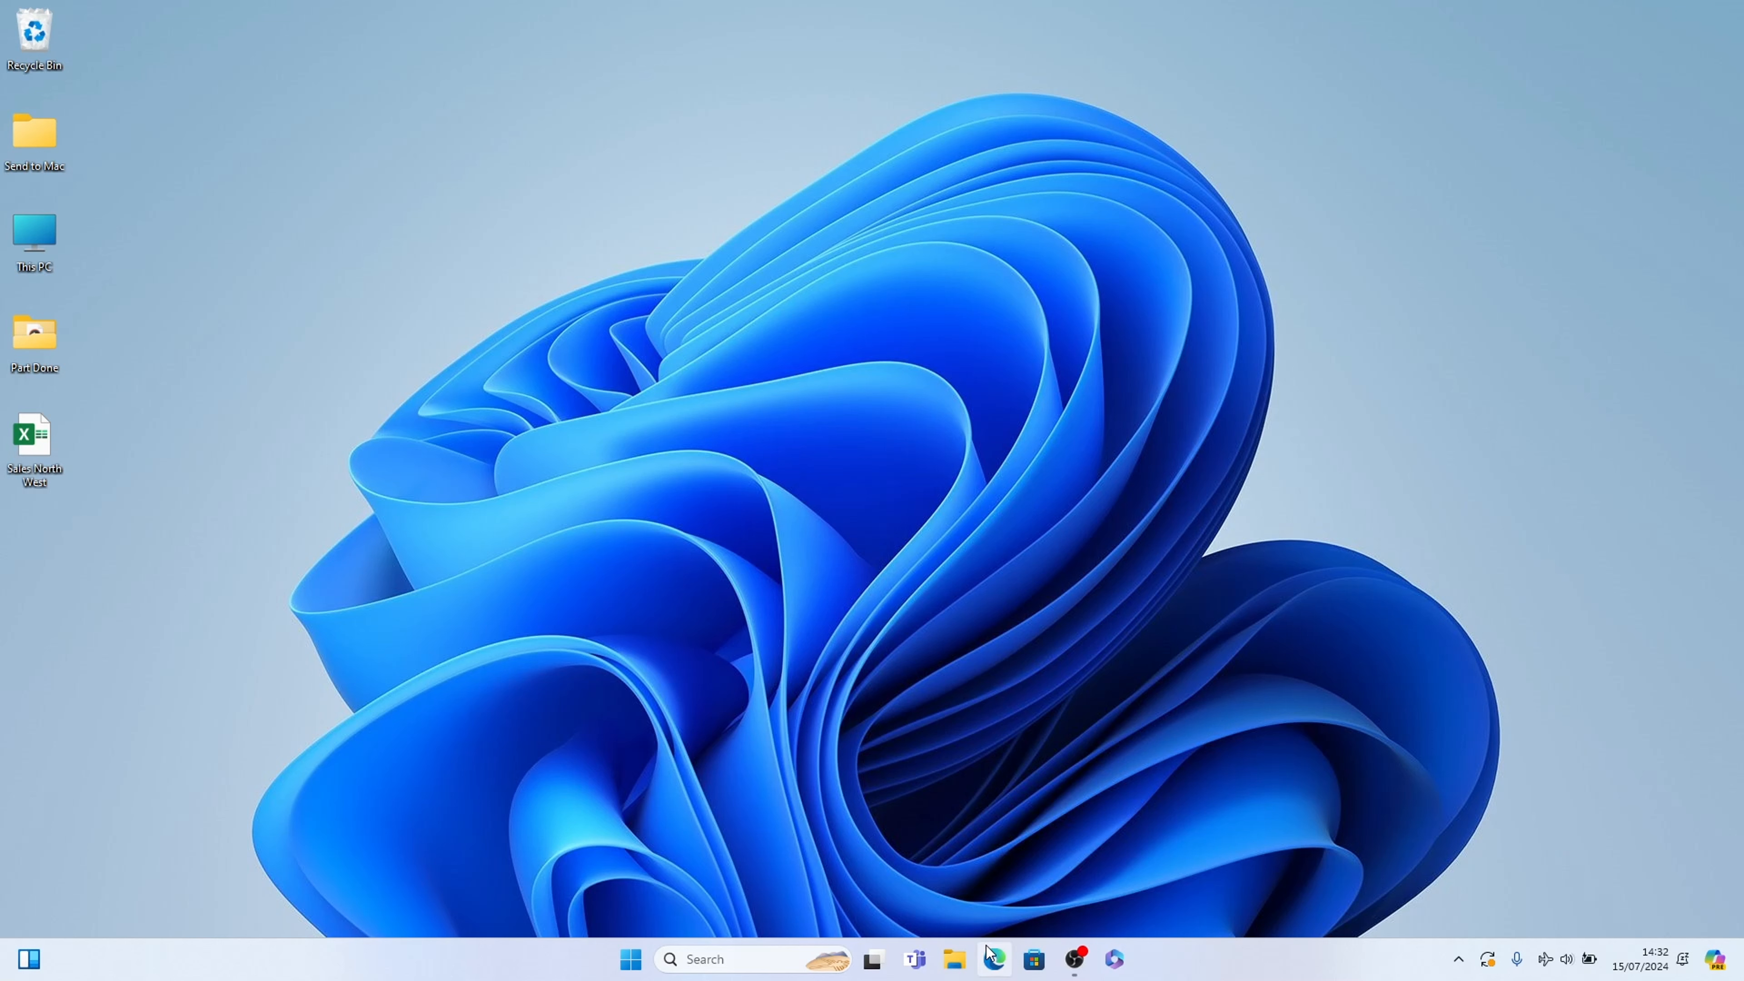
mouse_move(989, 965)
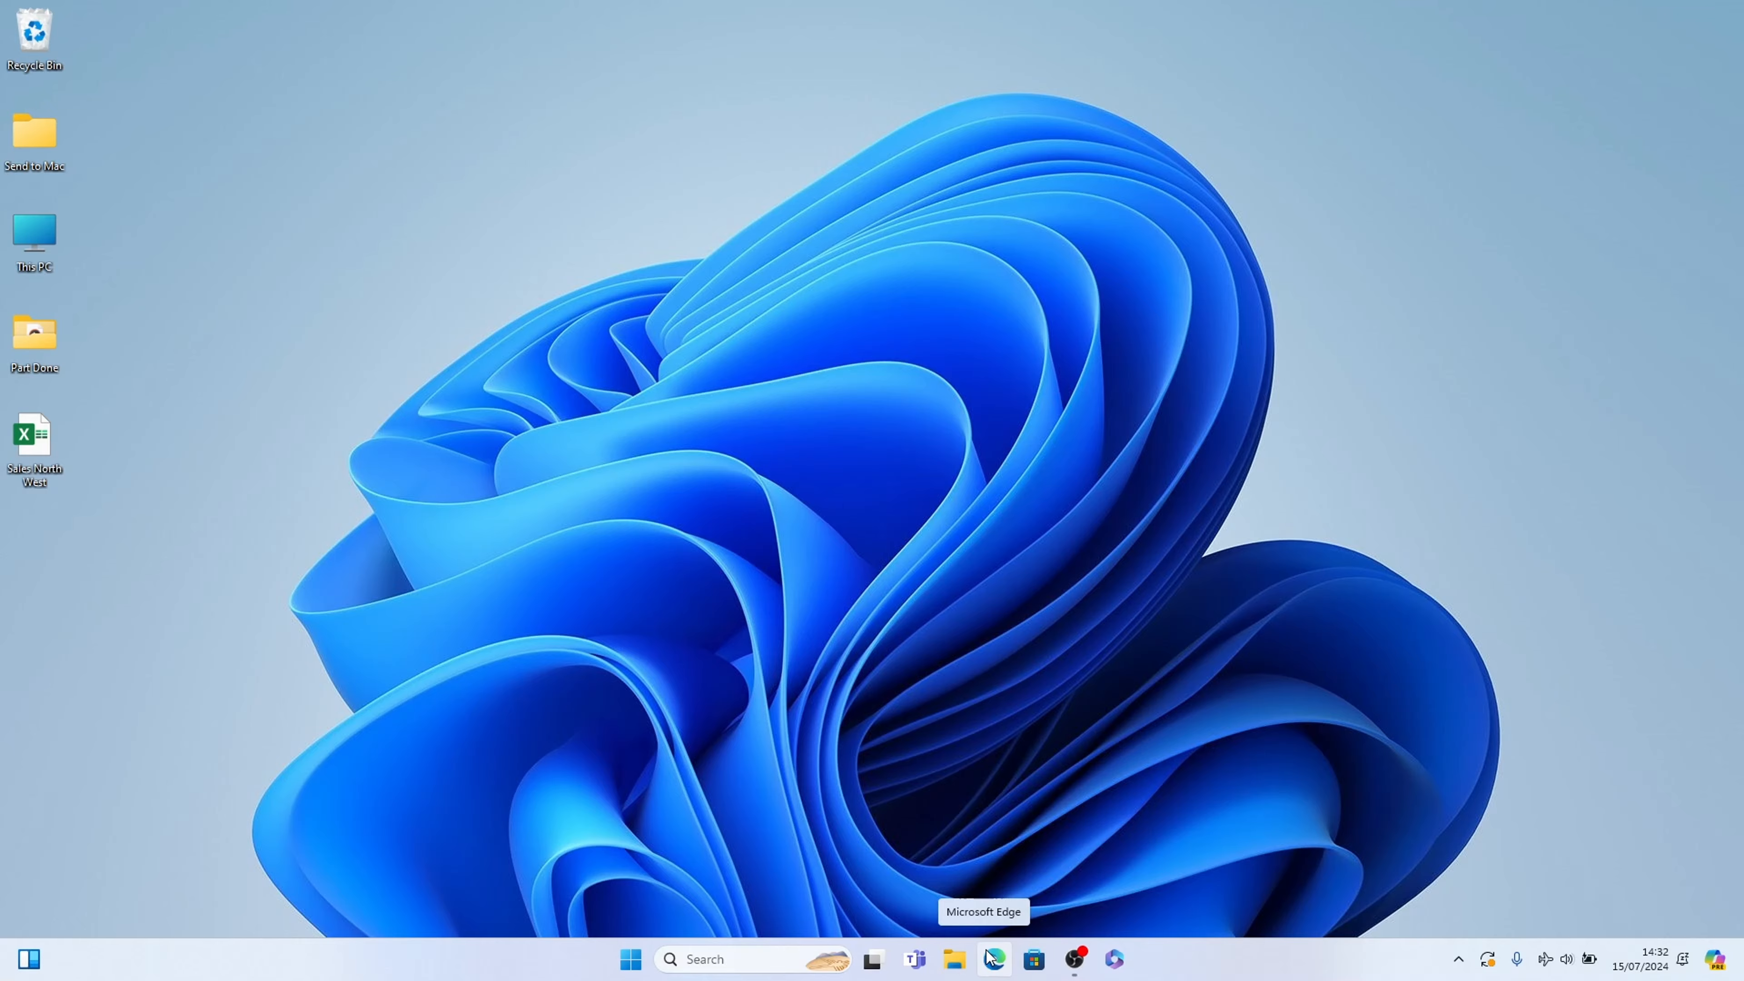
Step: Launch Edge, dismiss the feed prompt and search Bing for 'google chrome'
left_click(994, 960)
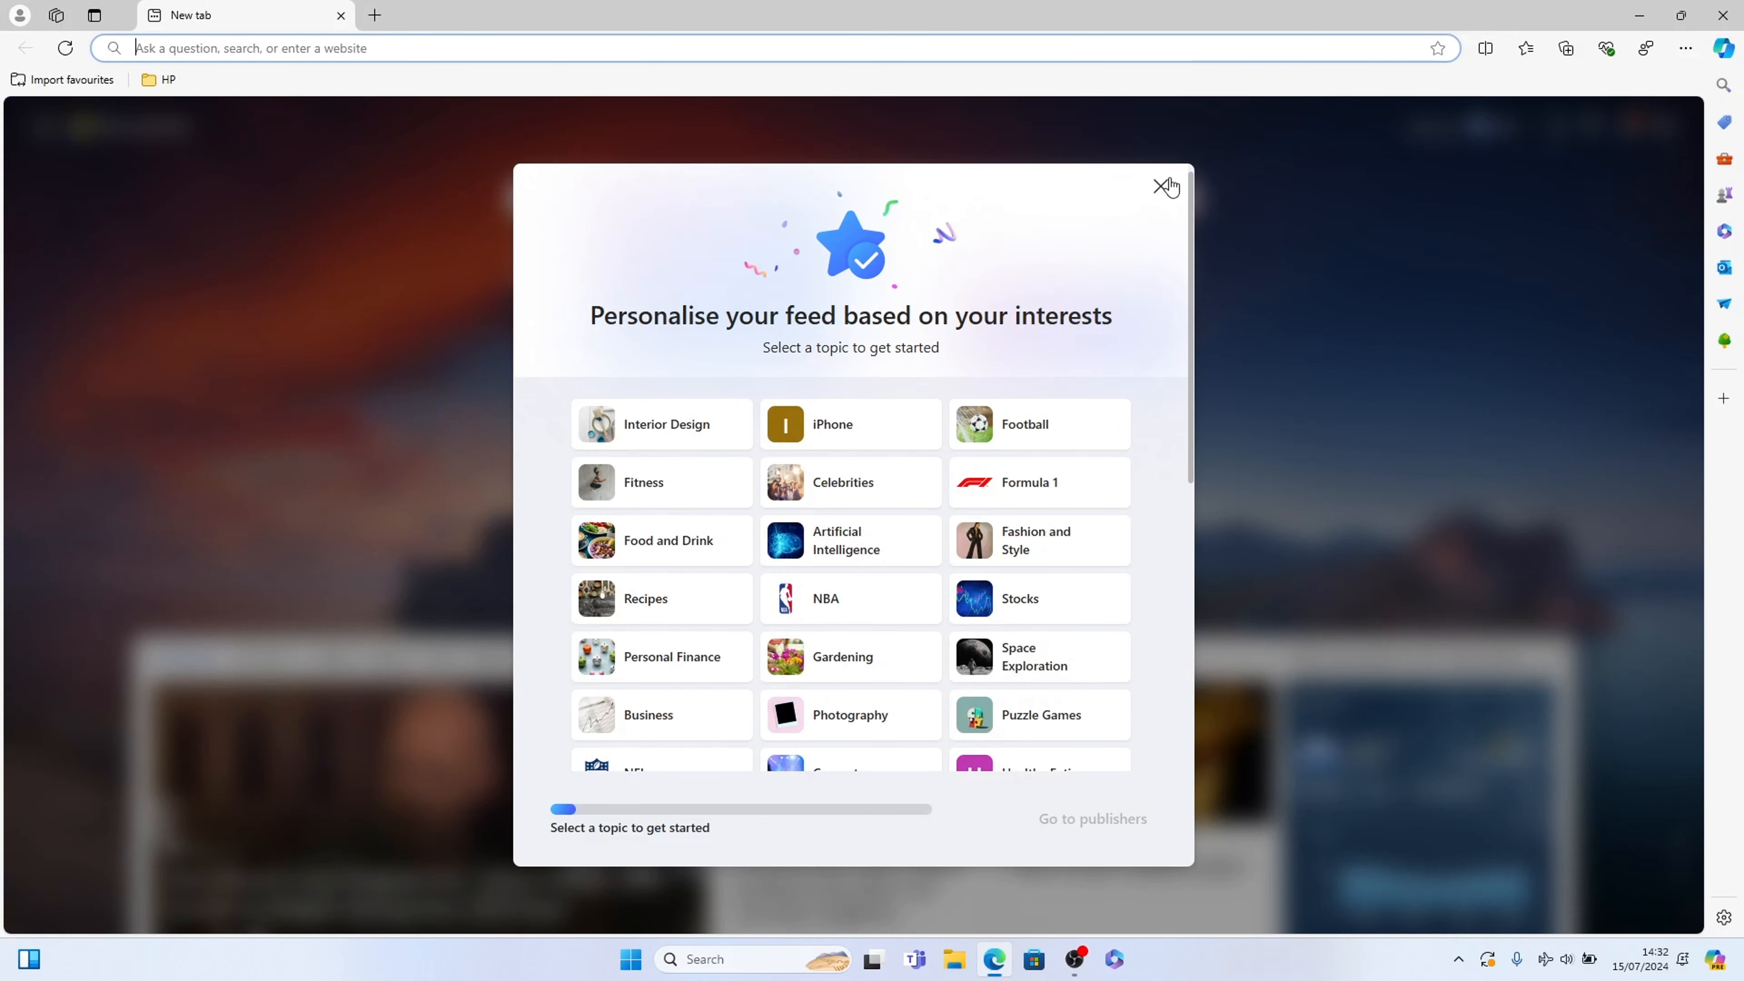
left_click(1159, 187)
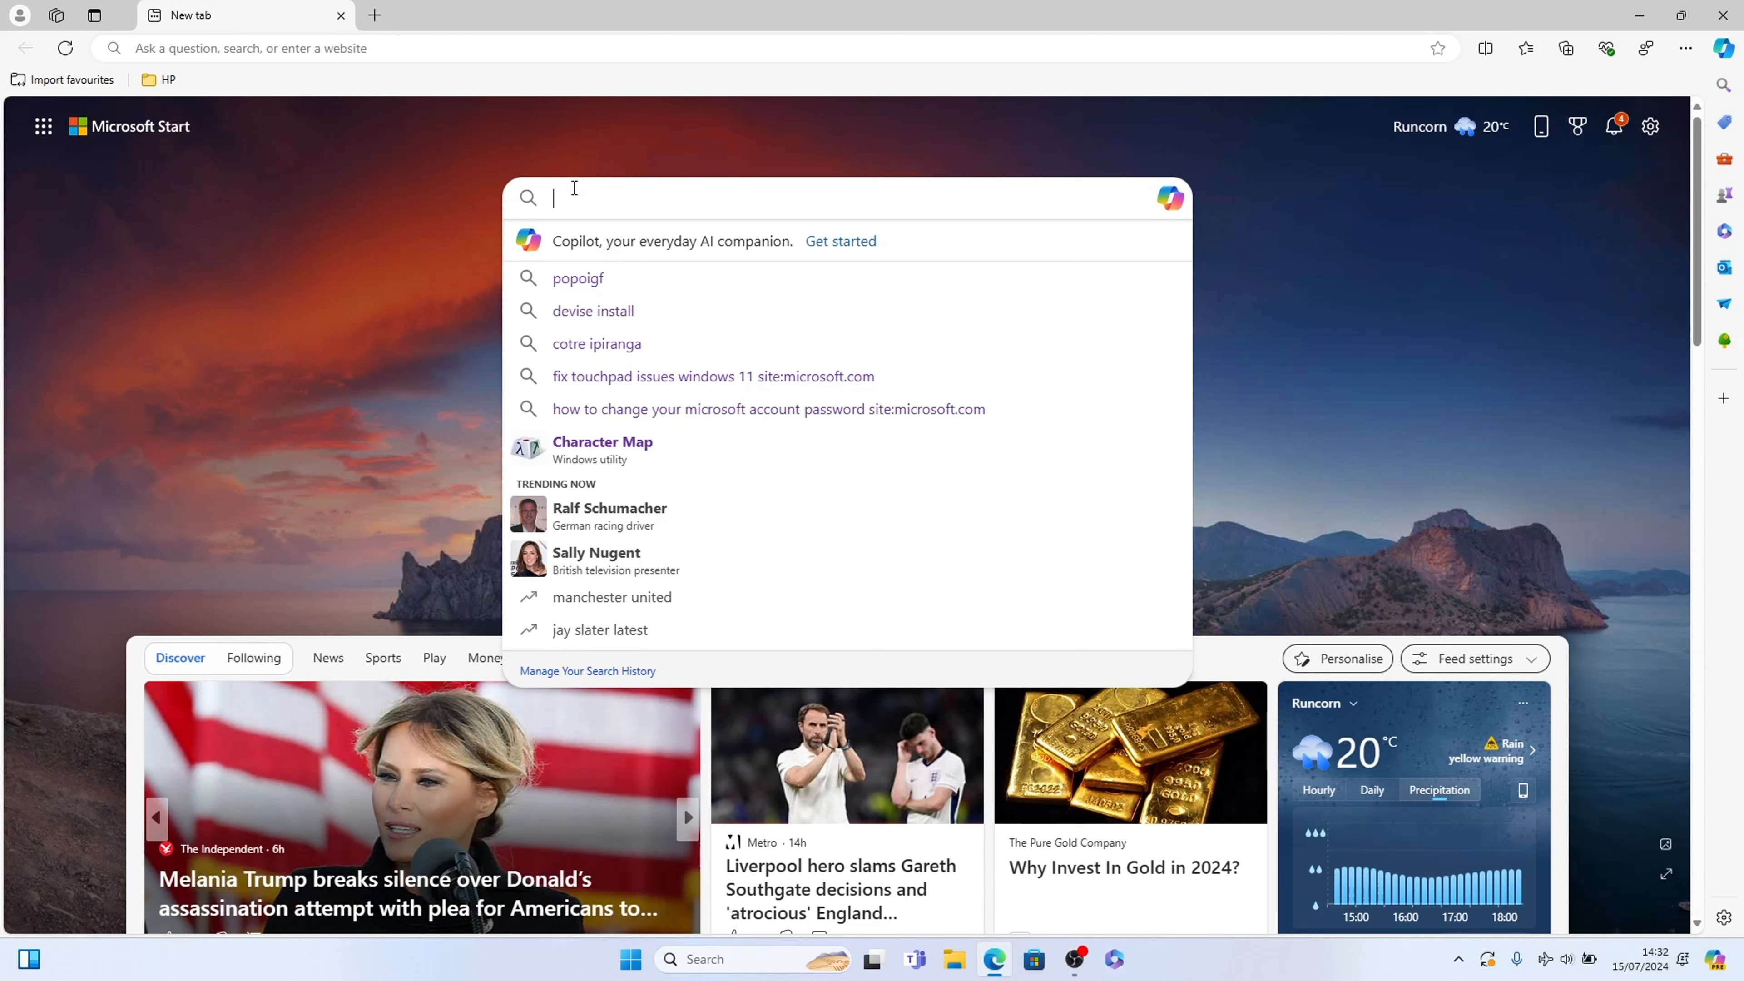
type("google c")
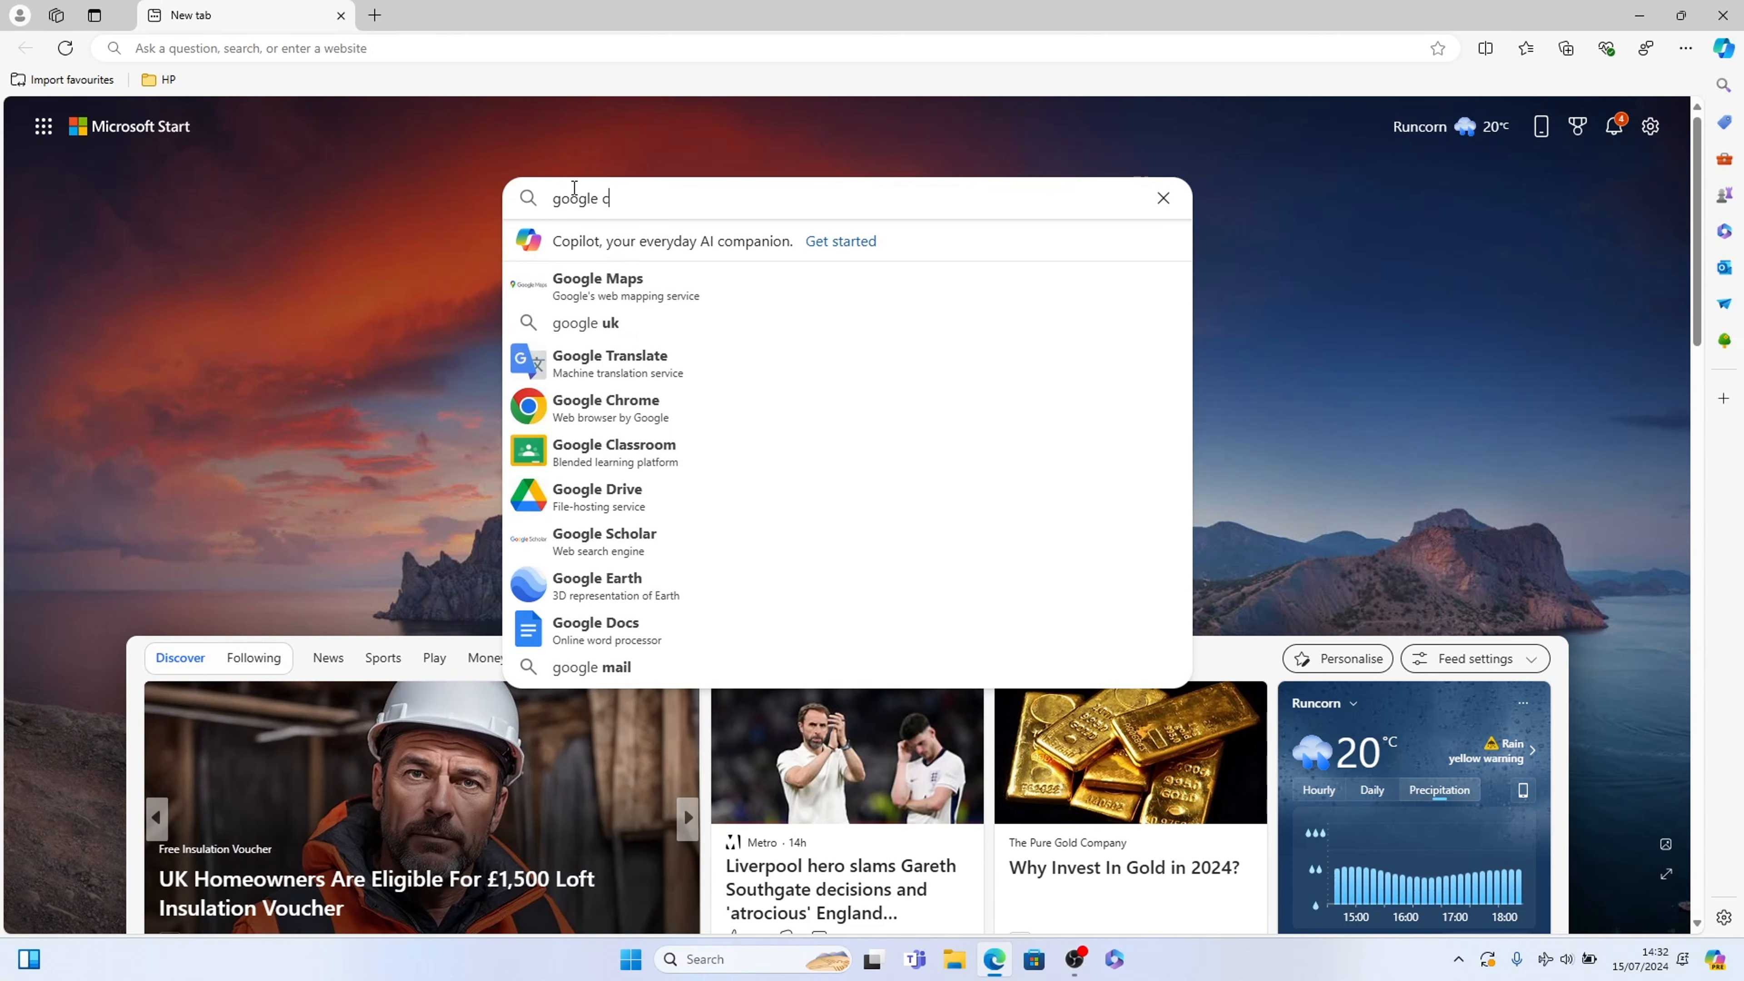
type("hrome")
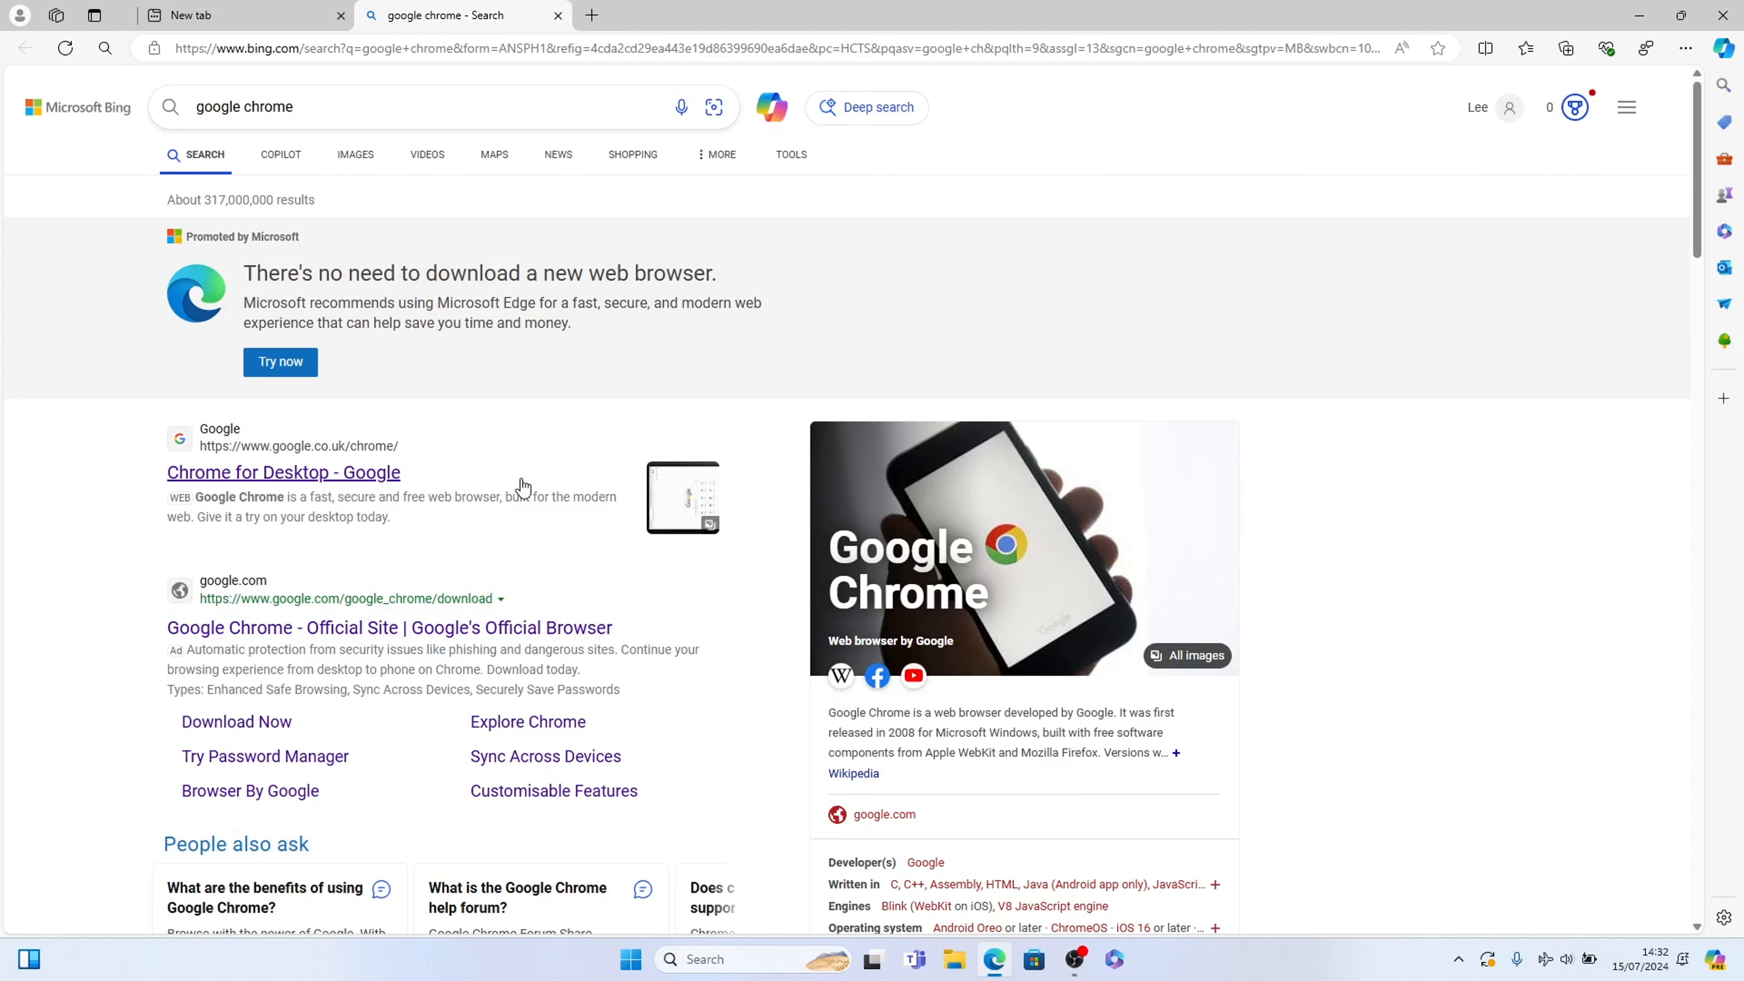
scroll("down", 3)
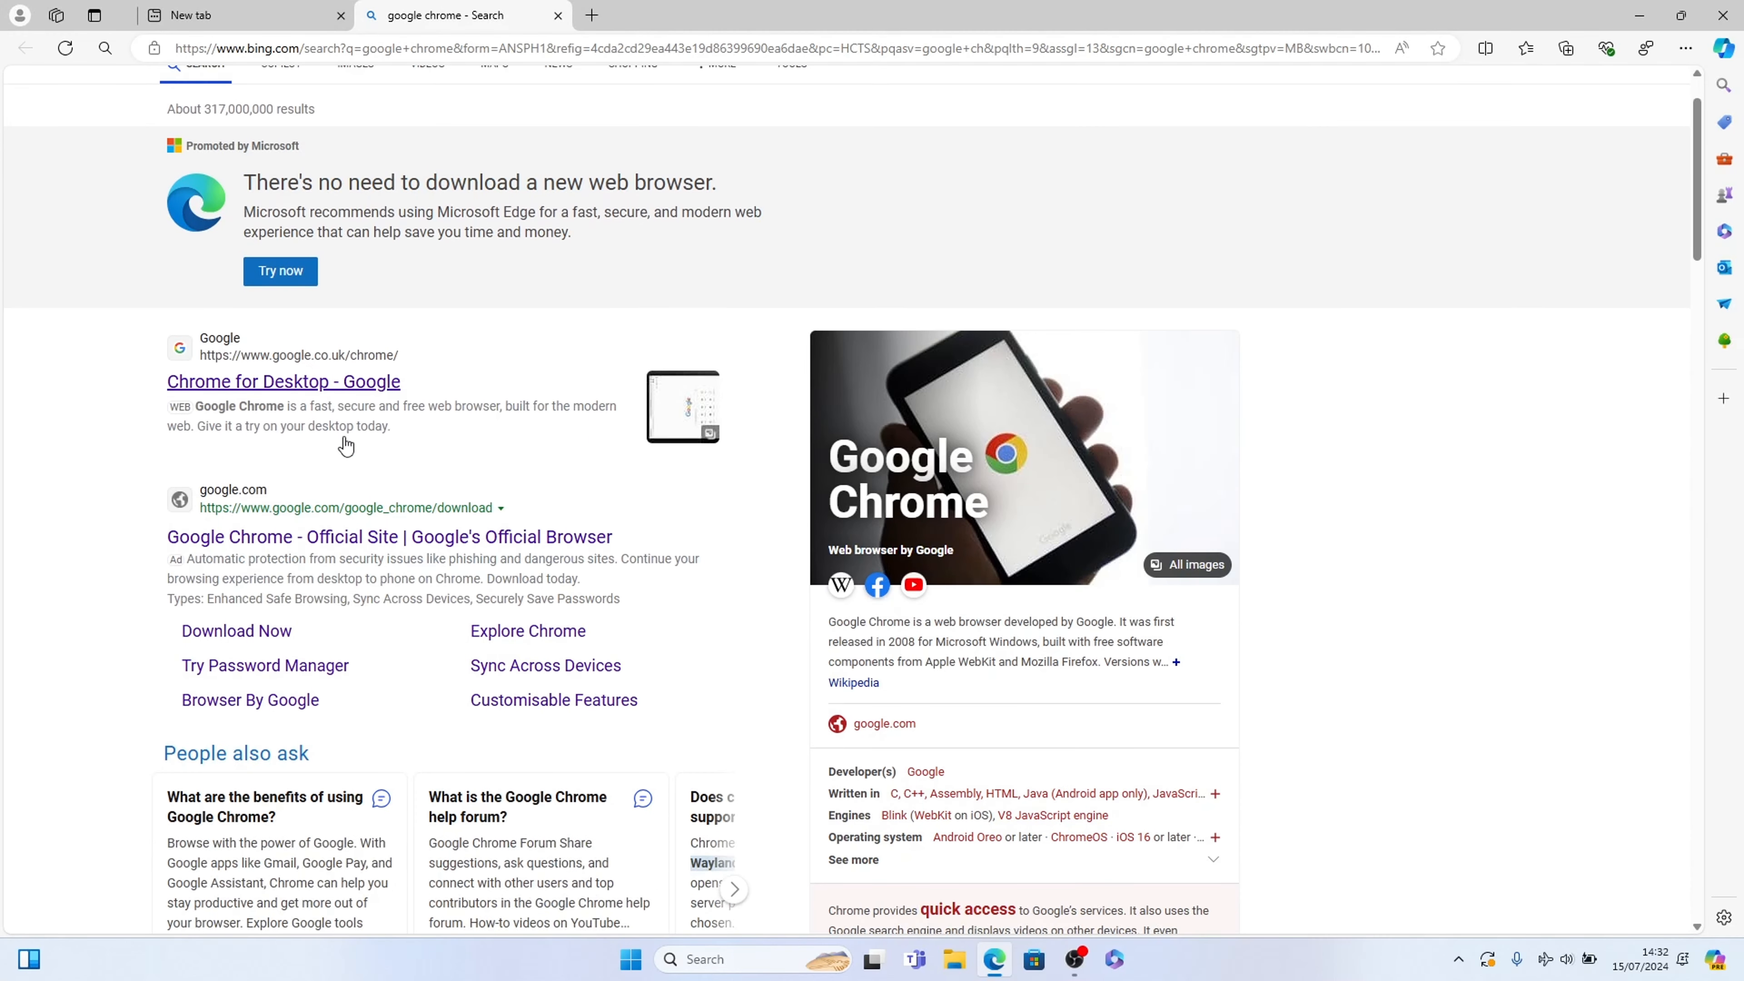
scroll("down", 3)
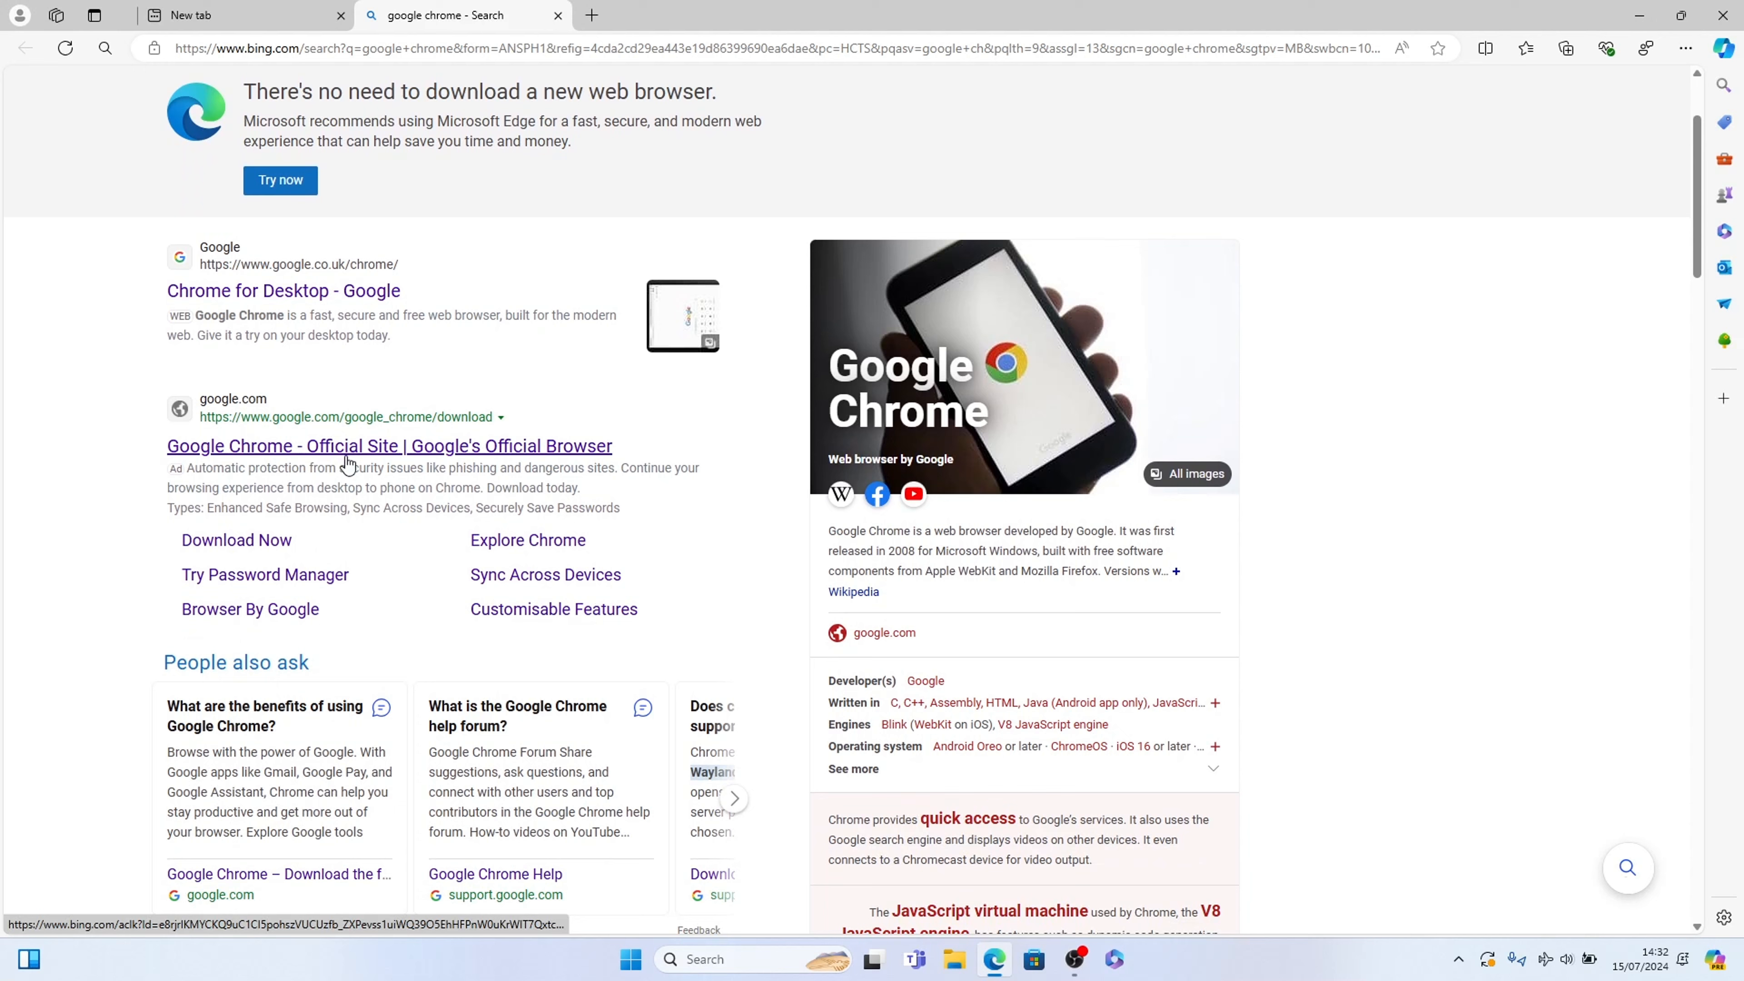
mouse_move(274, 523)
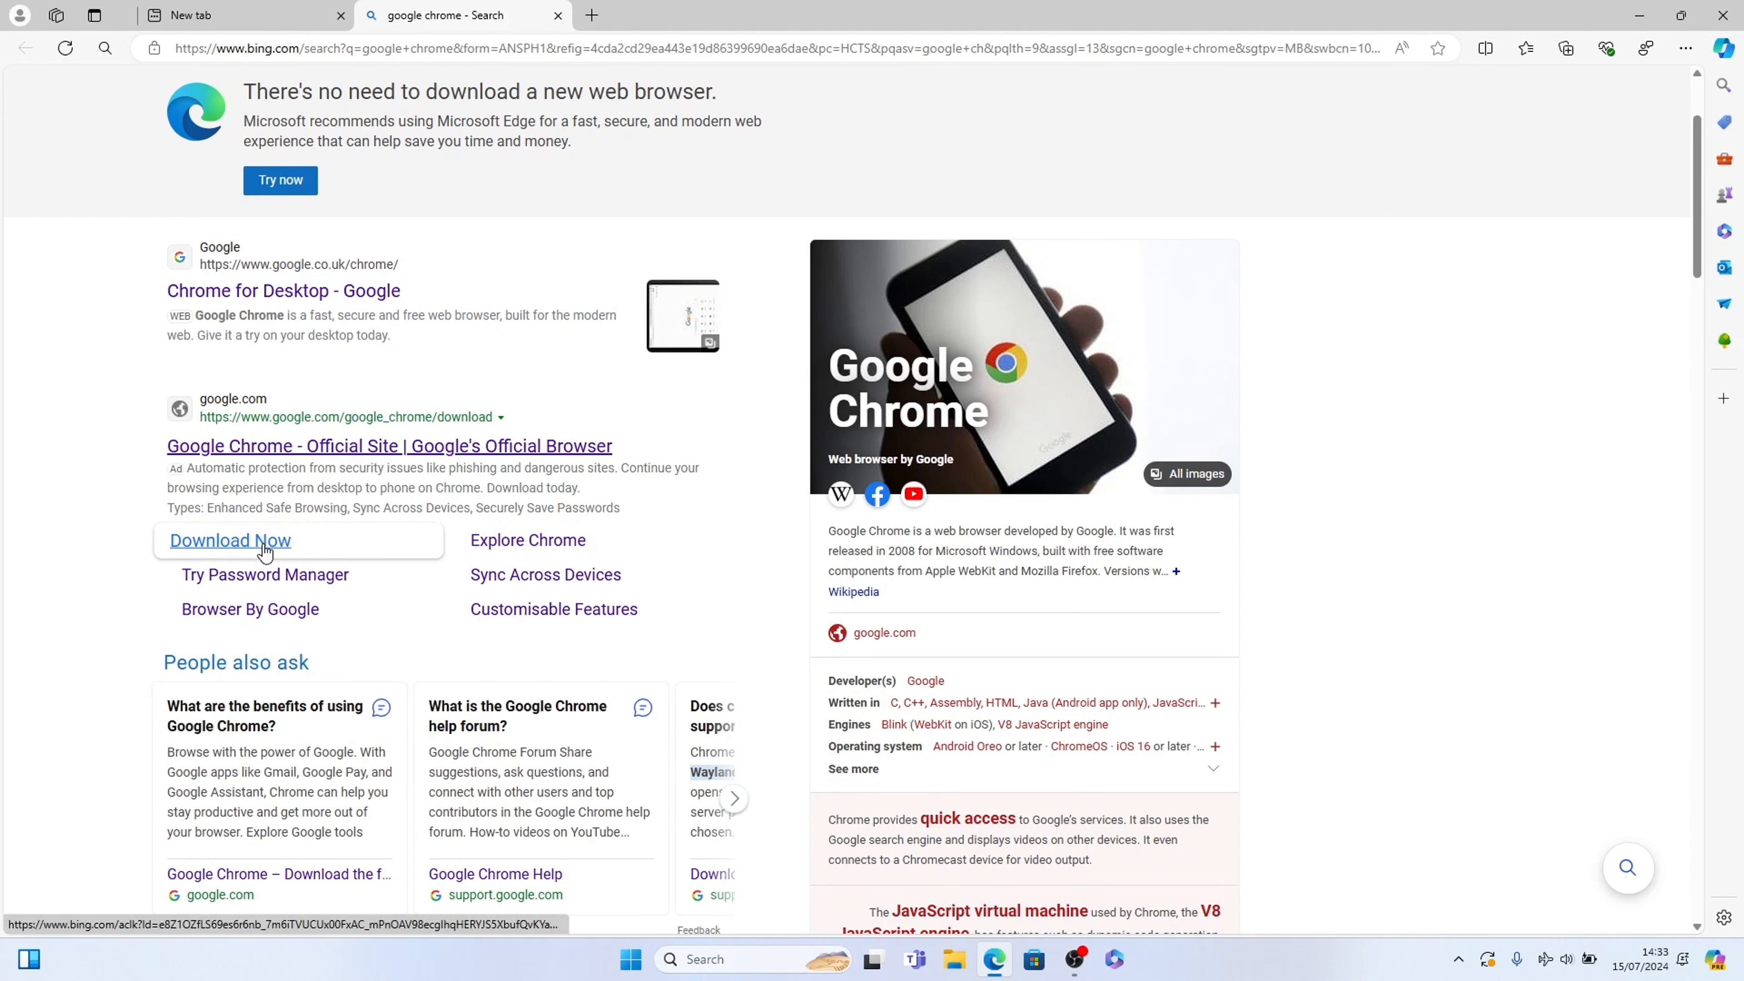
Step: Start the Chrome installer download from Google's official Chrome download page
left_click(230, 541)
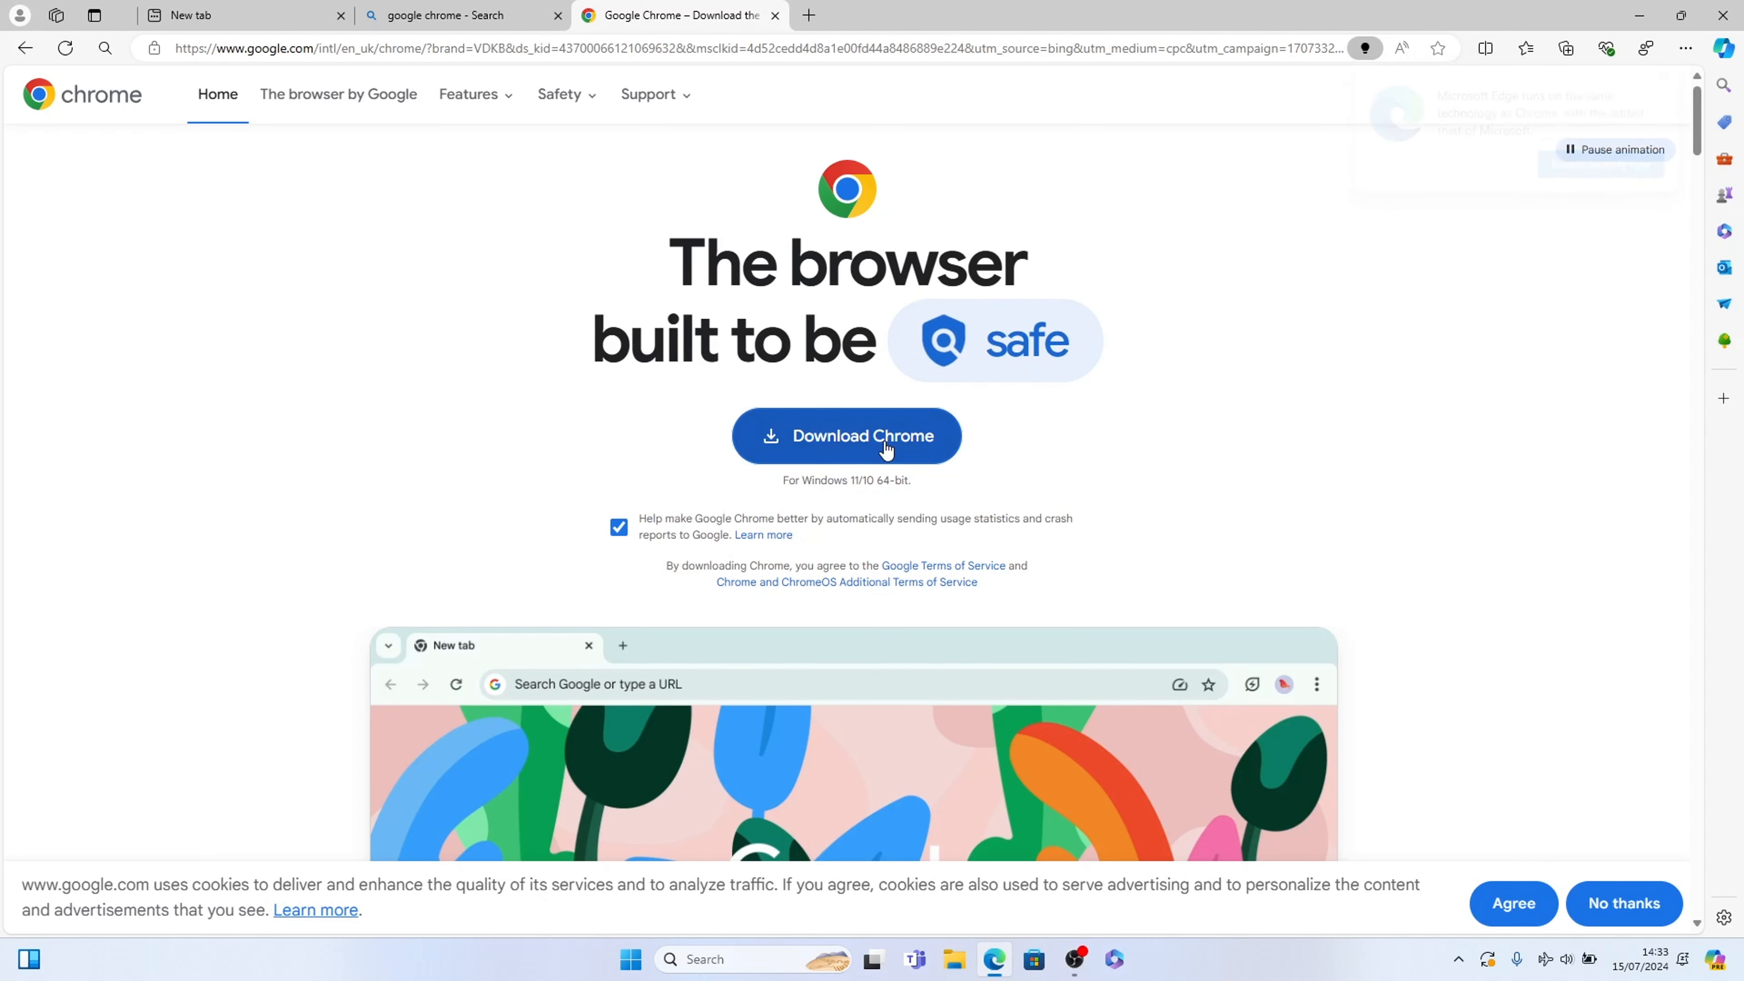
left_click(861, 436)
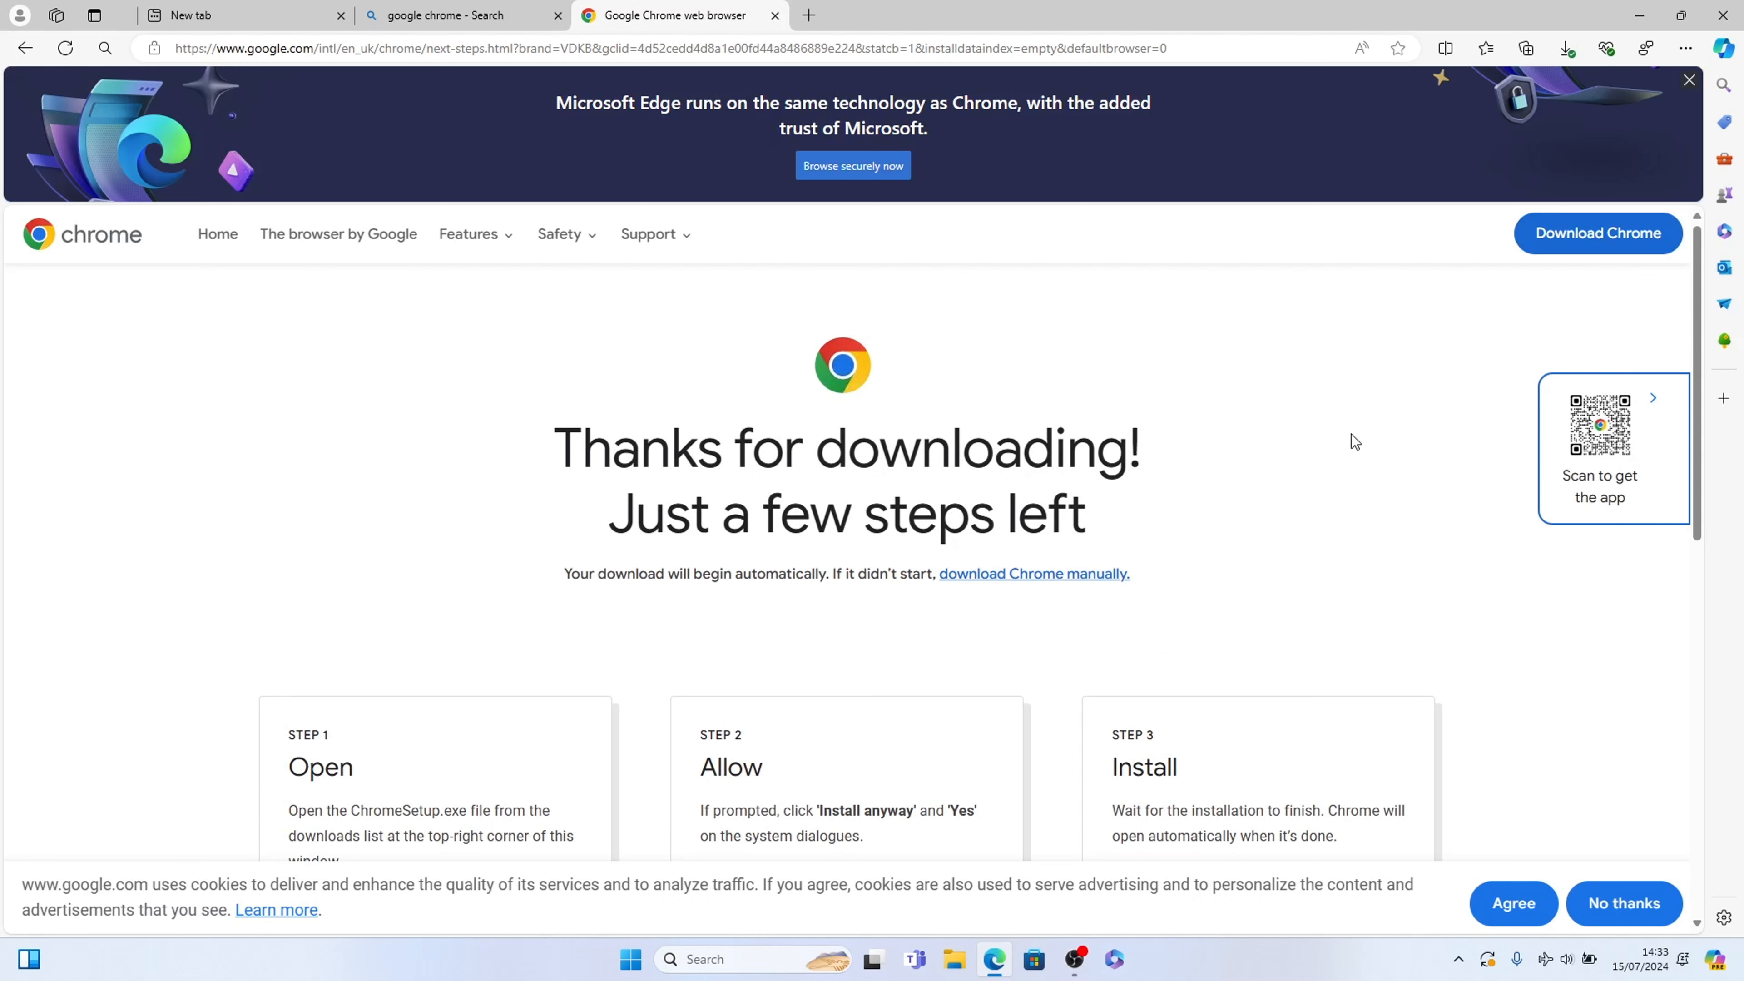
mouse_move(1565, 48)
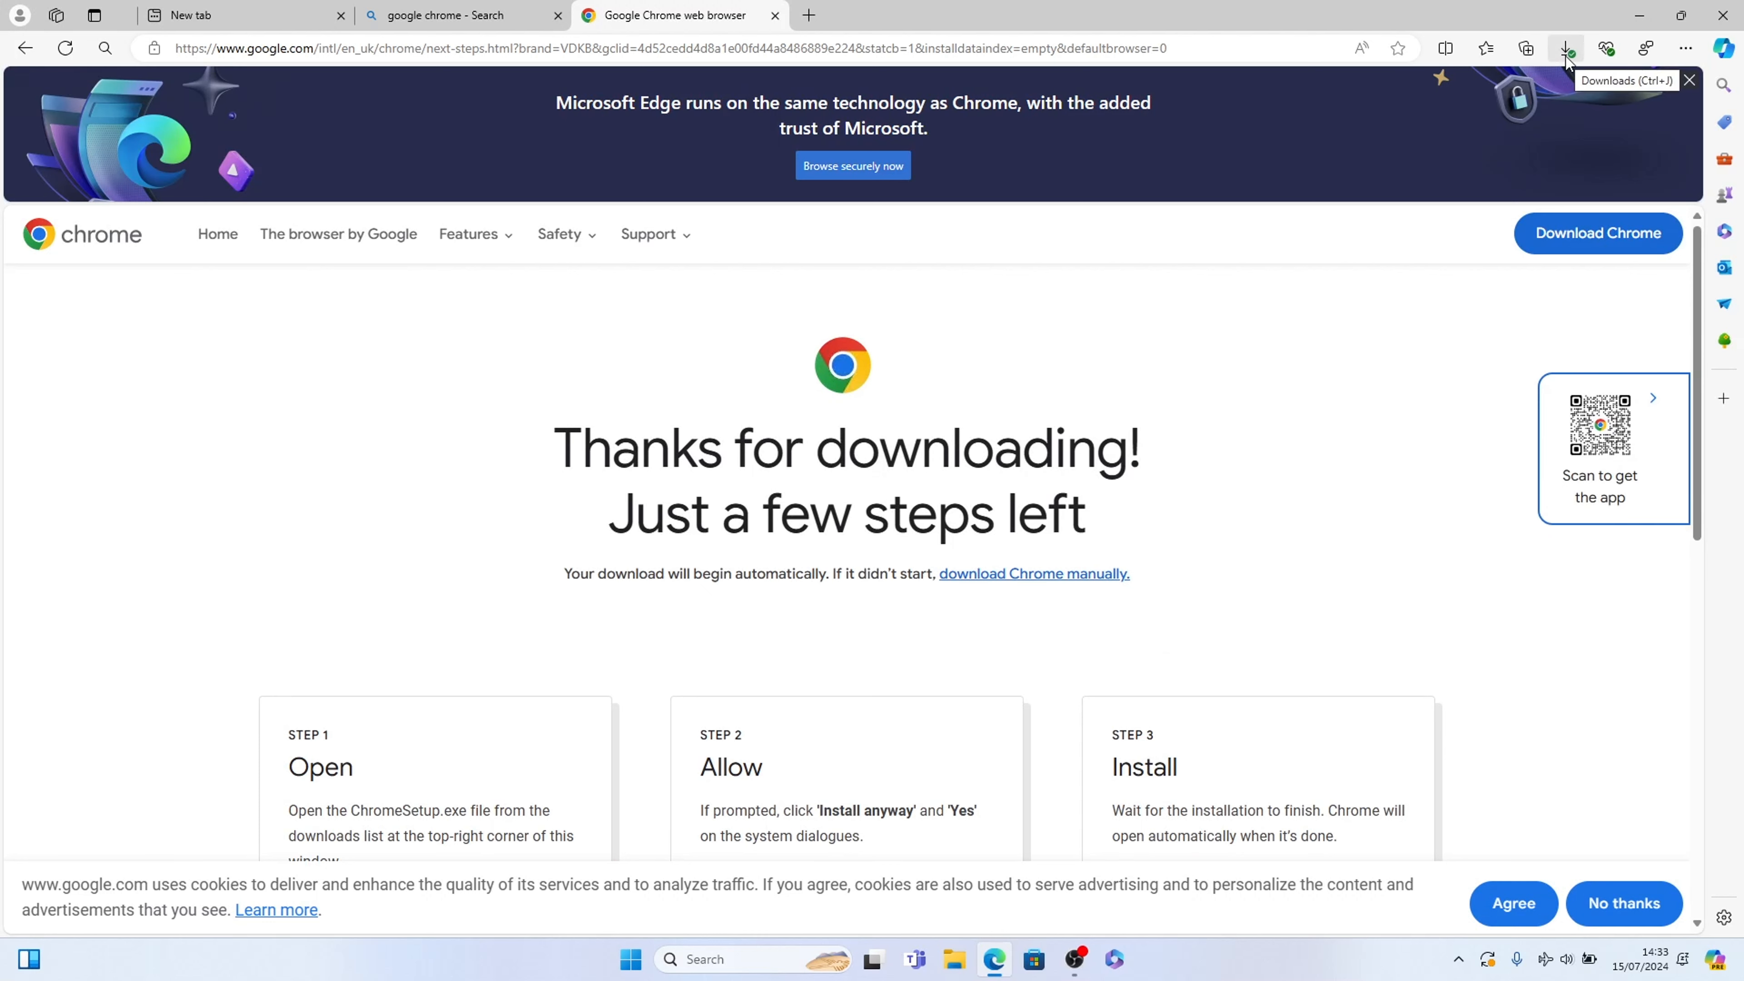
Step: Reveal the downloaded ChromeSetup.exe in its Downloads folder from Edge's downloads list
left_click(1566, 48)
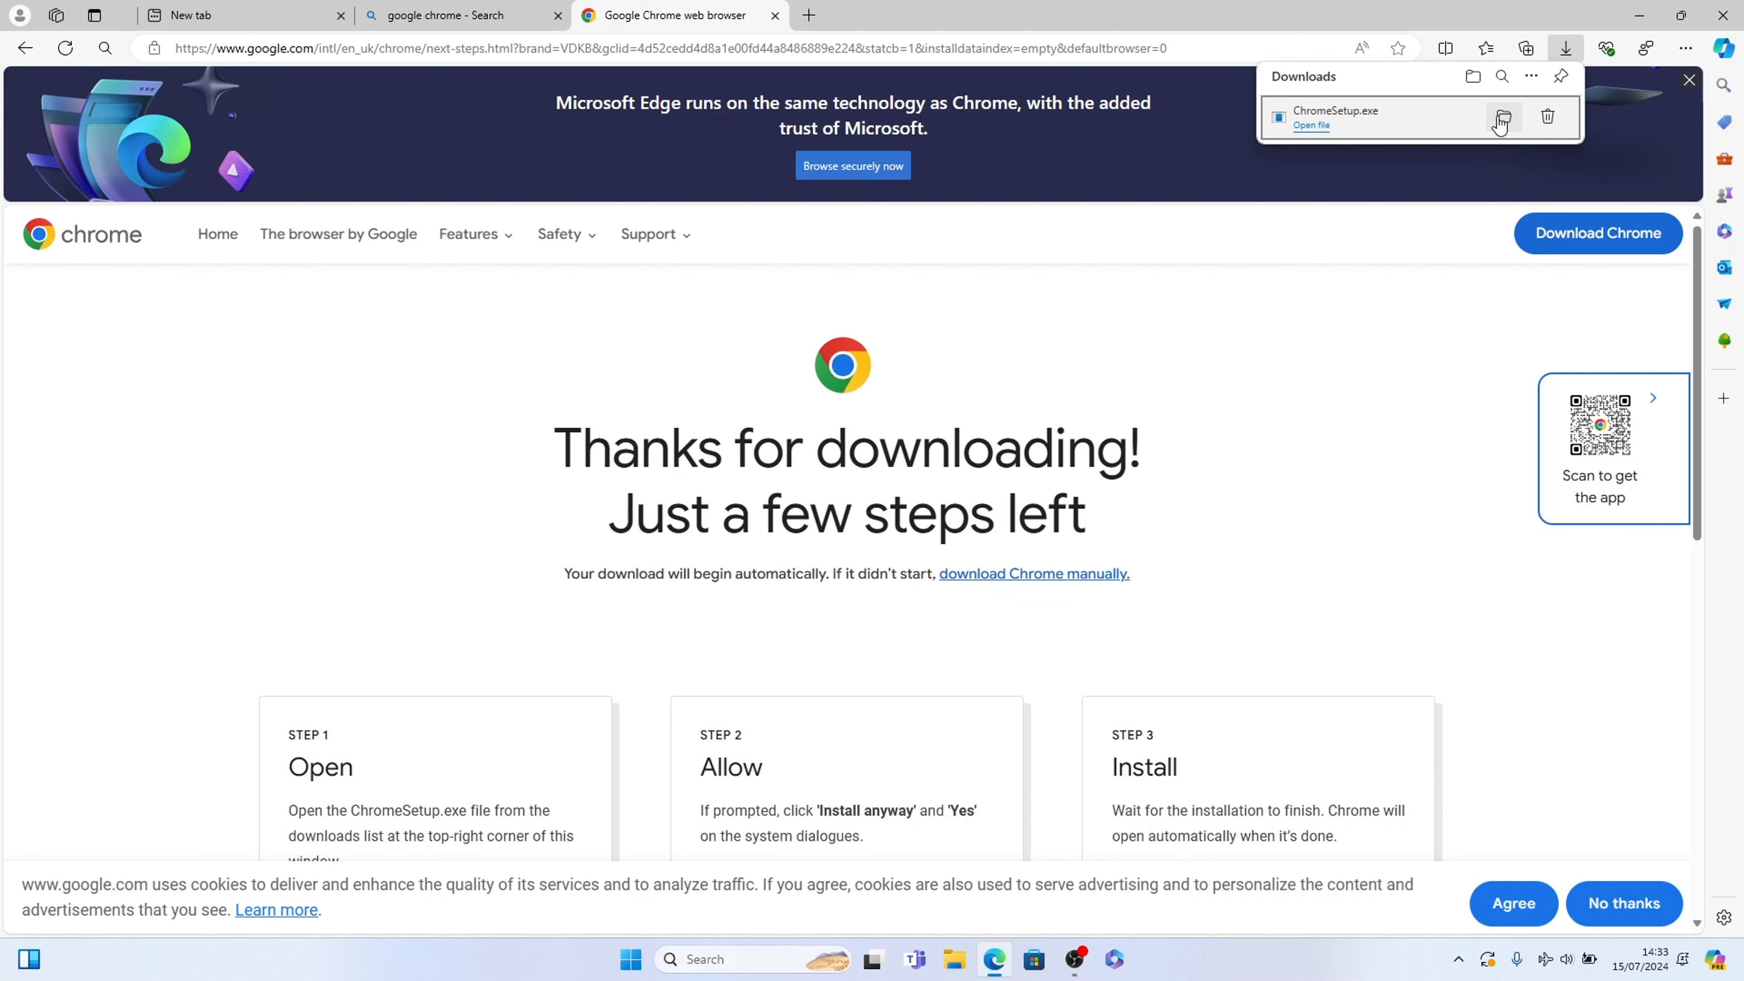
left_click(1505, 116)
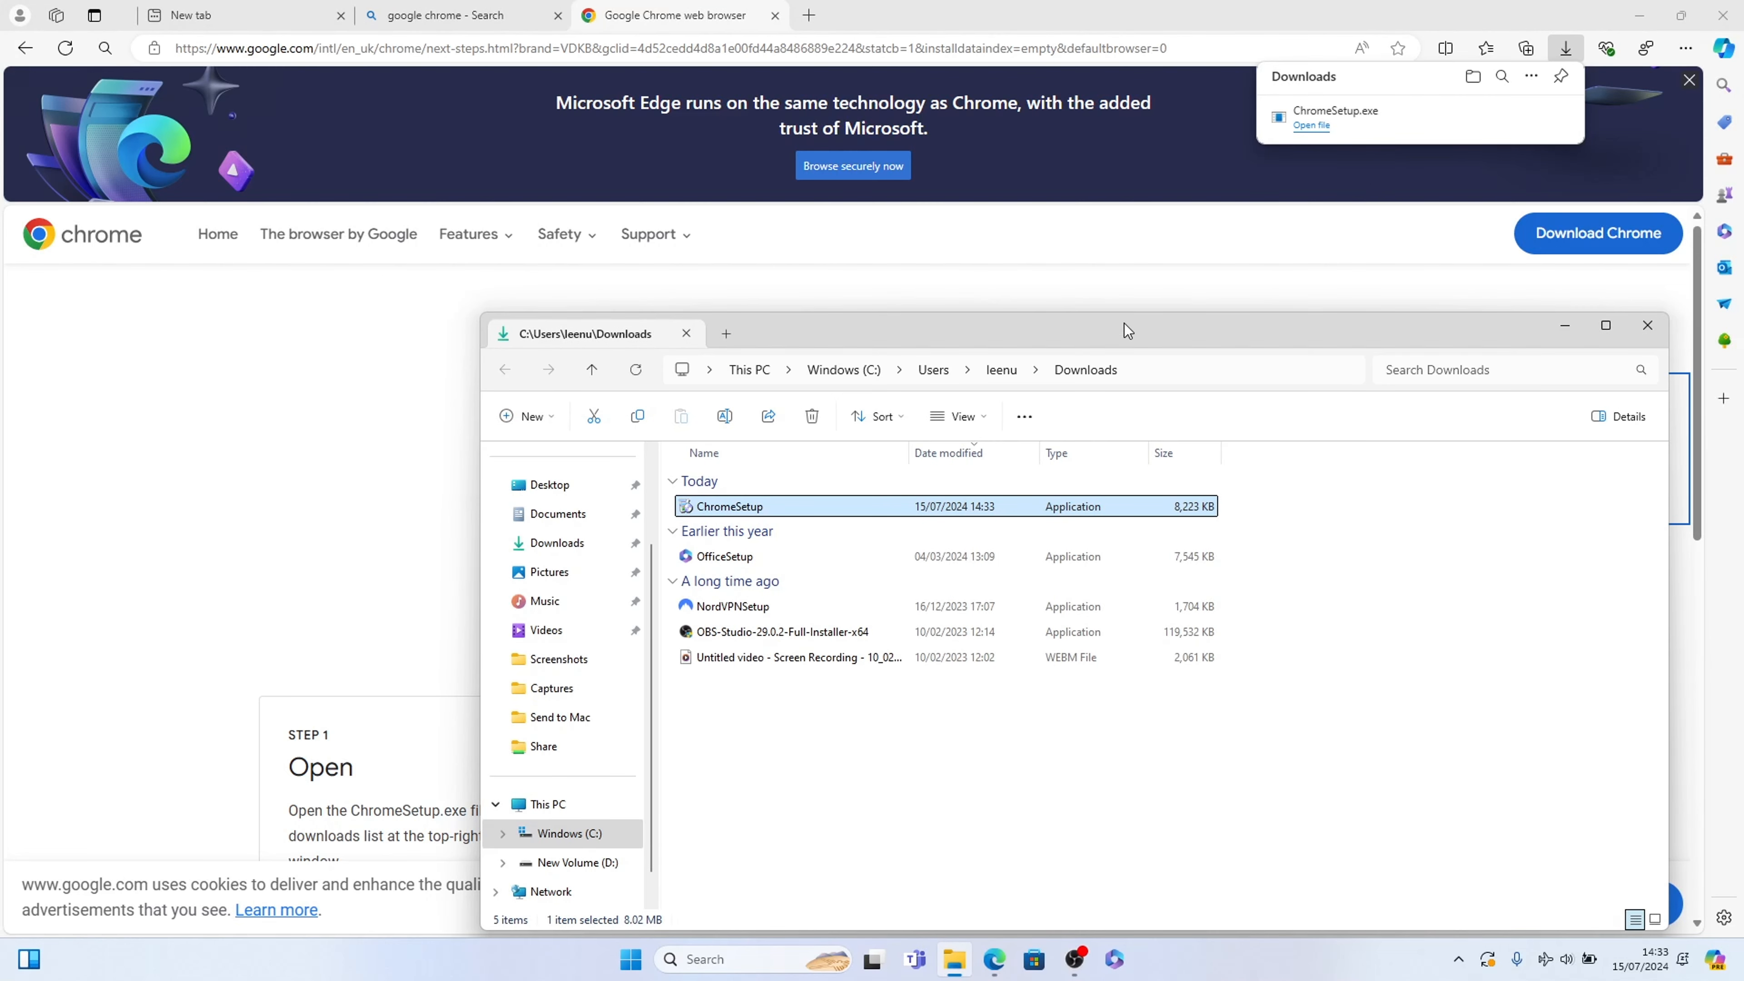
mouse_move(720, 512)
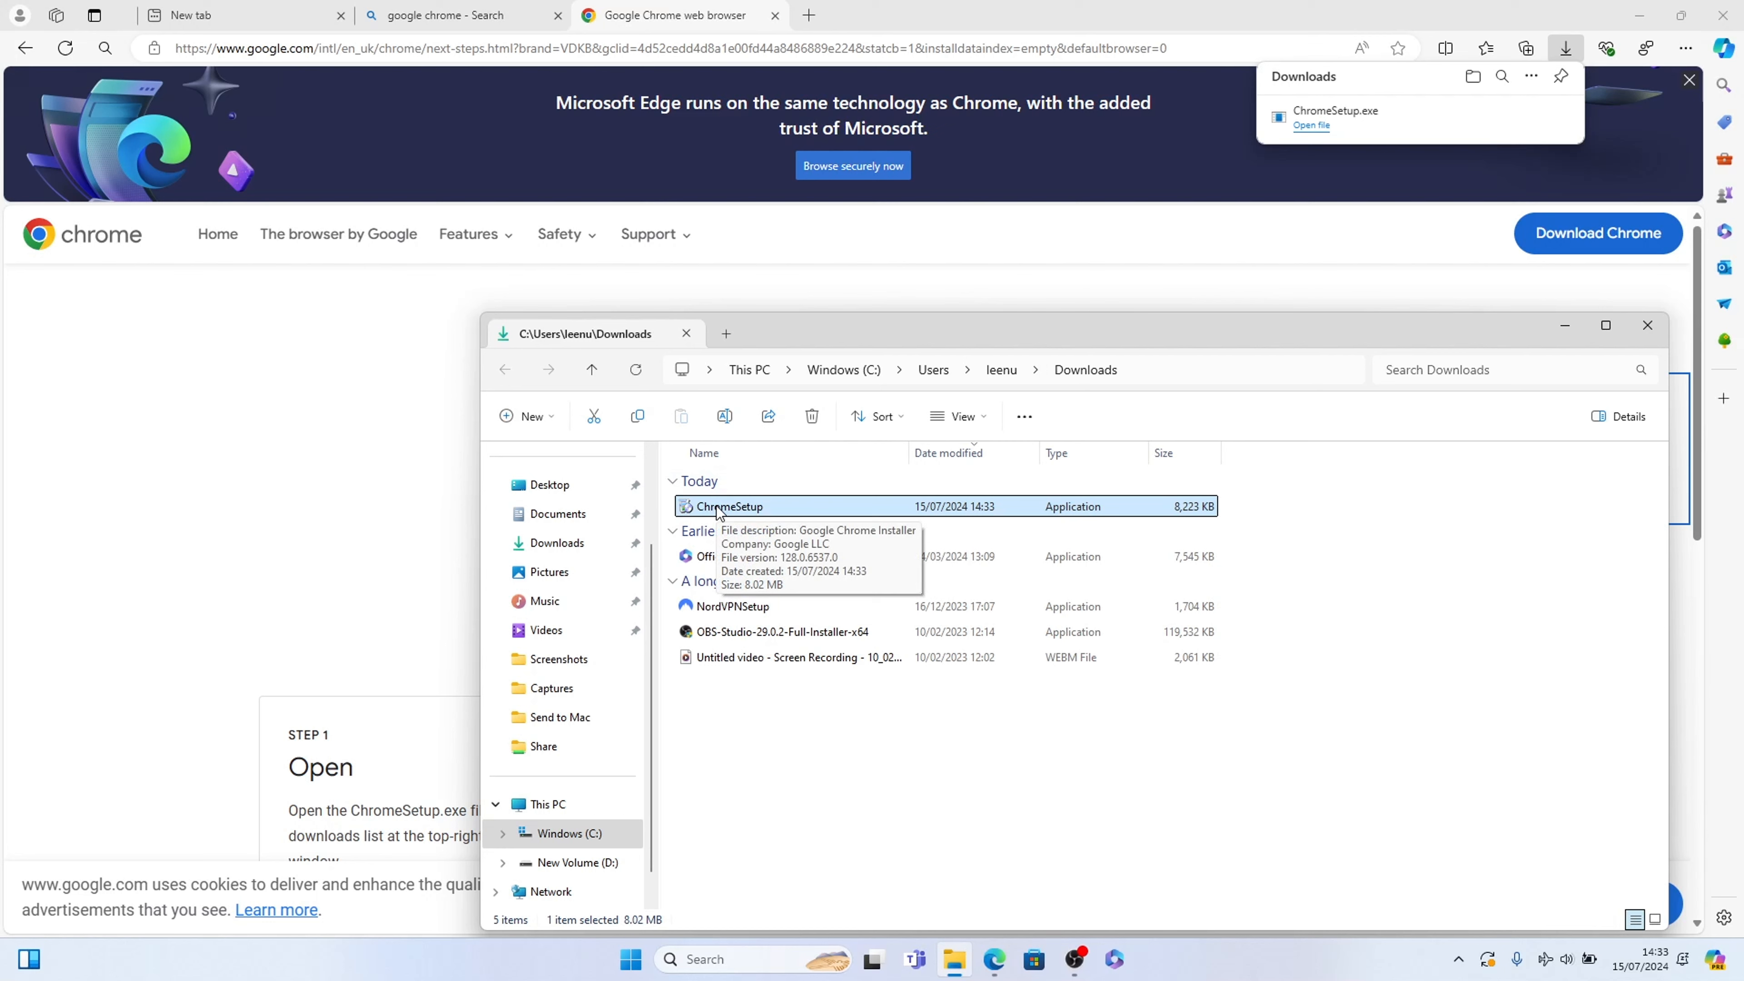
mouse_move(1099, 387)
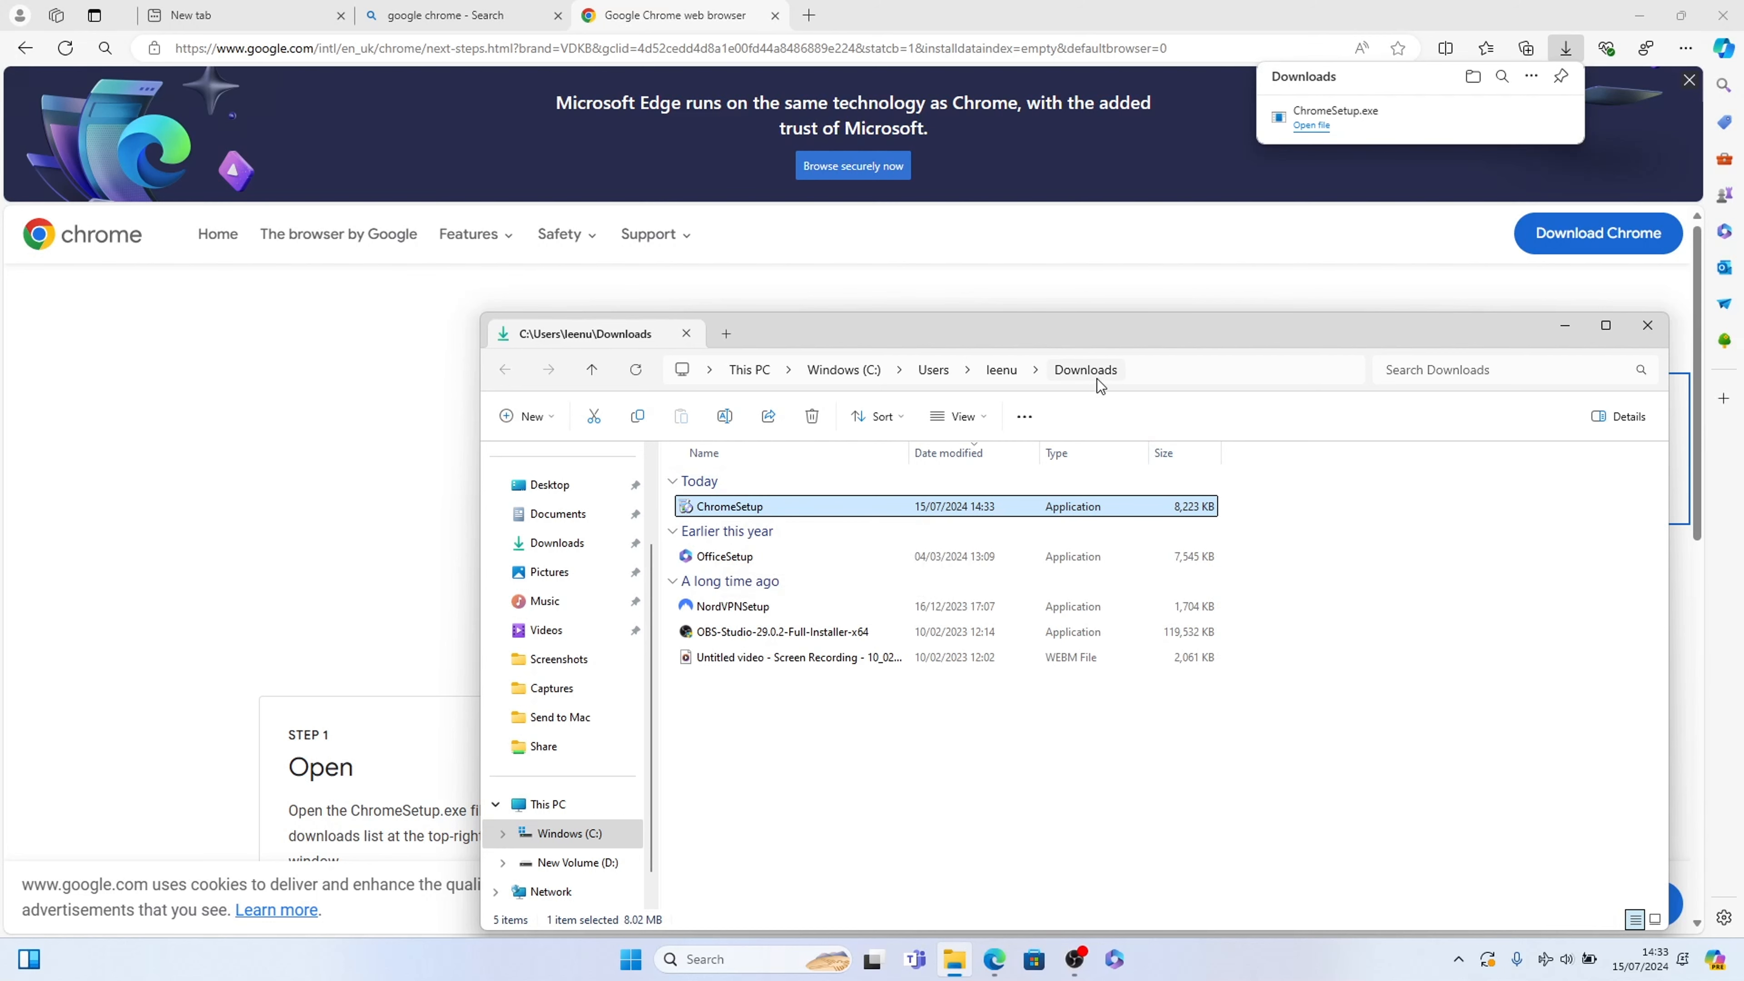
mouse_move(728, 512)
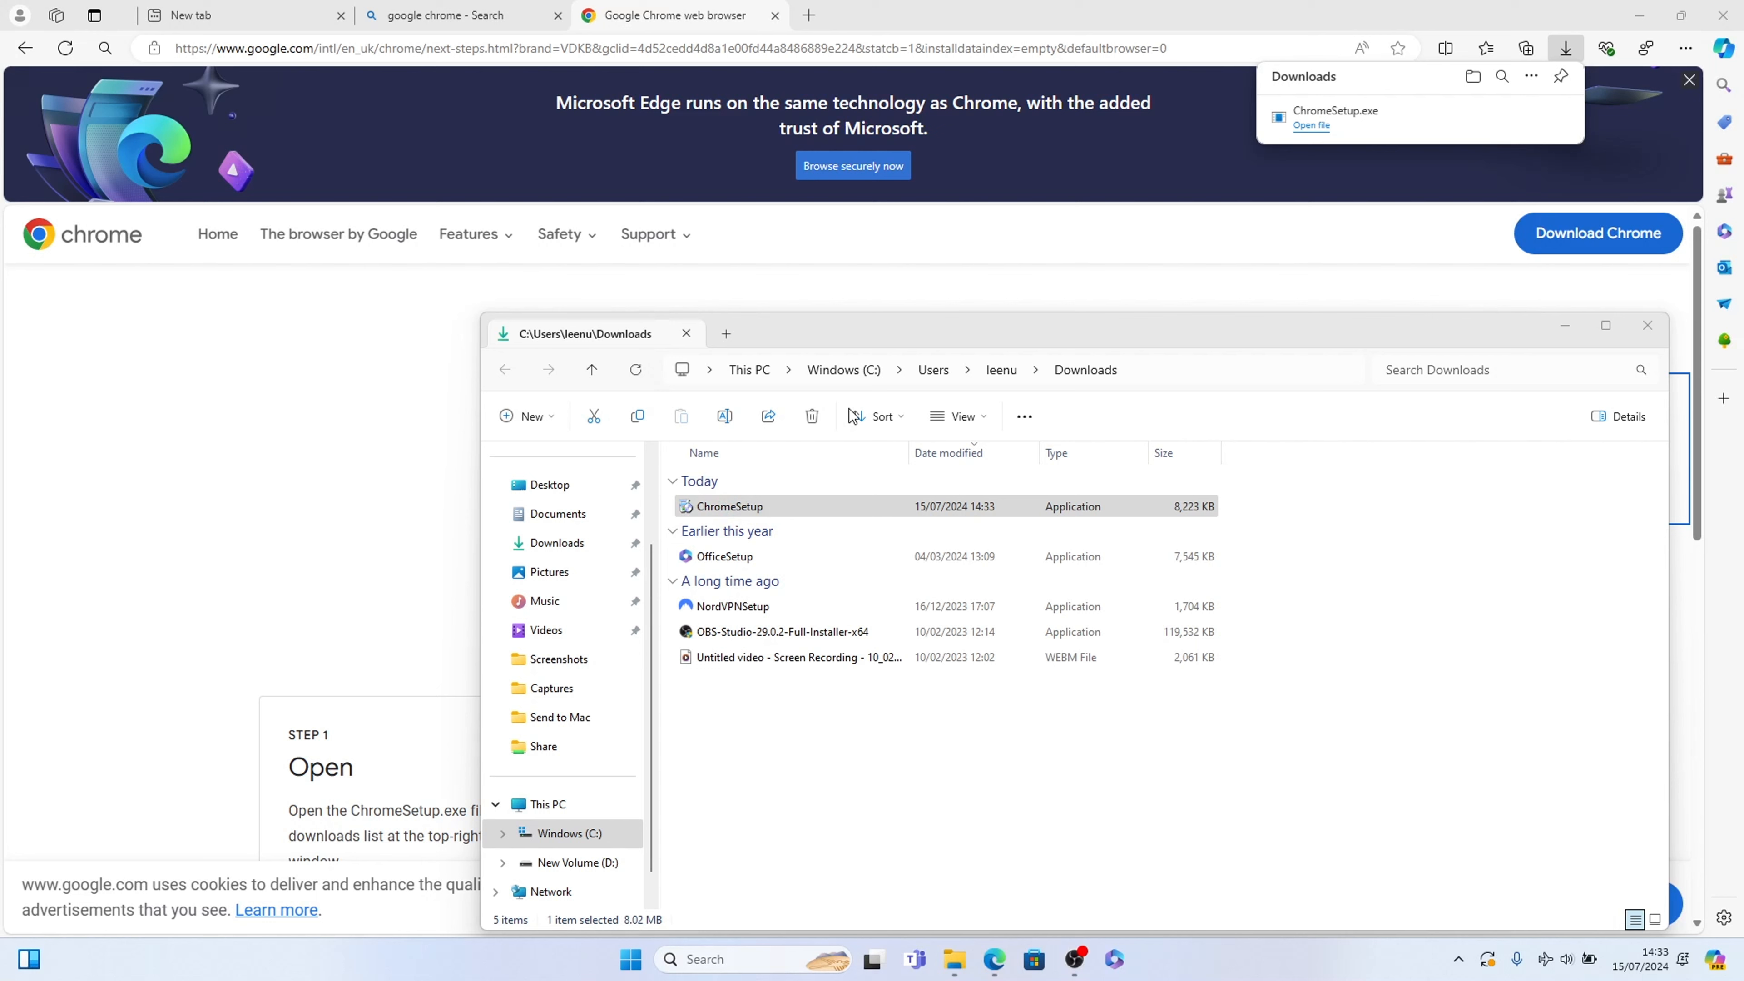
mouse_move(852, 434)
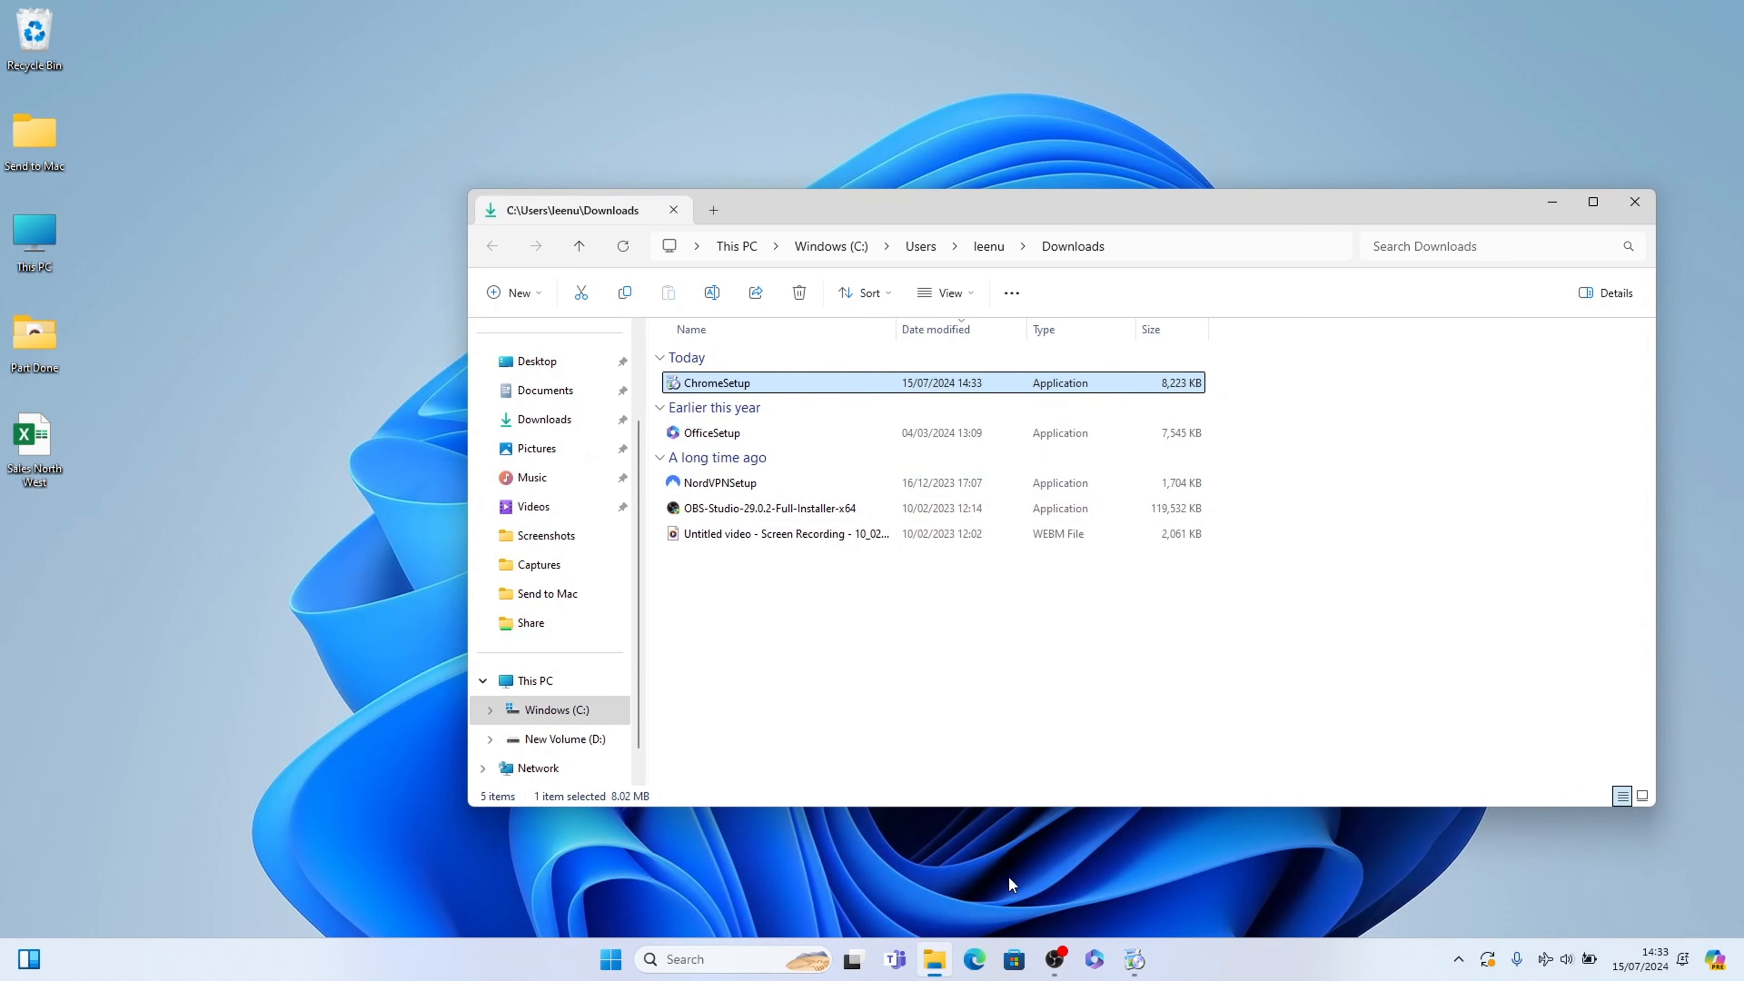
Step: Run the ChromeSetup installer from the Downloads folder
double_click(718, 383)
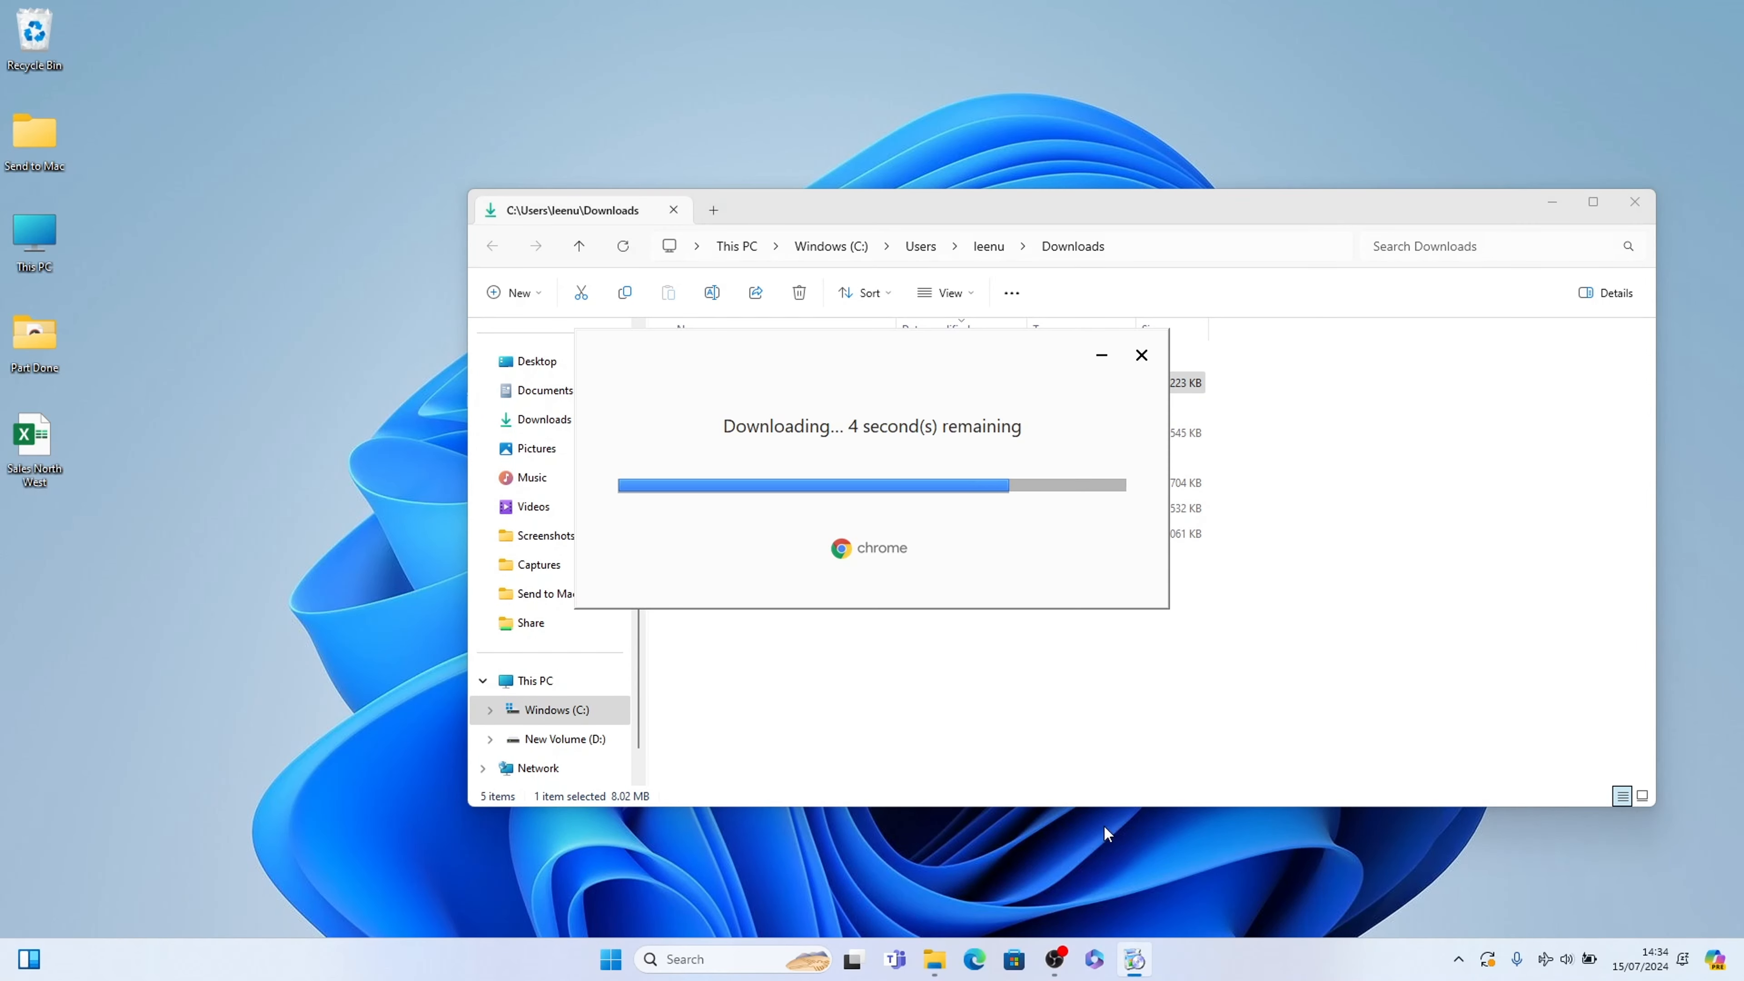
mouse_move(1036, 862)
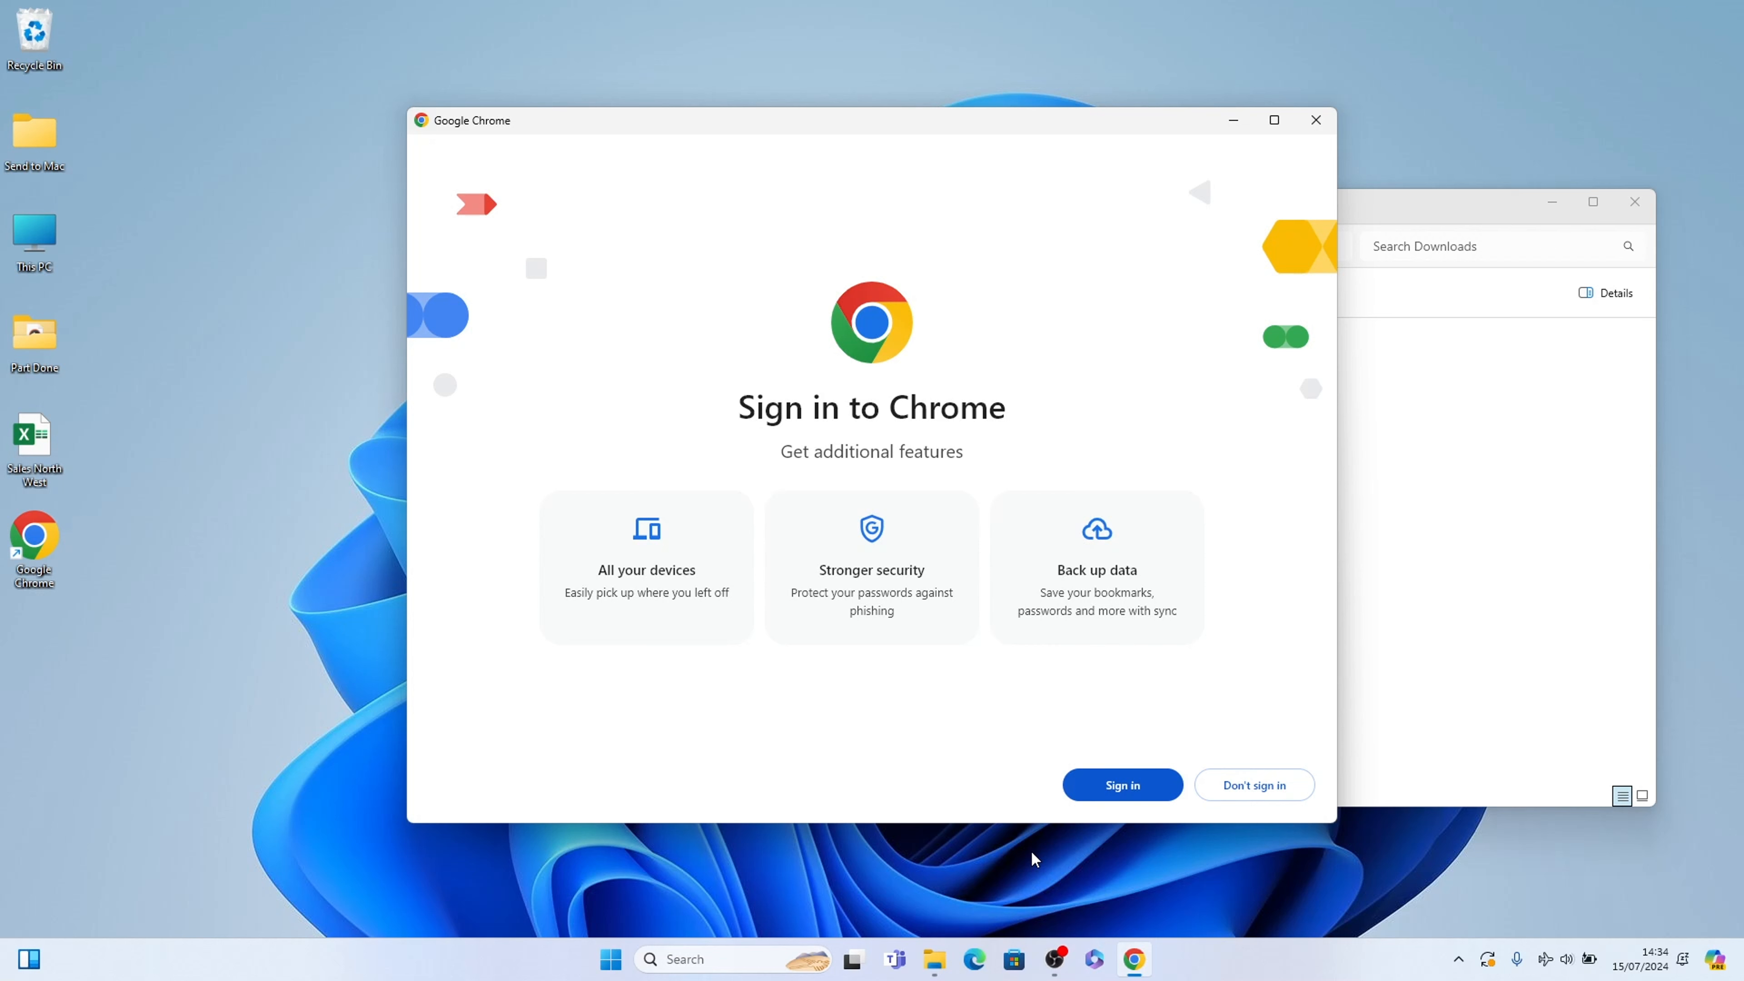
mouse_move(1045, 813)
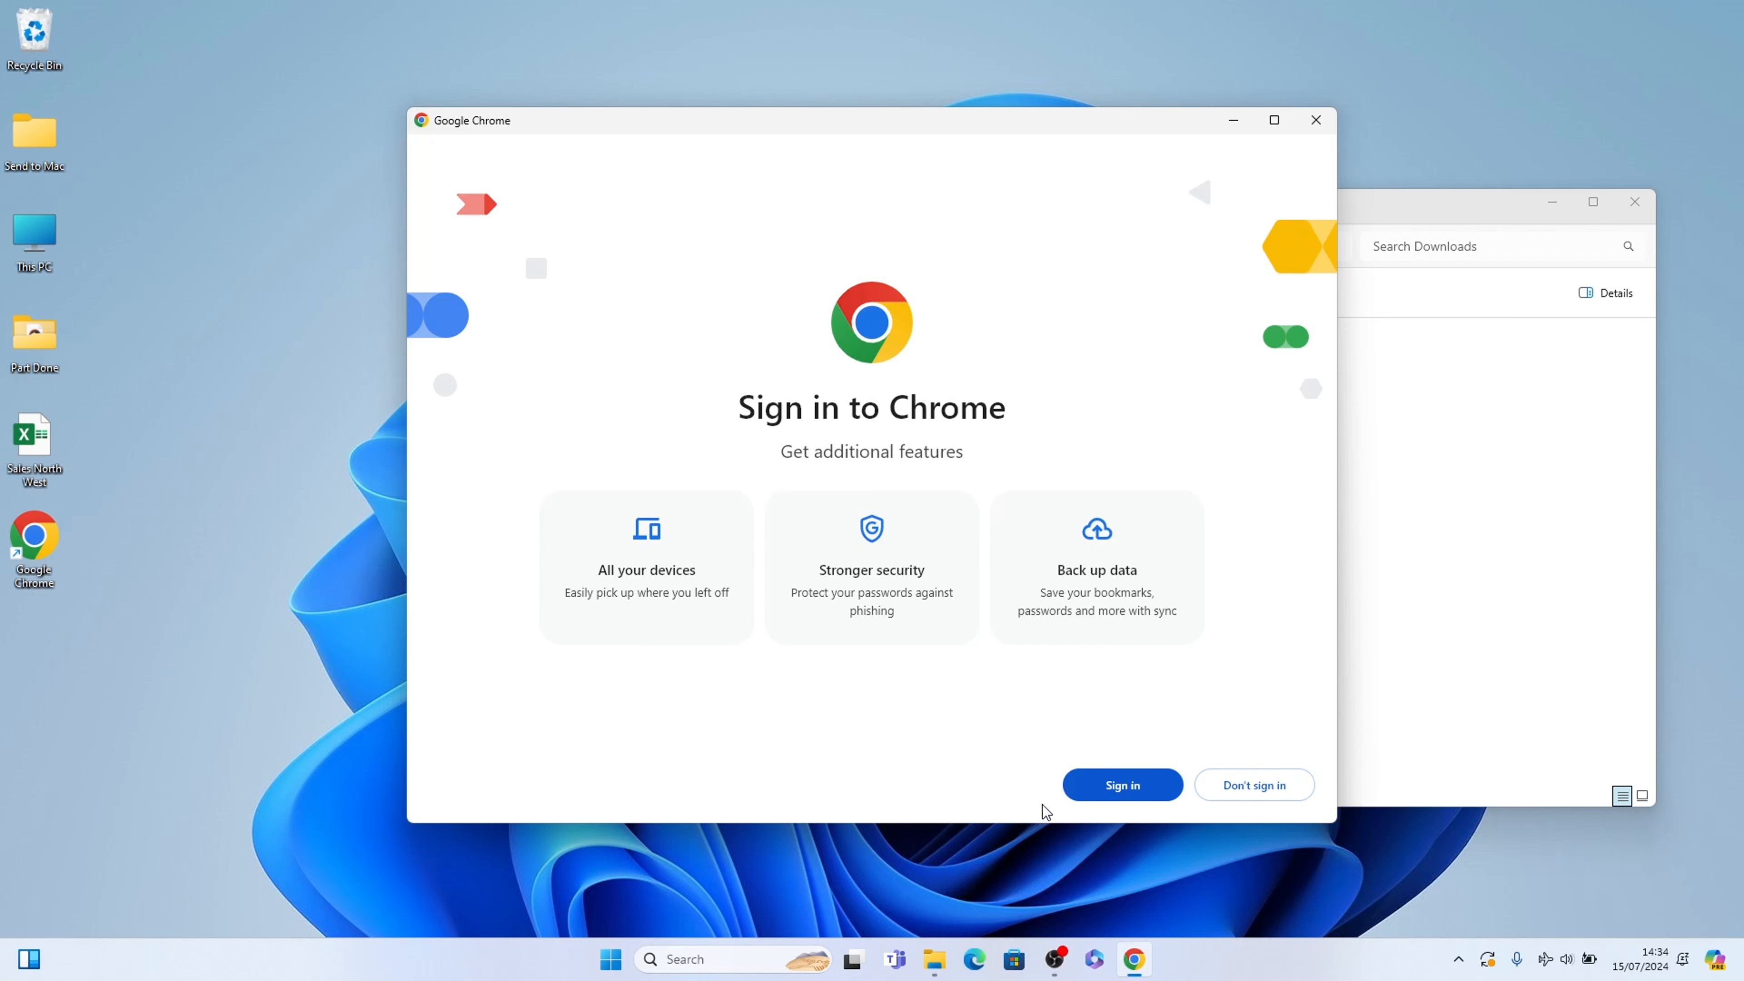
mouse_move(1223, 798)
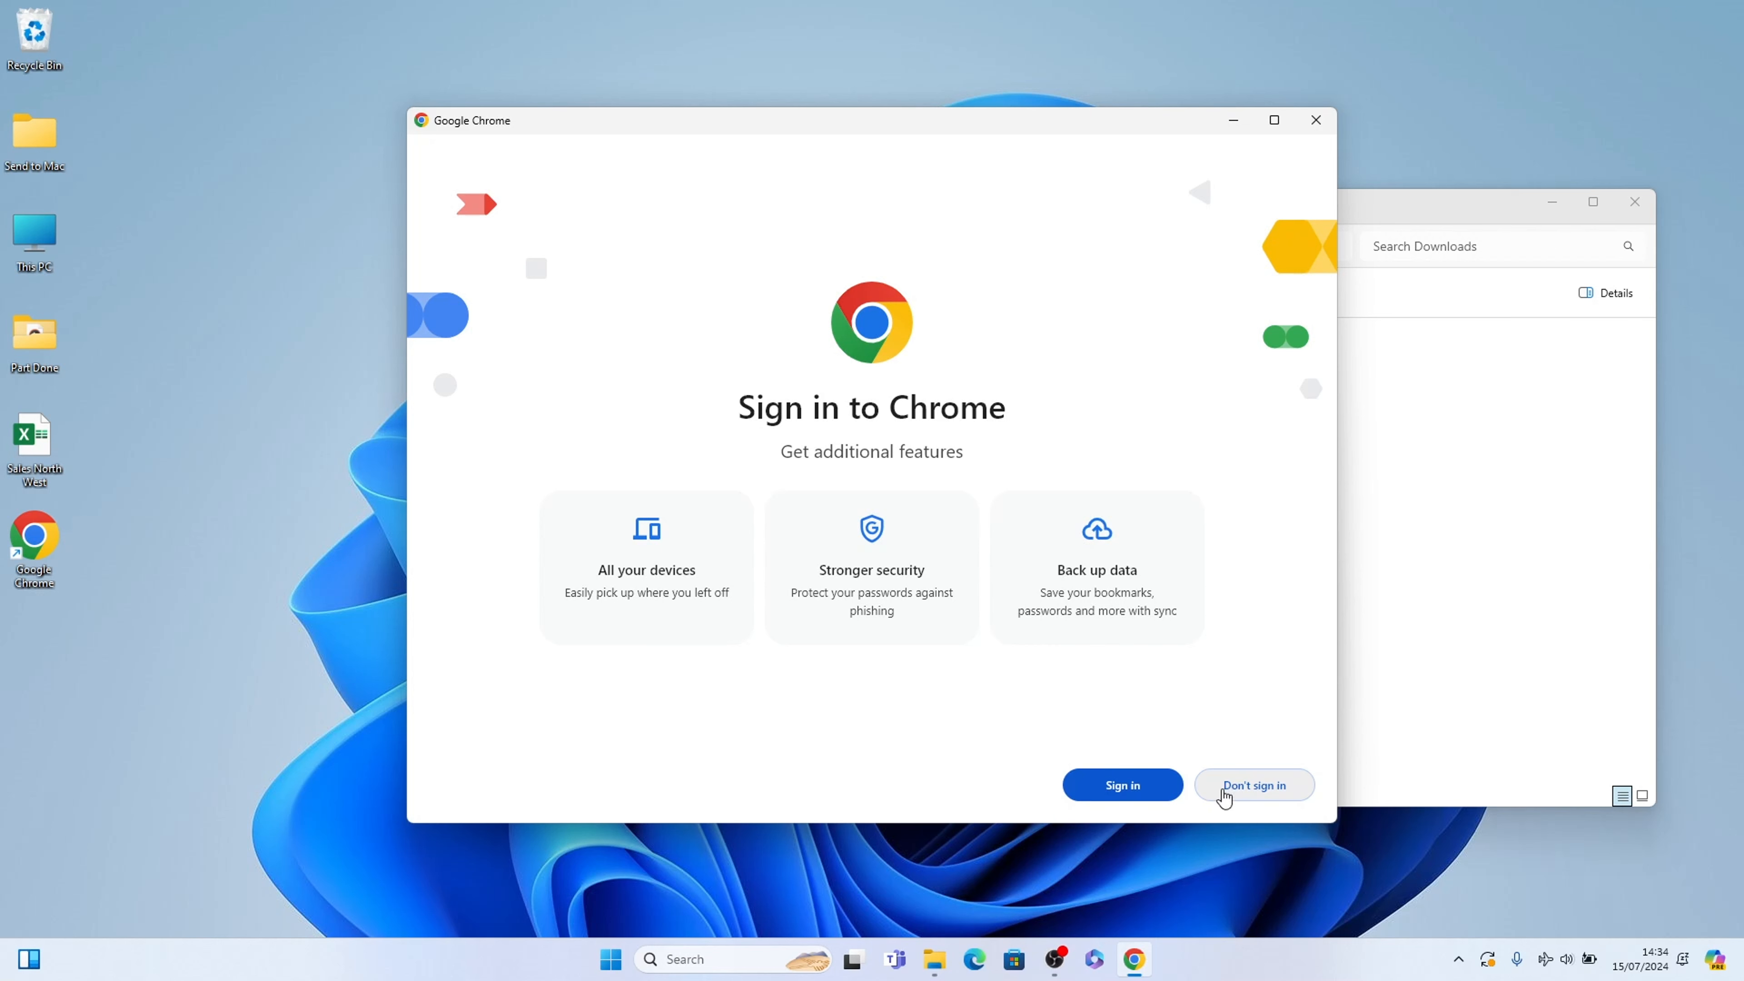
Step: Finish Chrome's first-run setup without signing in or making it the default browser
left_click(1256, 785)
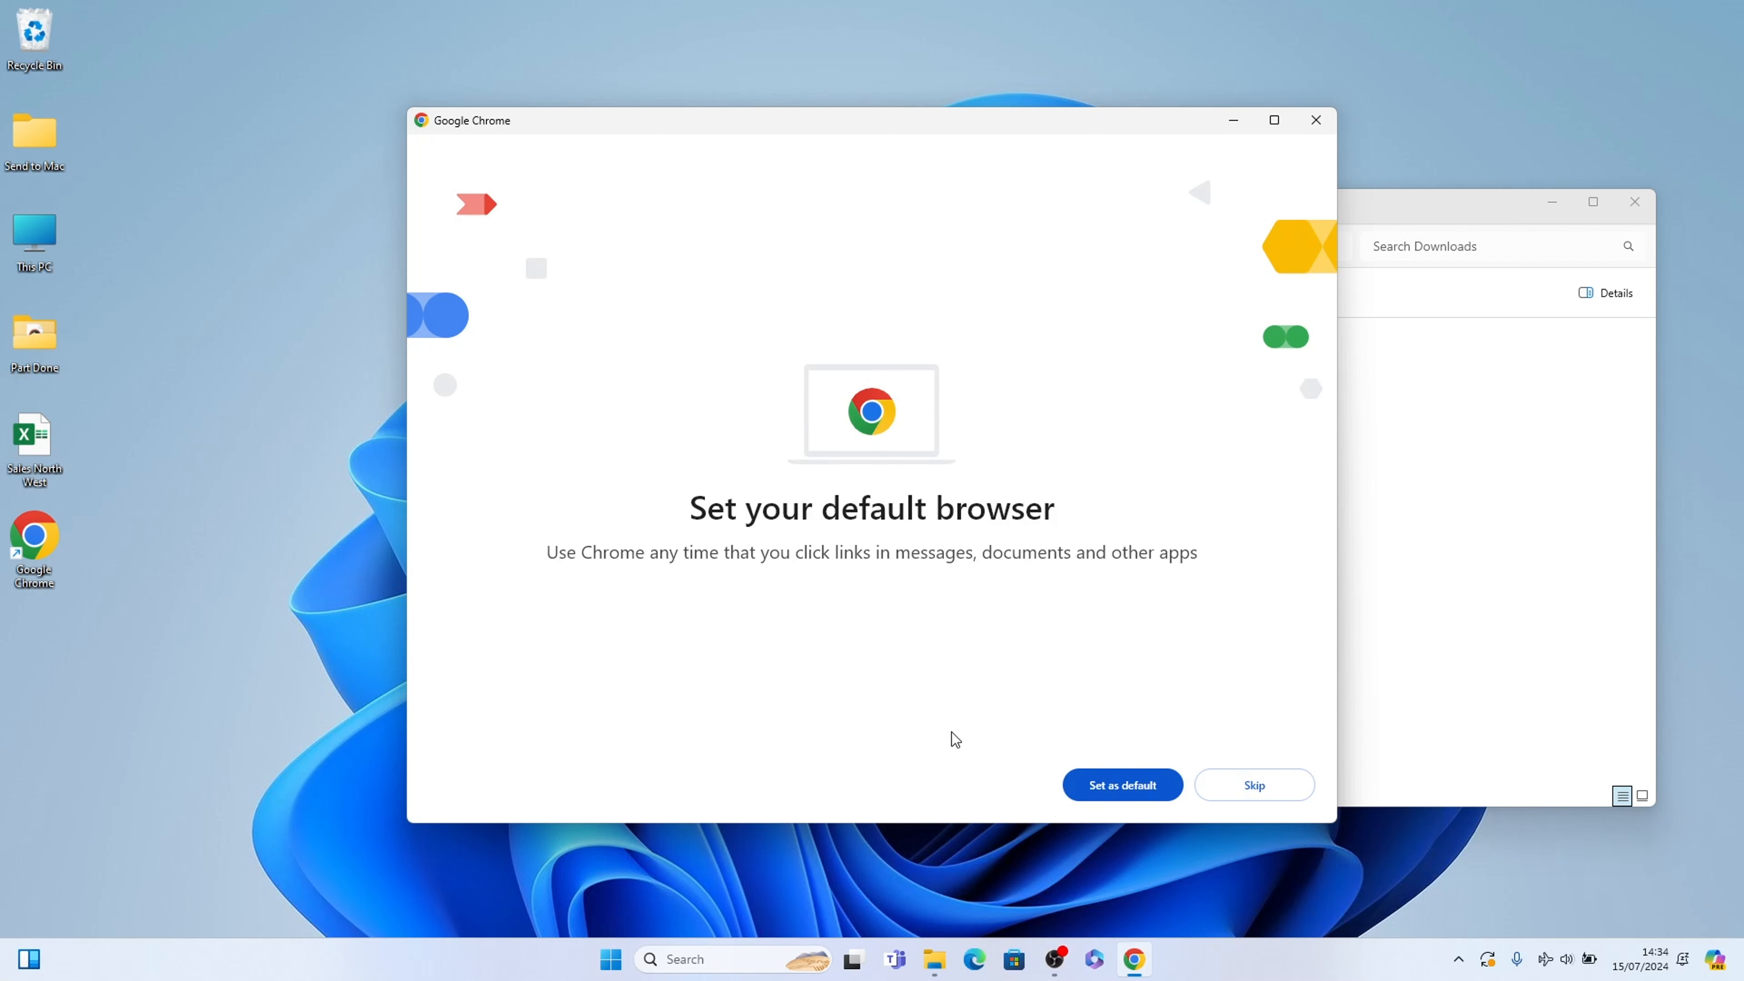
mouse_move(1257, 784)
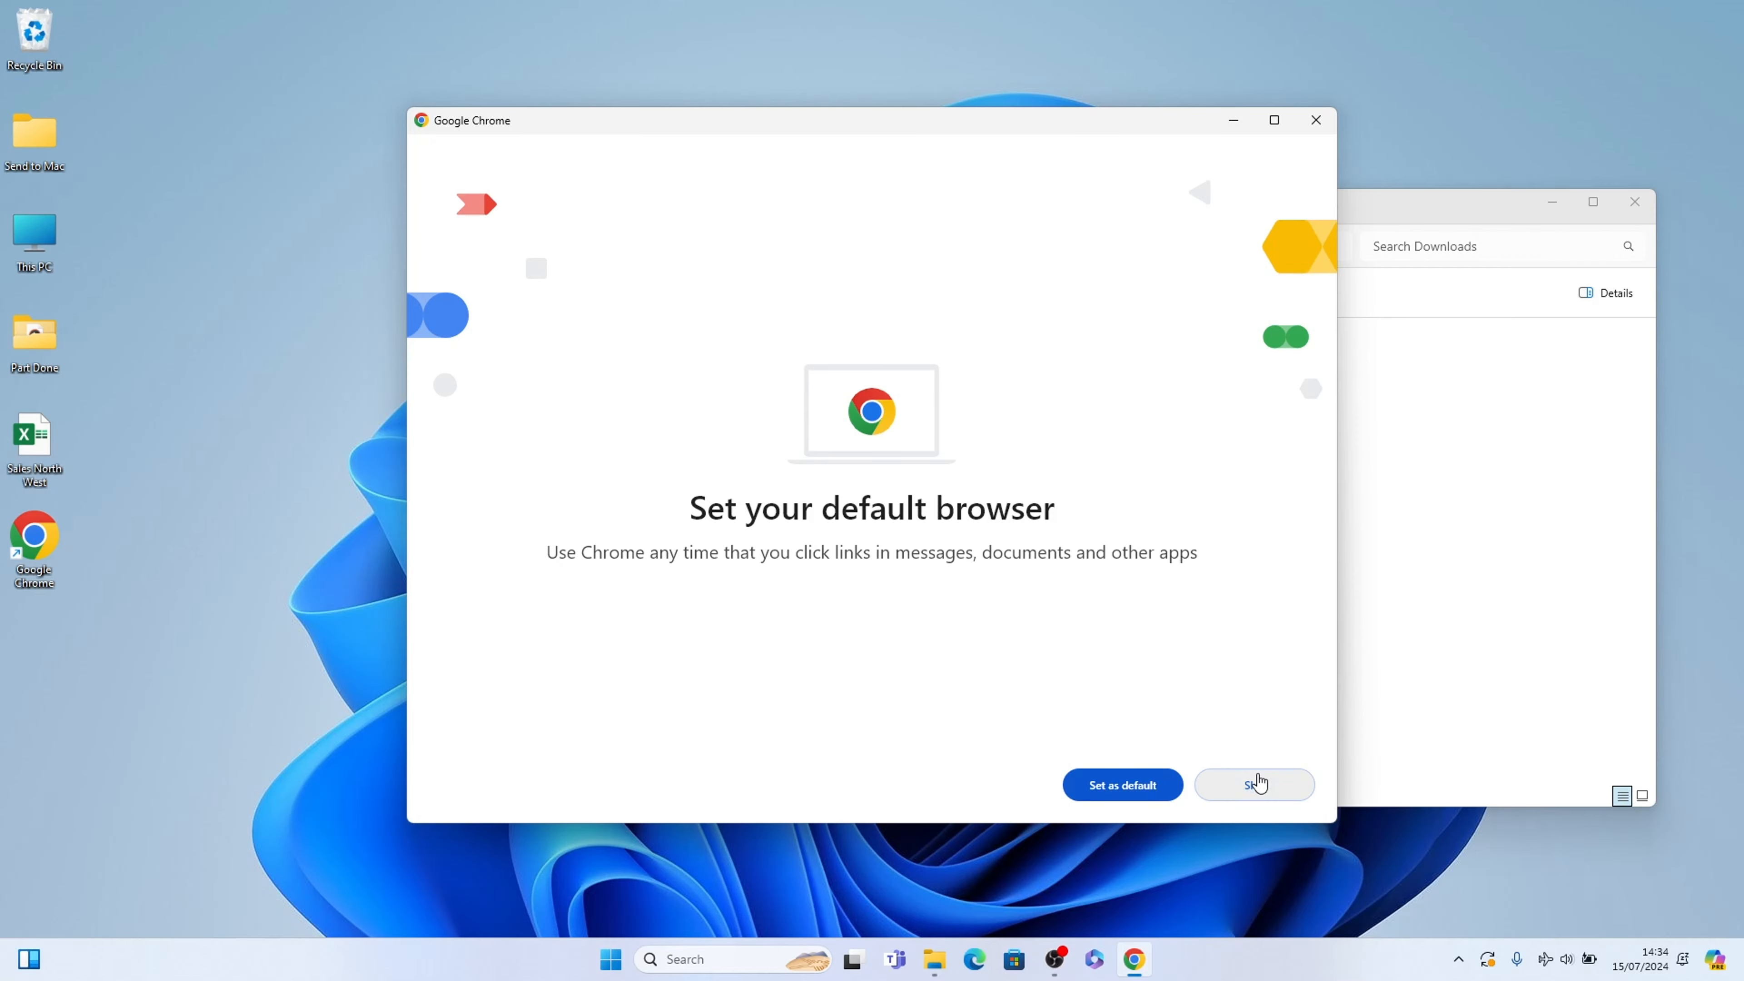
left_click(1255, 785)
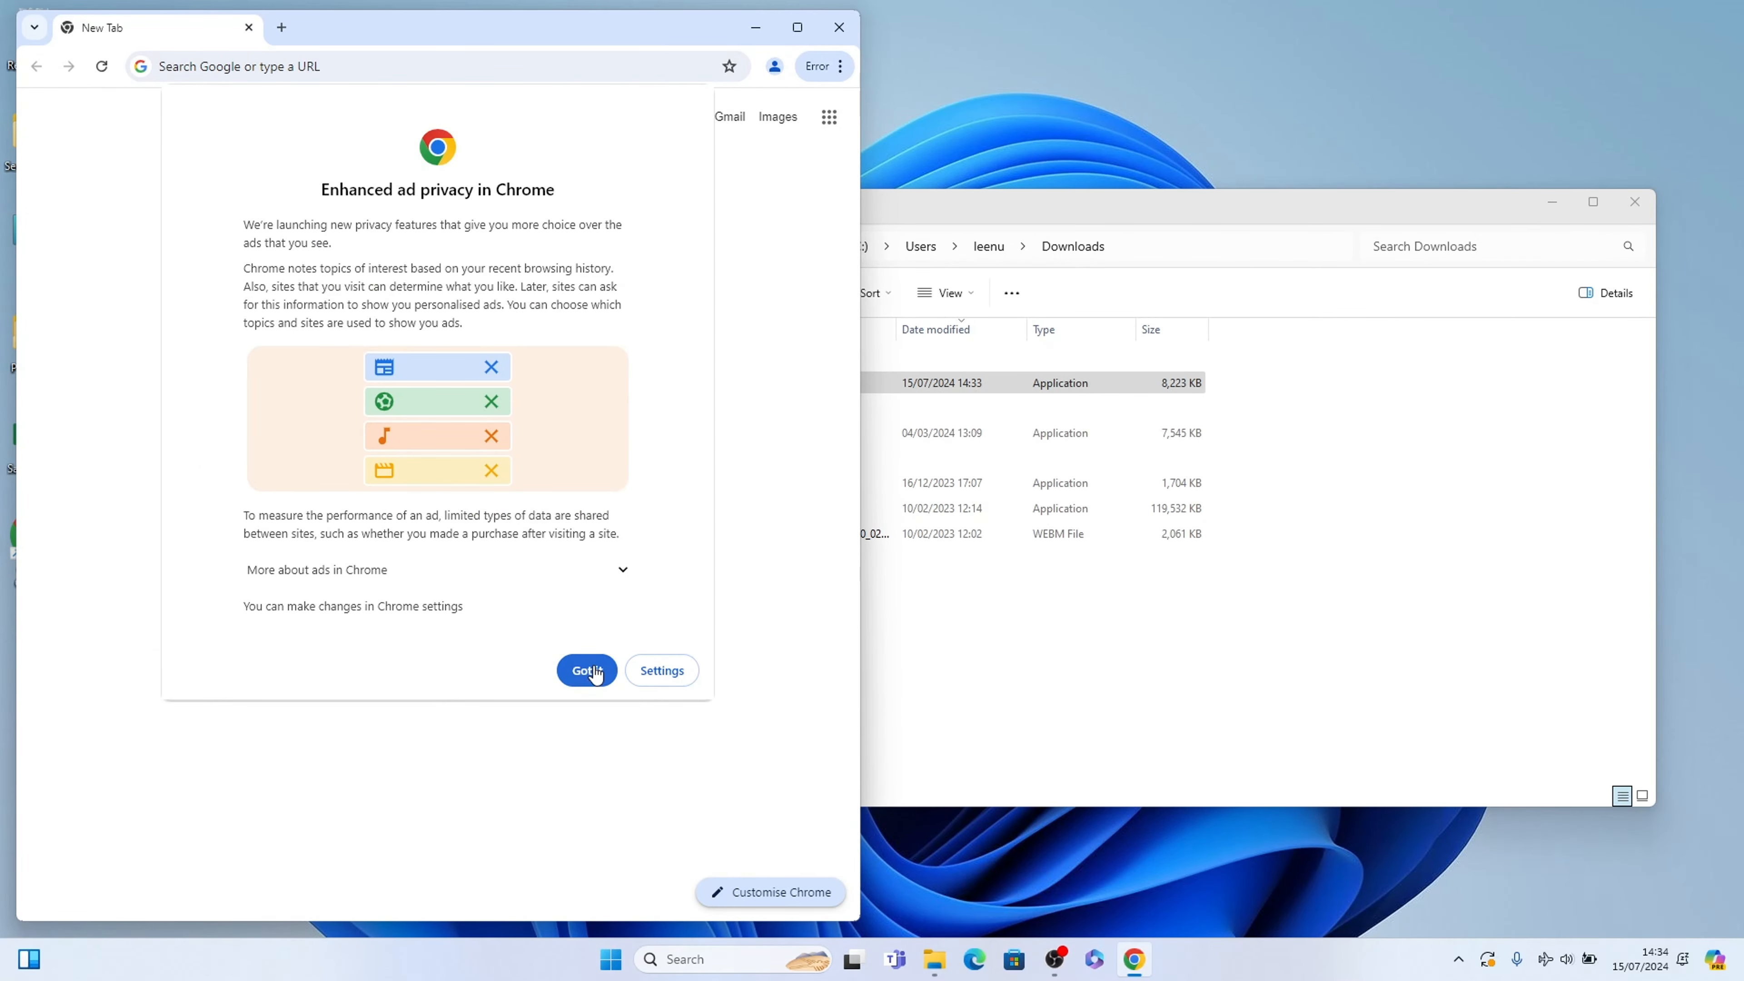
Step: Dismiss the Enhanced ad privacy notice and close the Chrome window
left_click(587, 671)
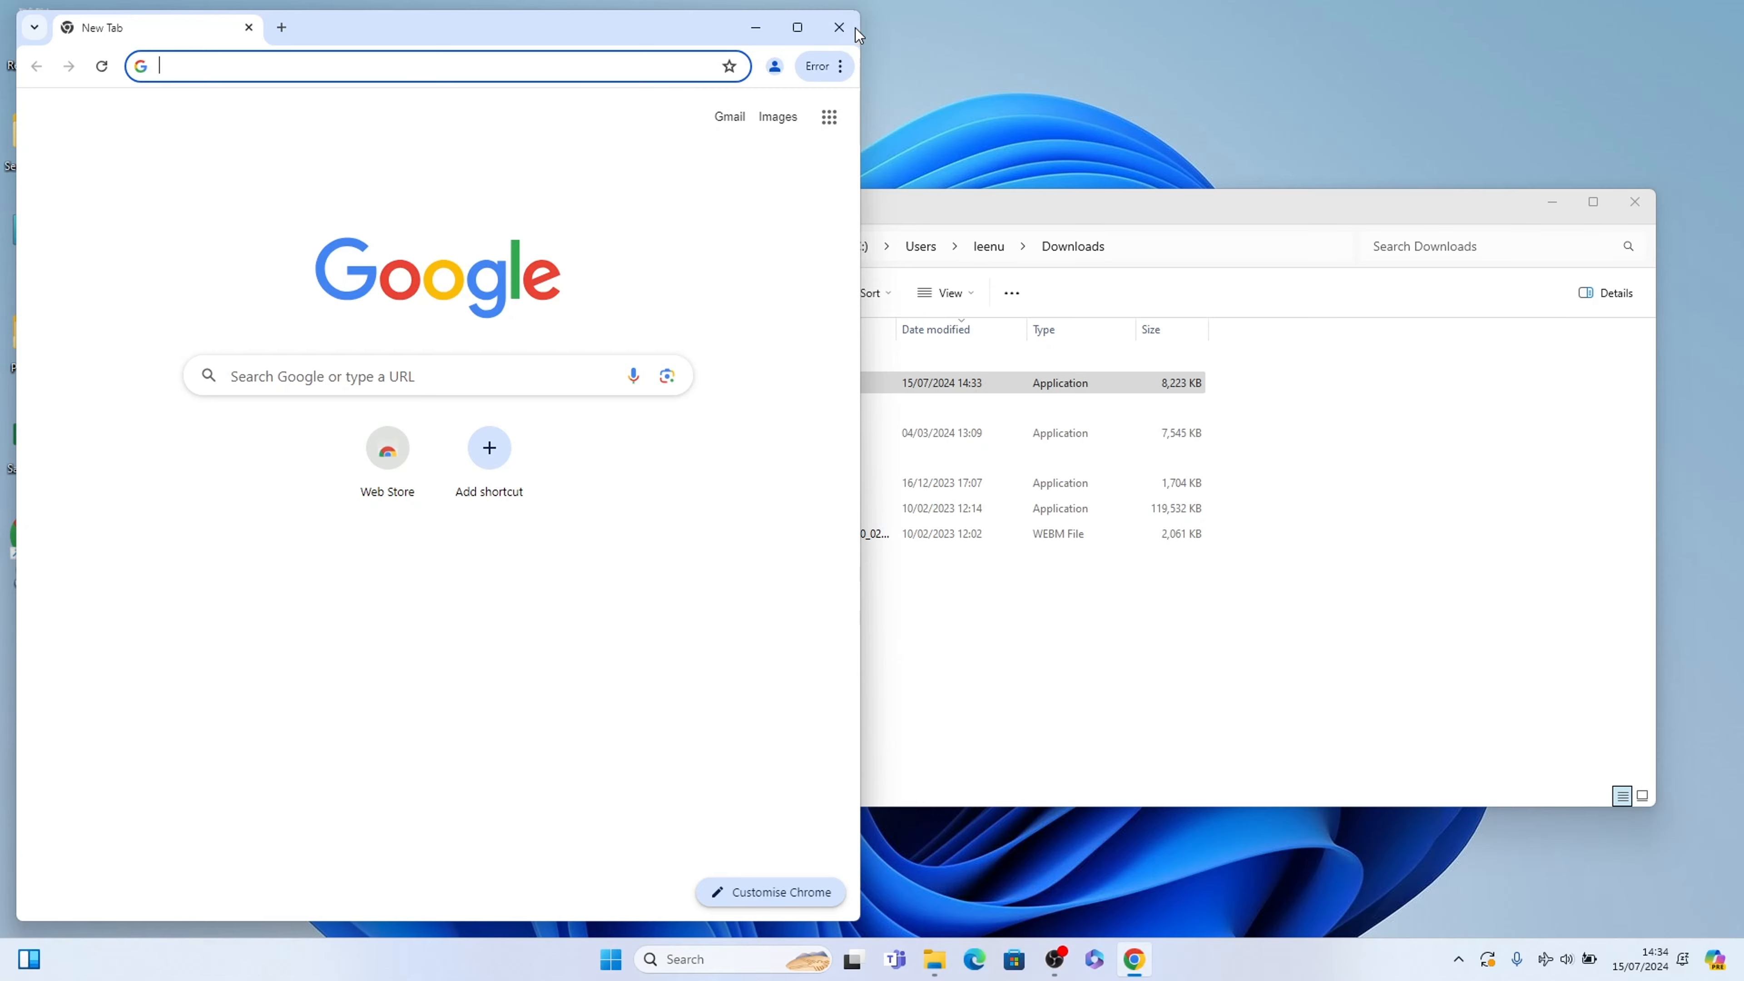
left_click(838, 26)
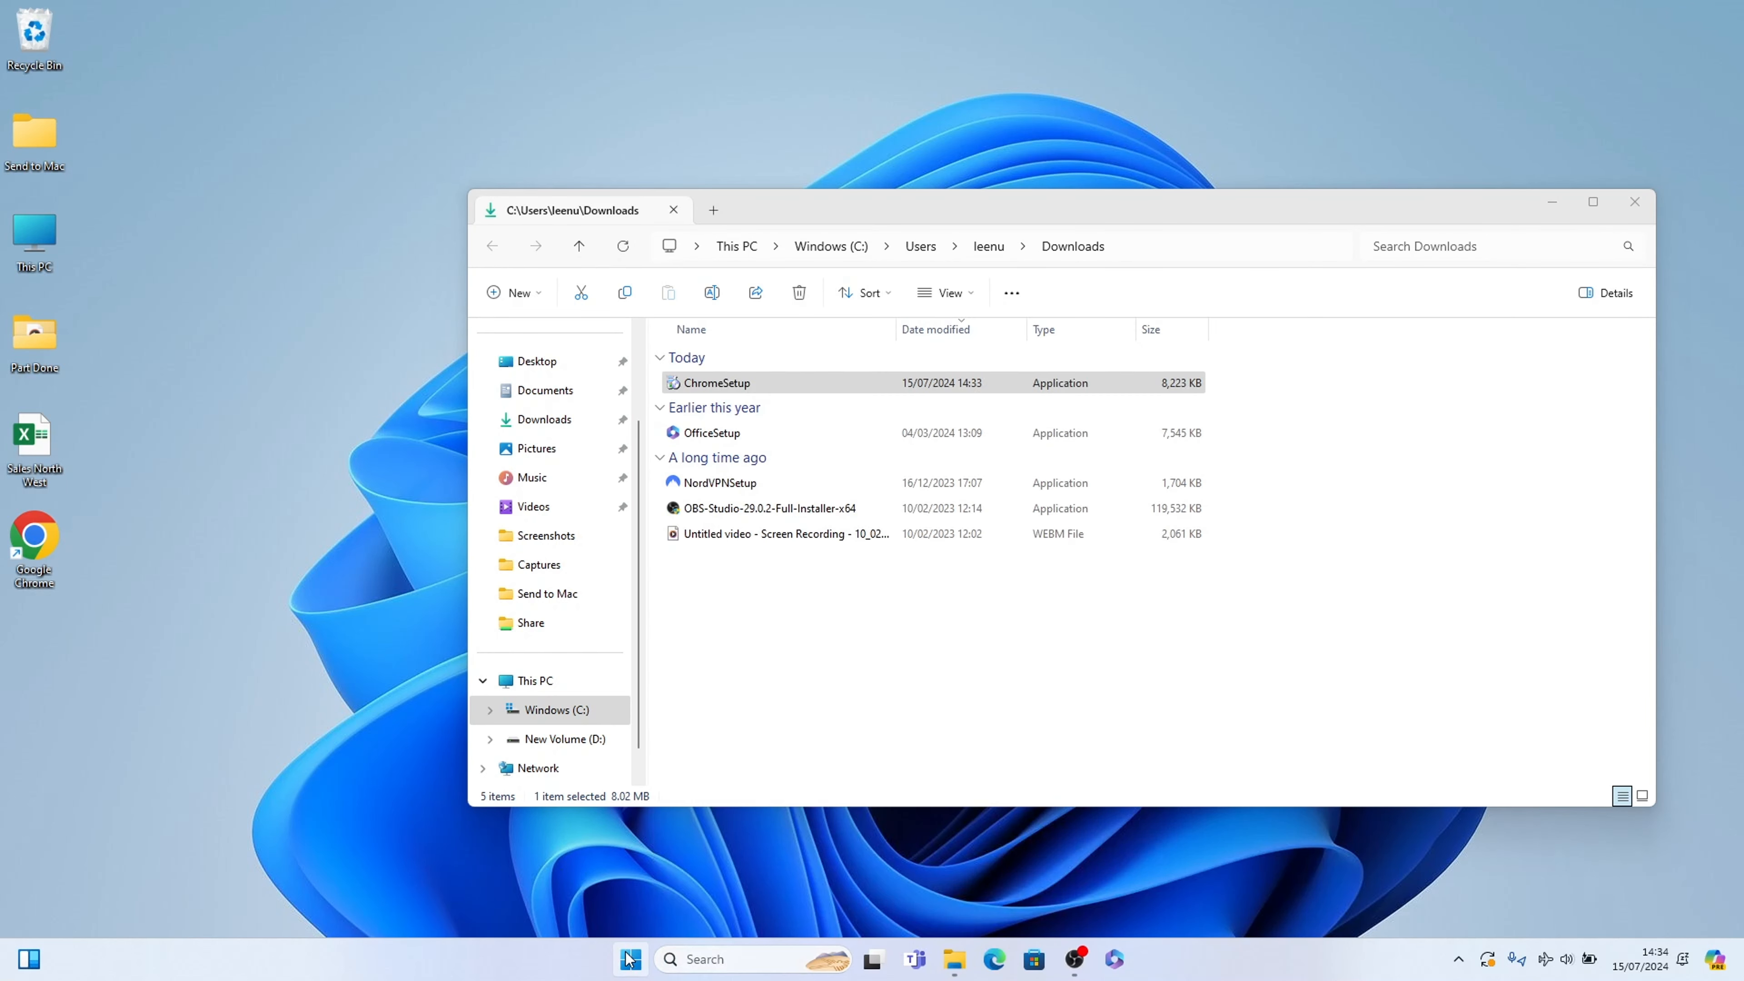
Step: Pin Google Chrome to the taskbar via a Start menu search for 'google Chrome'
left_click(630, 959)
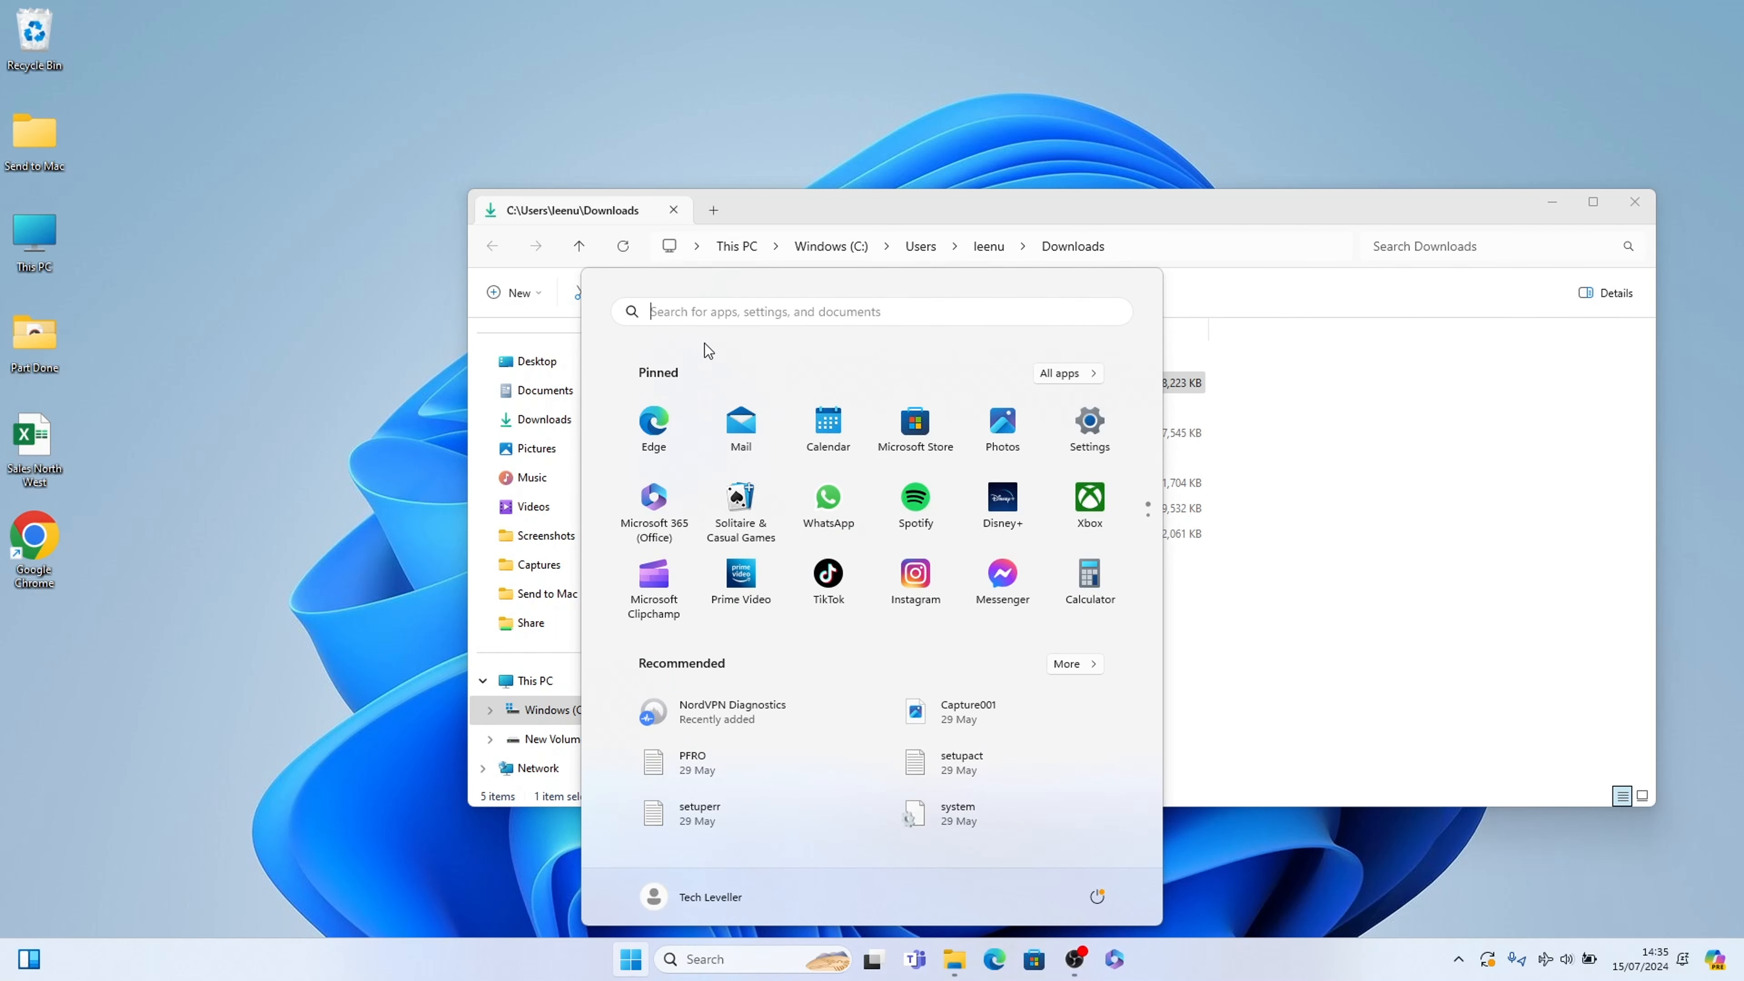
type("google Chrome")
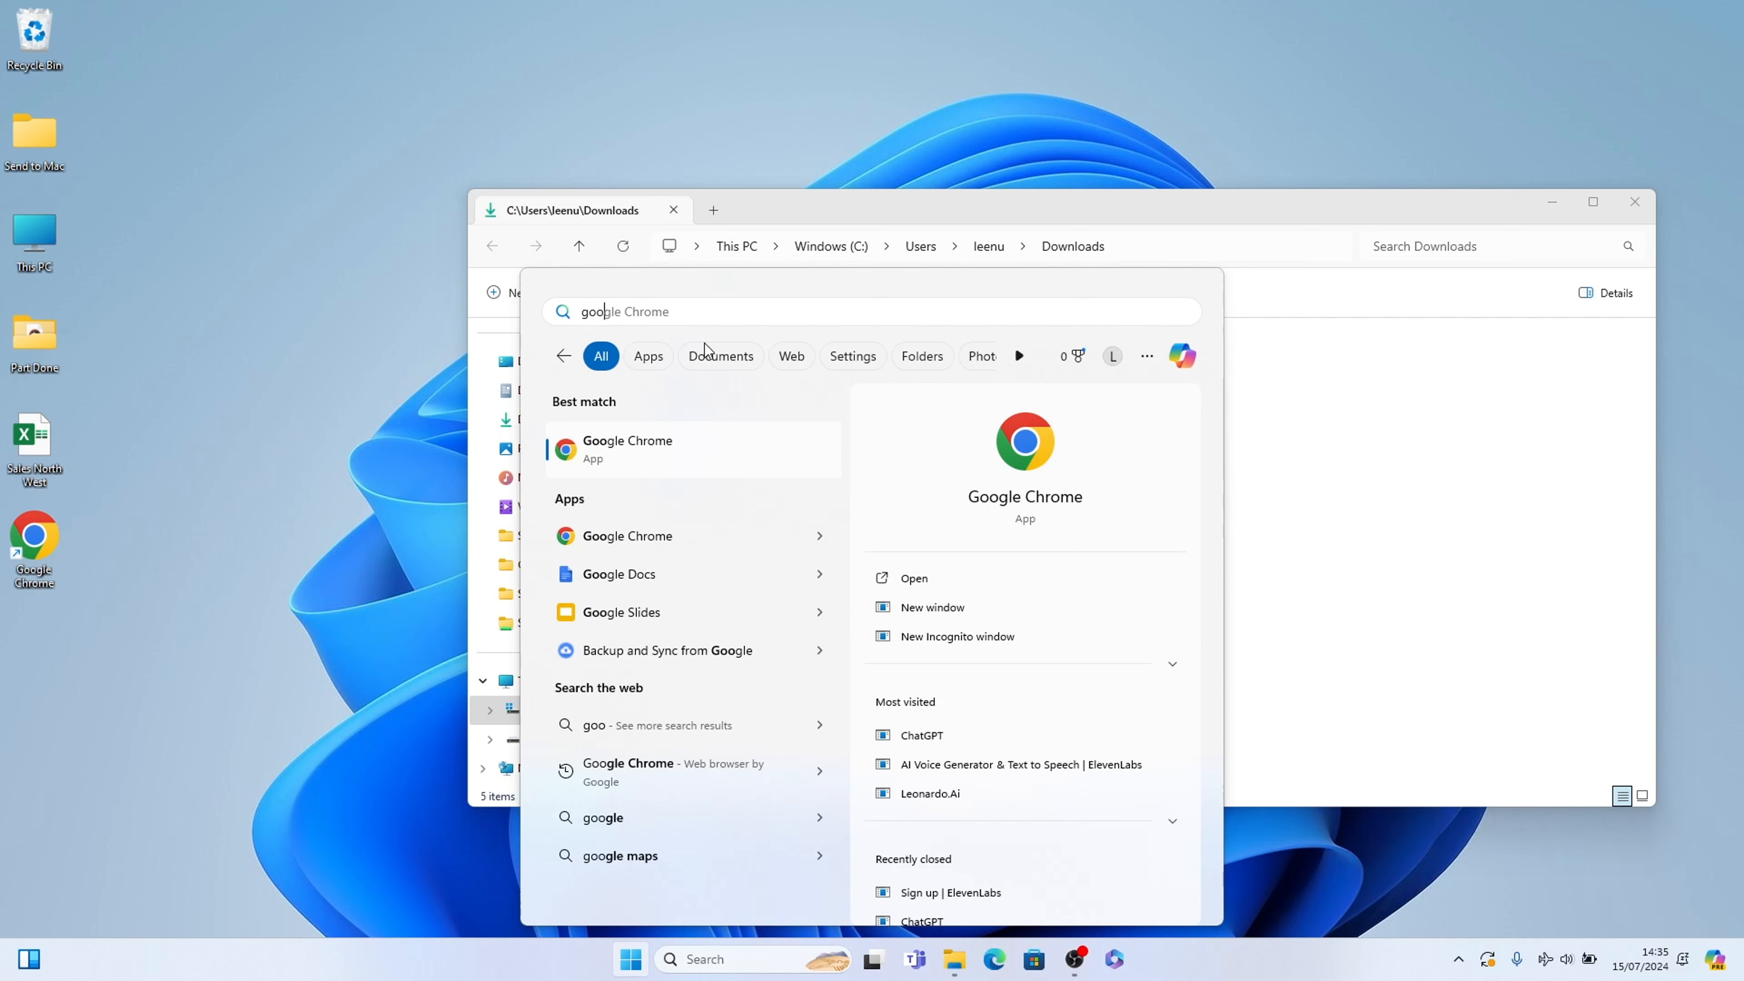
mouse_move(640, 470)
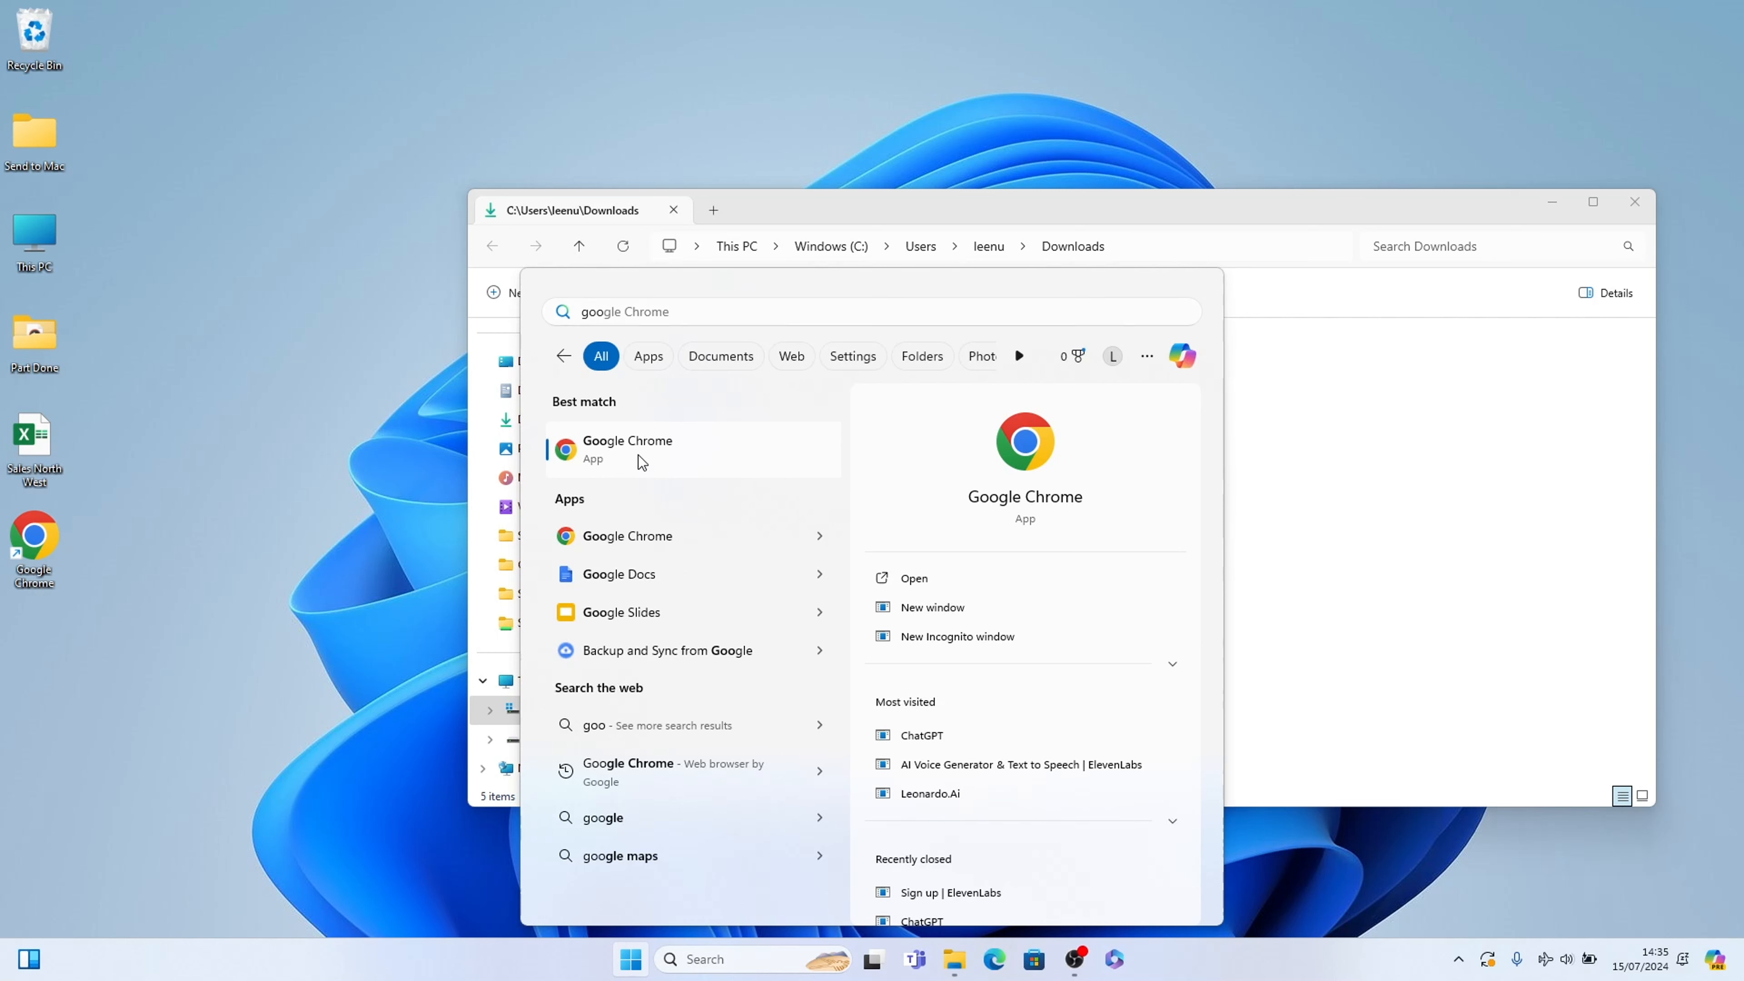
right_click(639, 460)
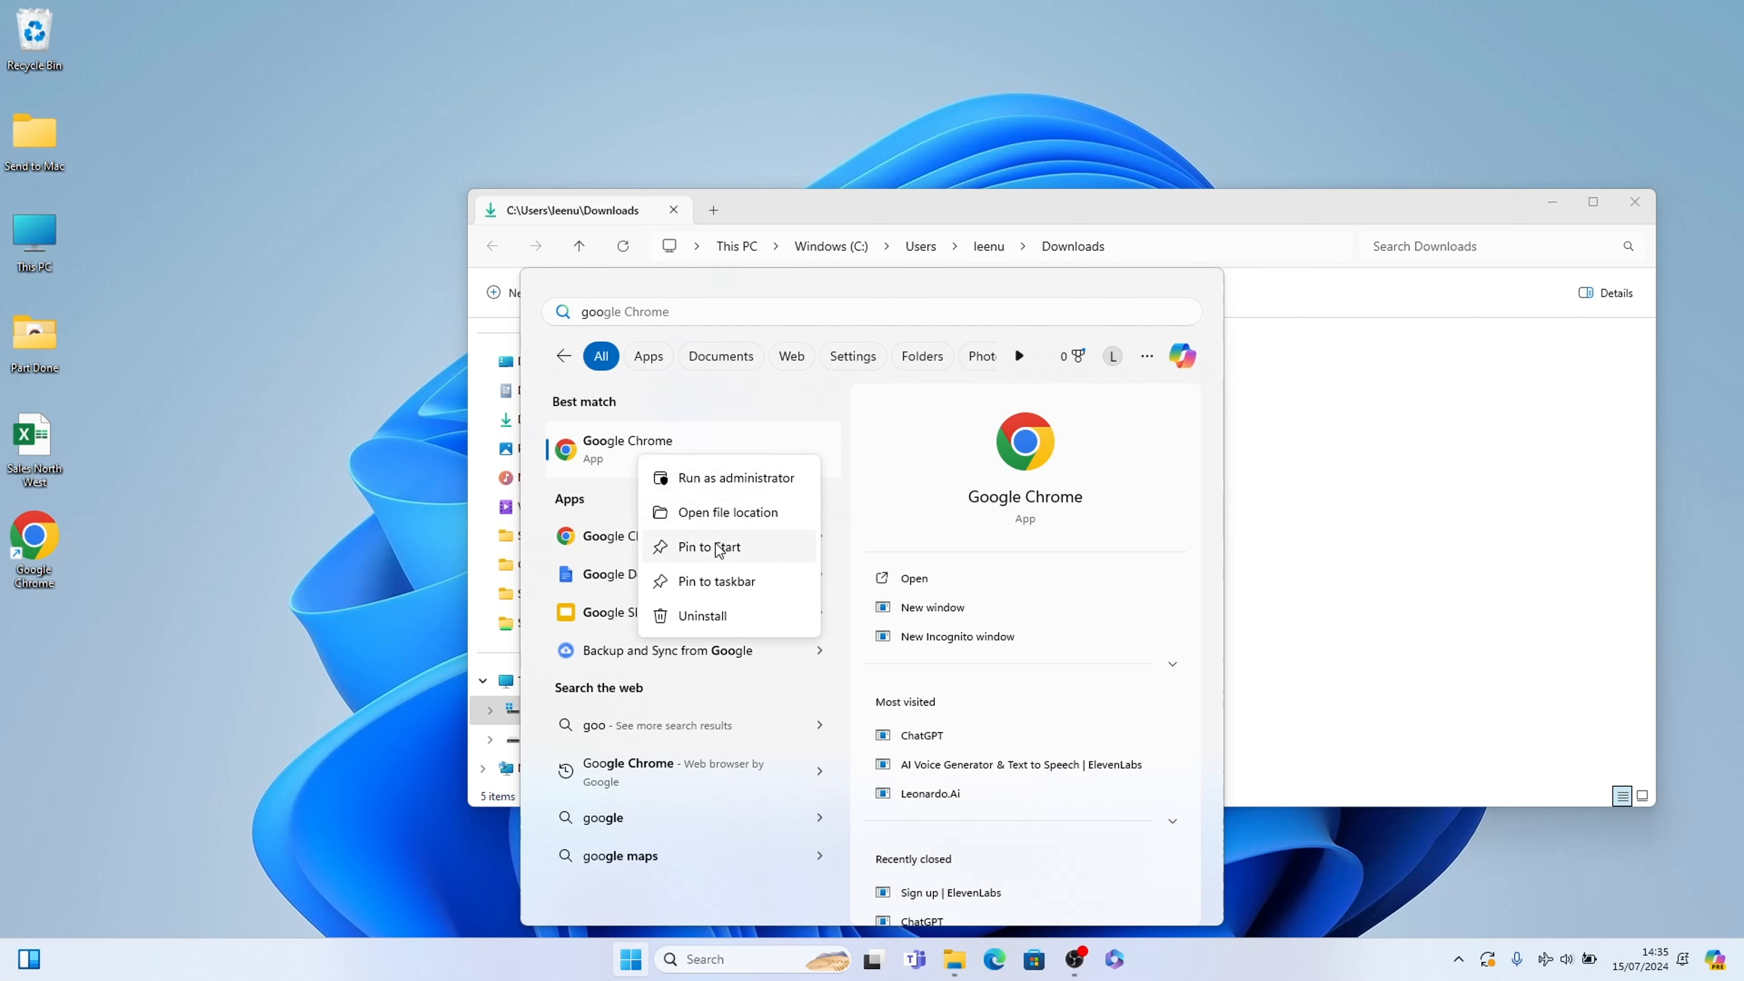
left_click(717, 581)
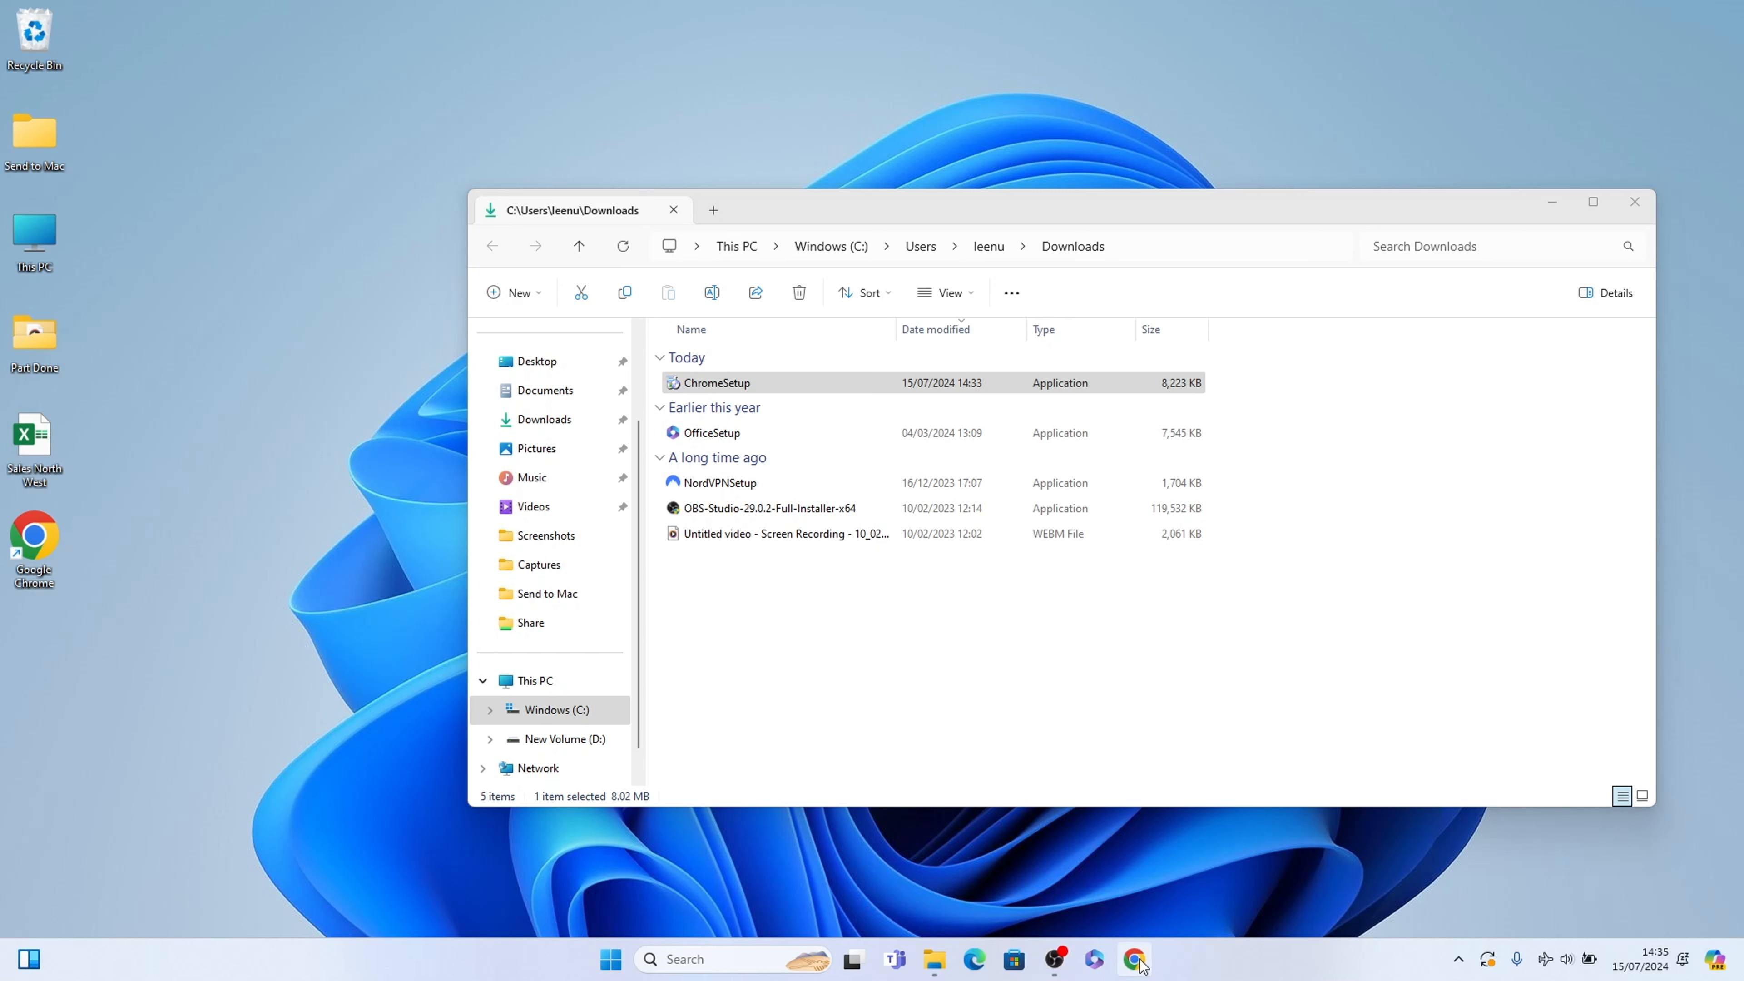
mouse_move(1135, 967)
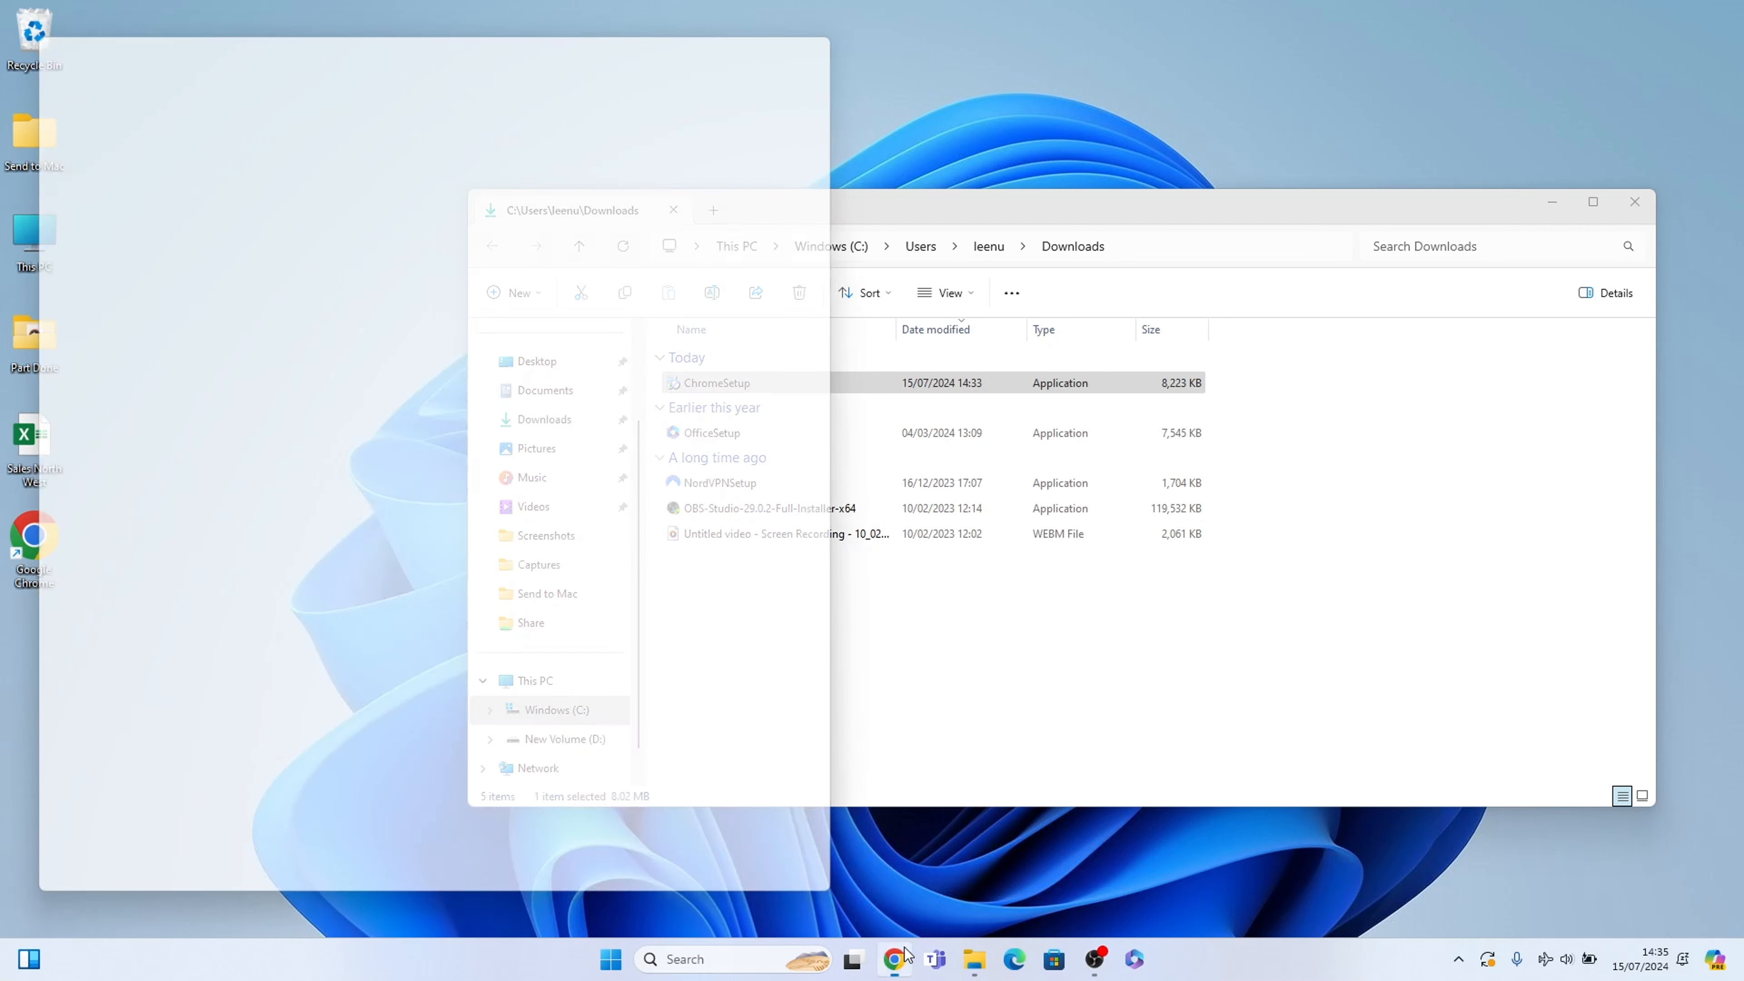
Step: Move the pinned Chrome icon left on the taskbar, next to Task View
left_click(891, 969)
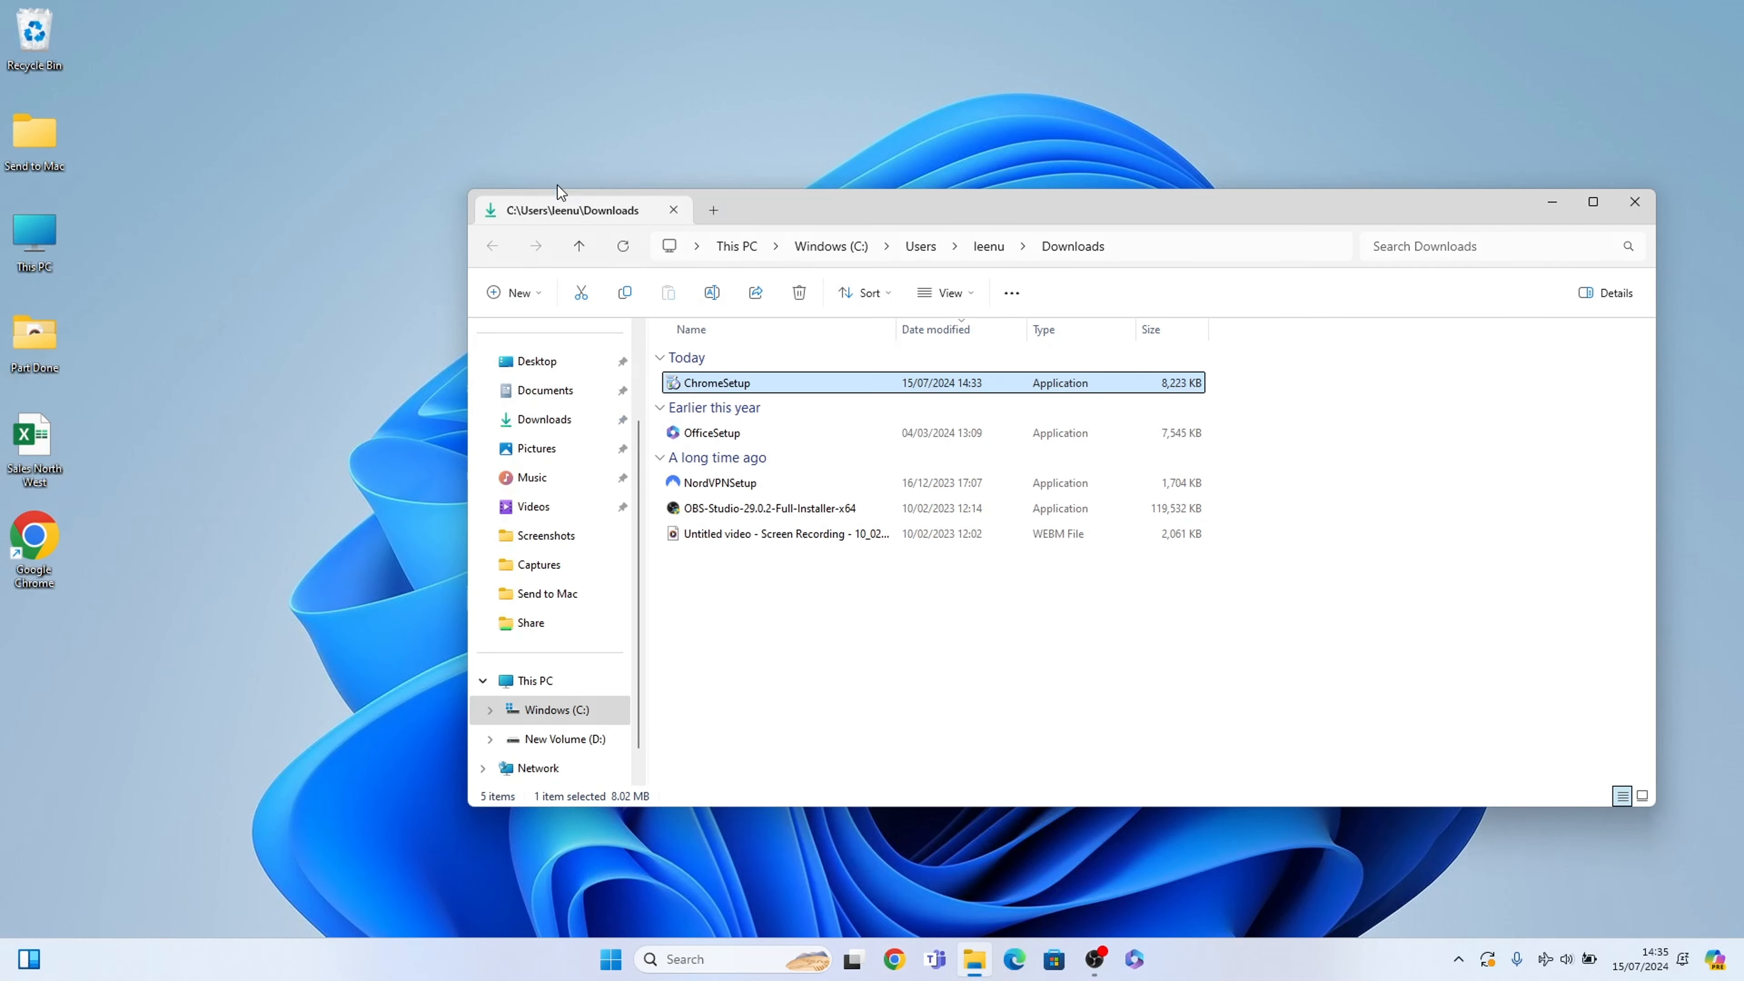
mouse_move(723, 389)
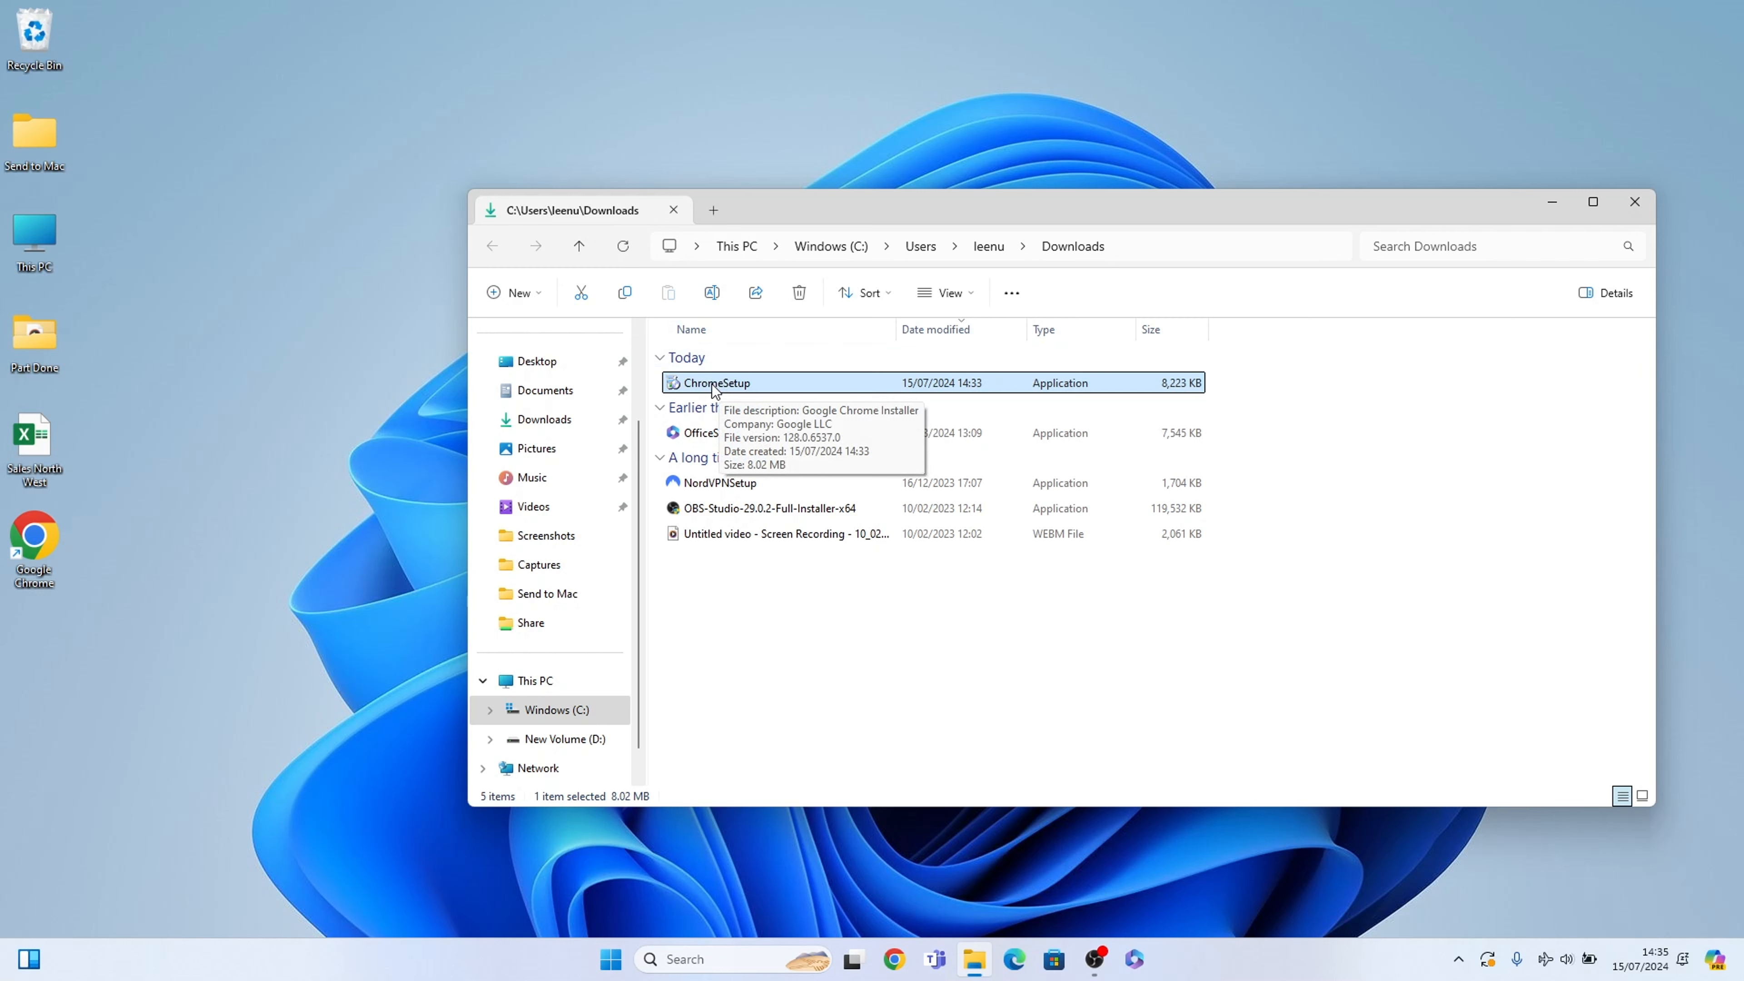
mouse_move(799, 298)
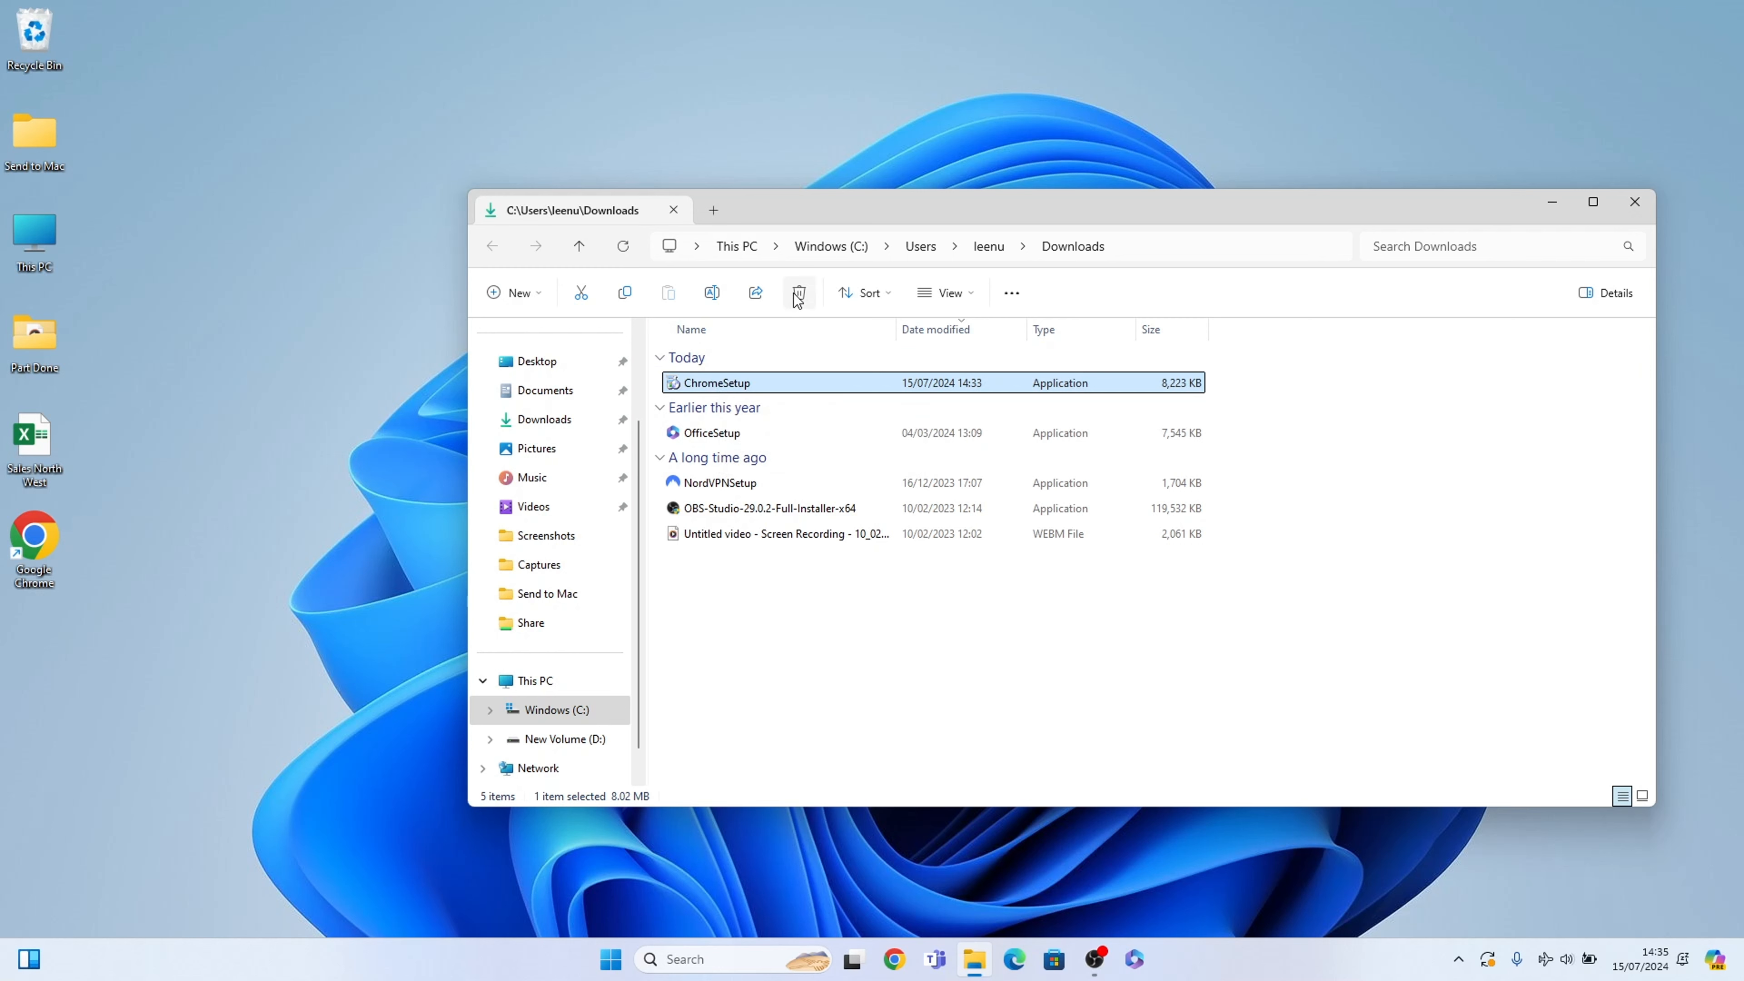
Step: Delete the ChromeSetup installer from Downloads, leaving four items
left_click(799, 292)
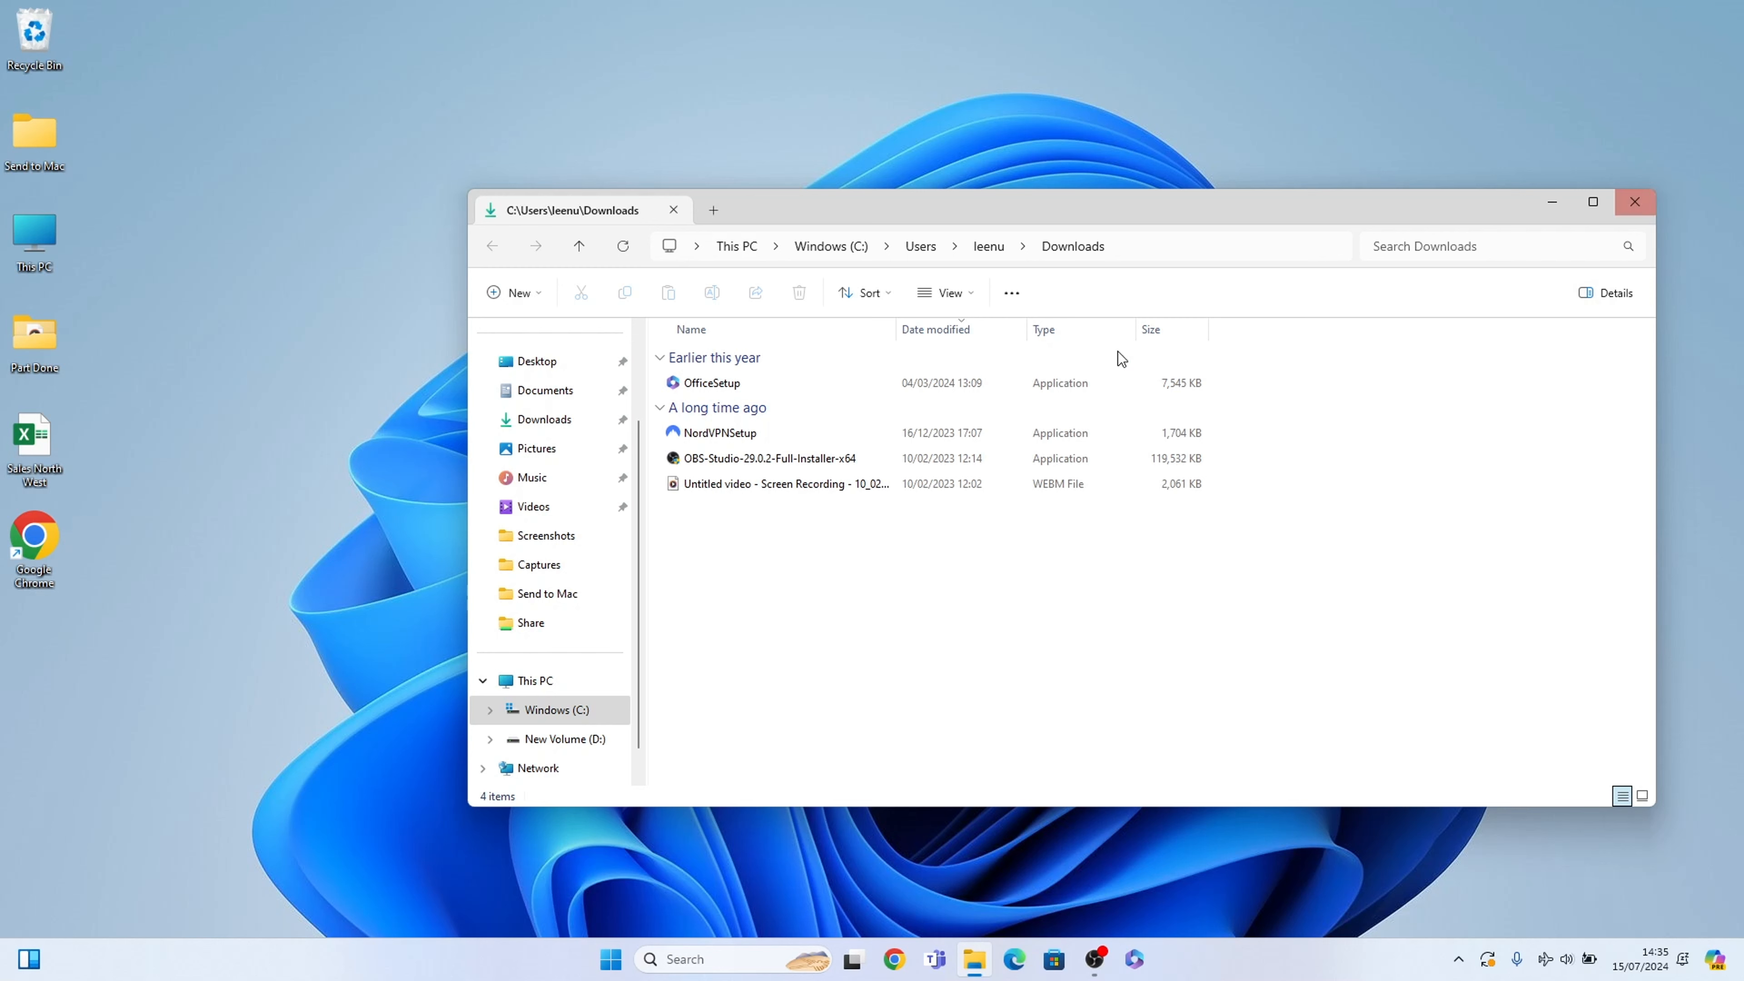
mouse_move(768, 509)
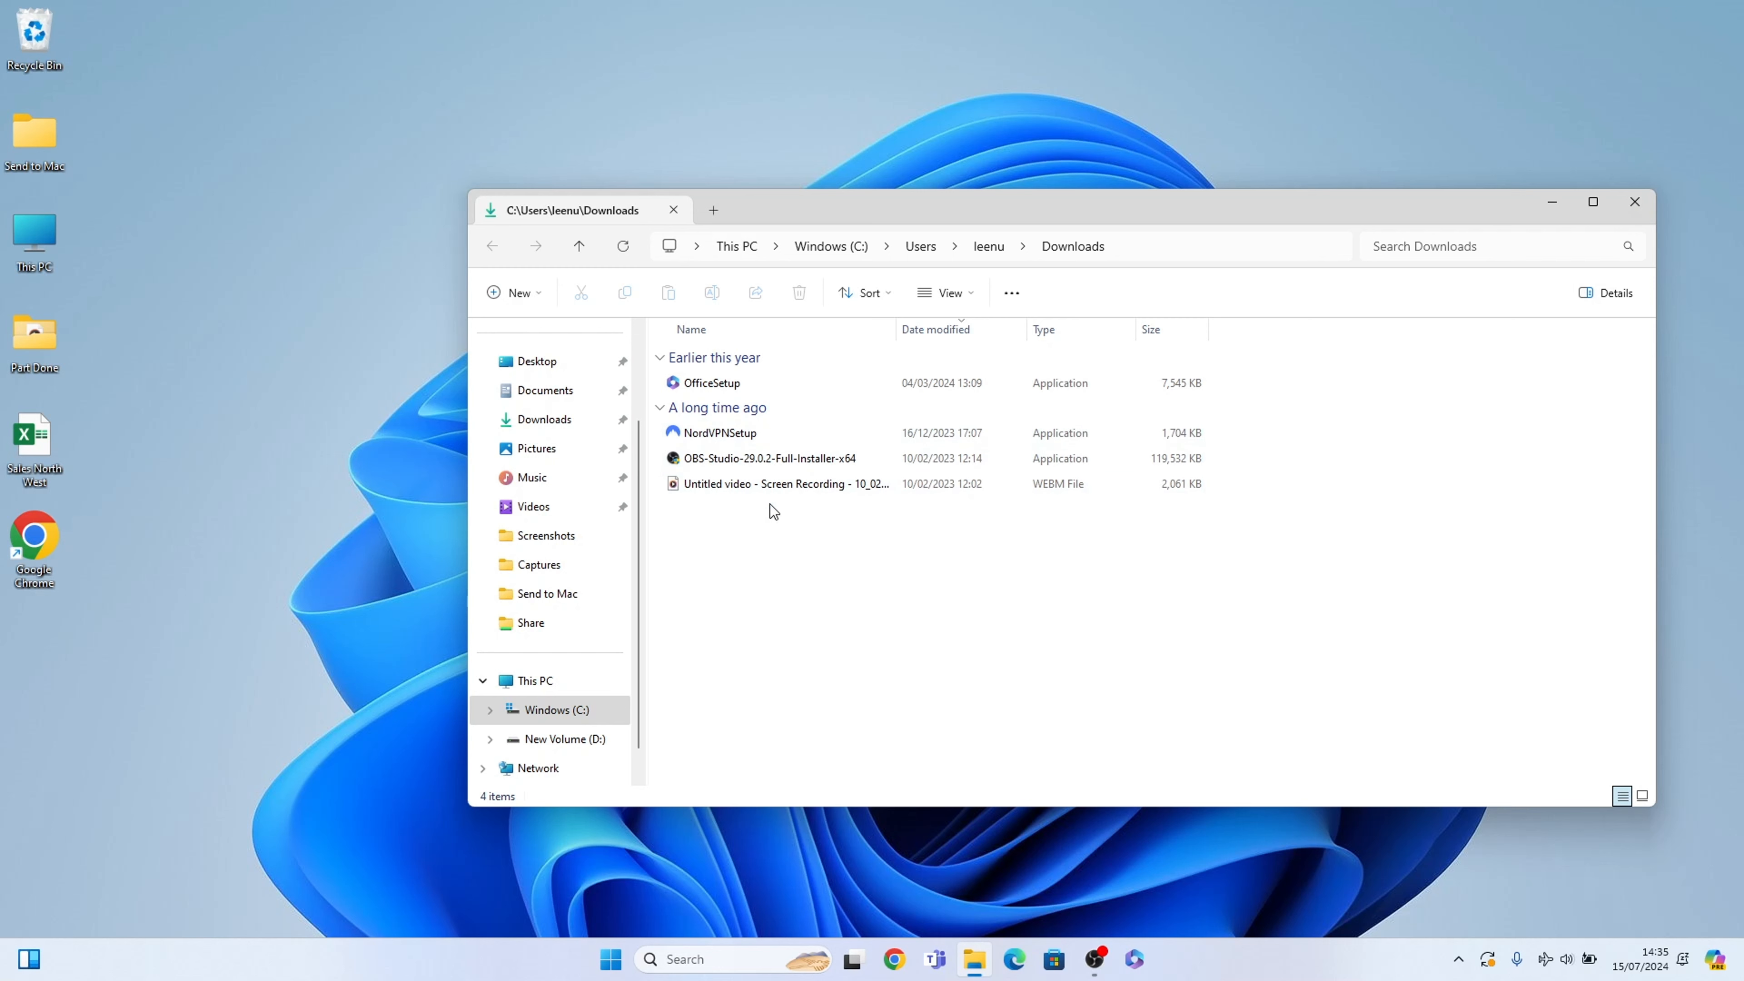
mouse_move(726, 523)
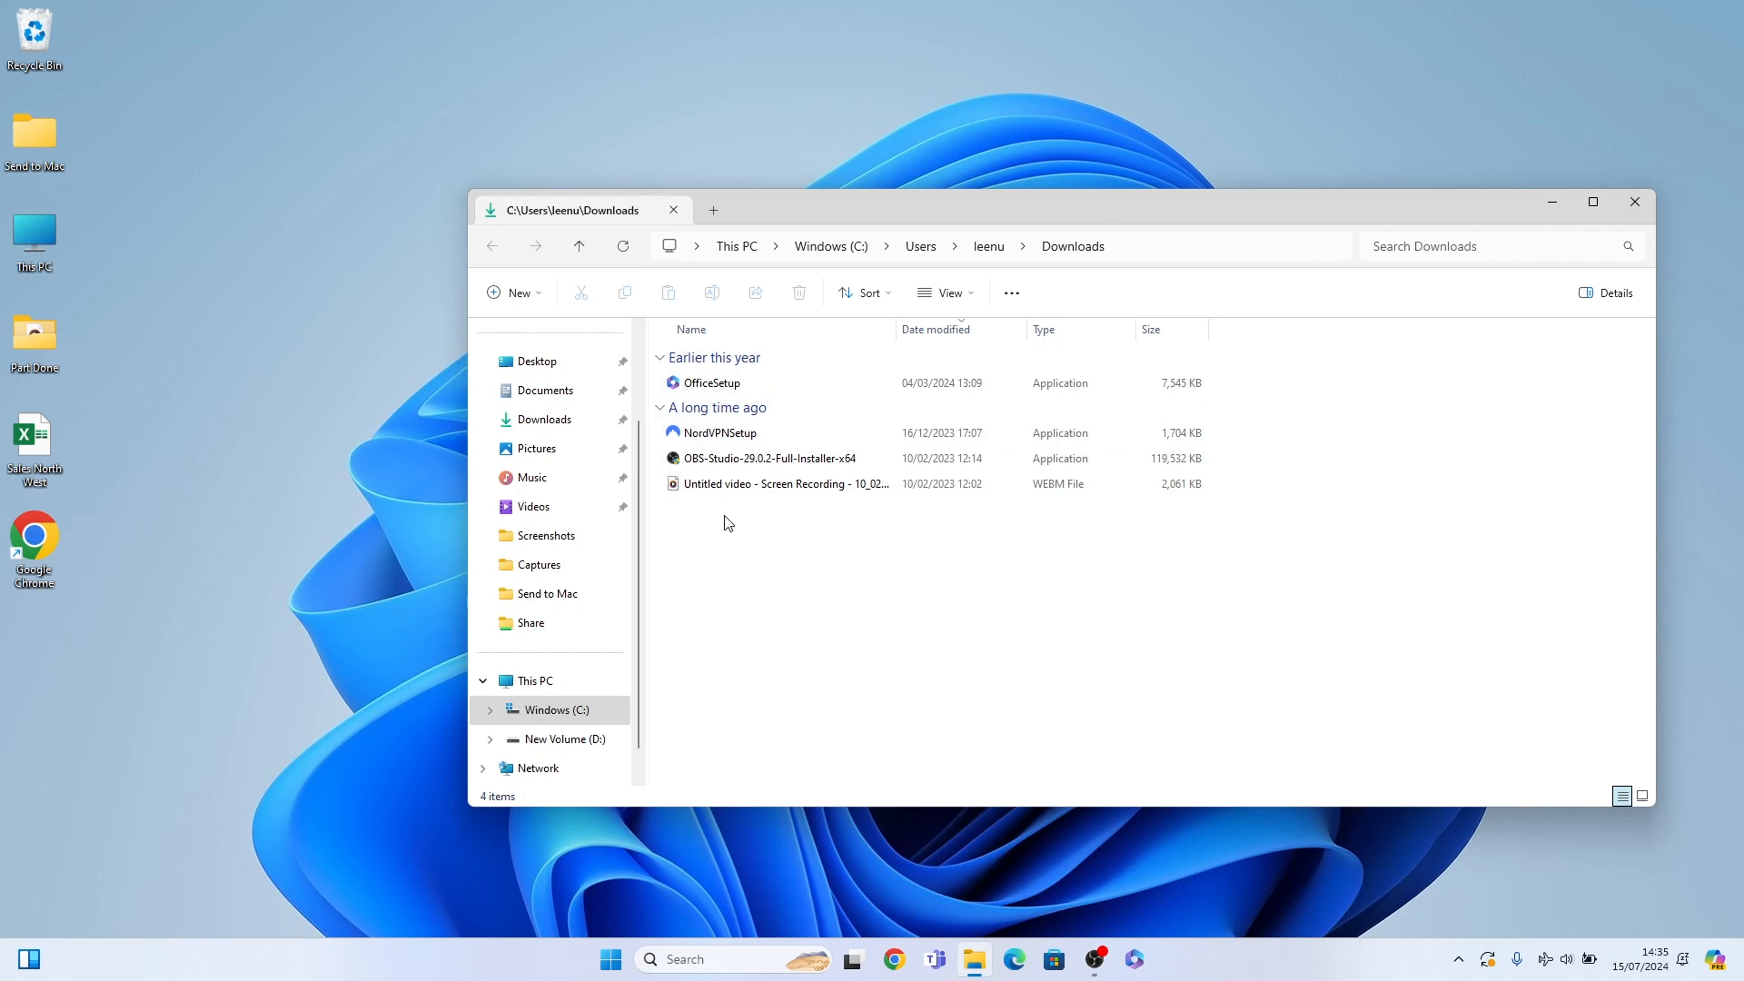